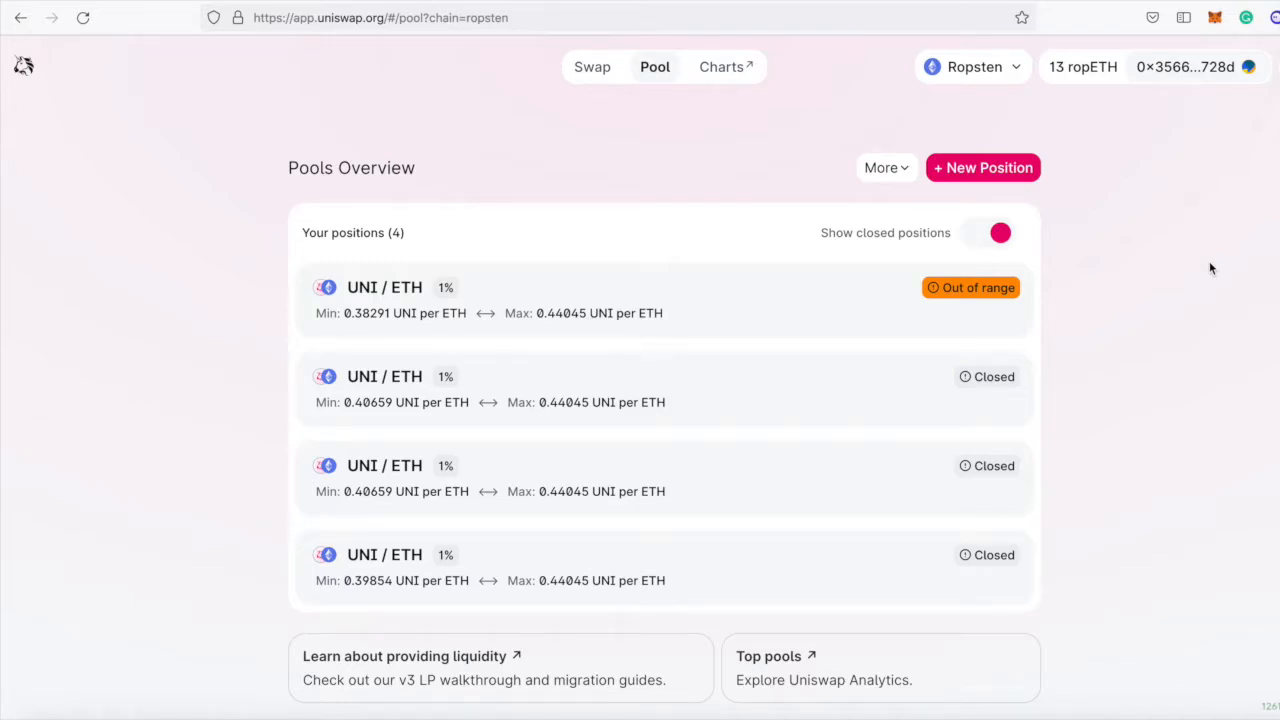
pyautogui.moveTo(1154, 417)
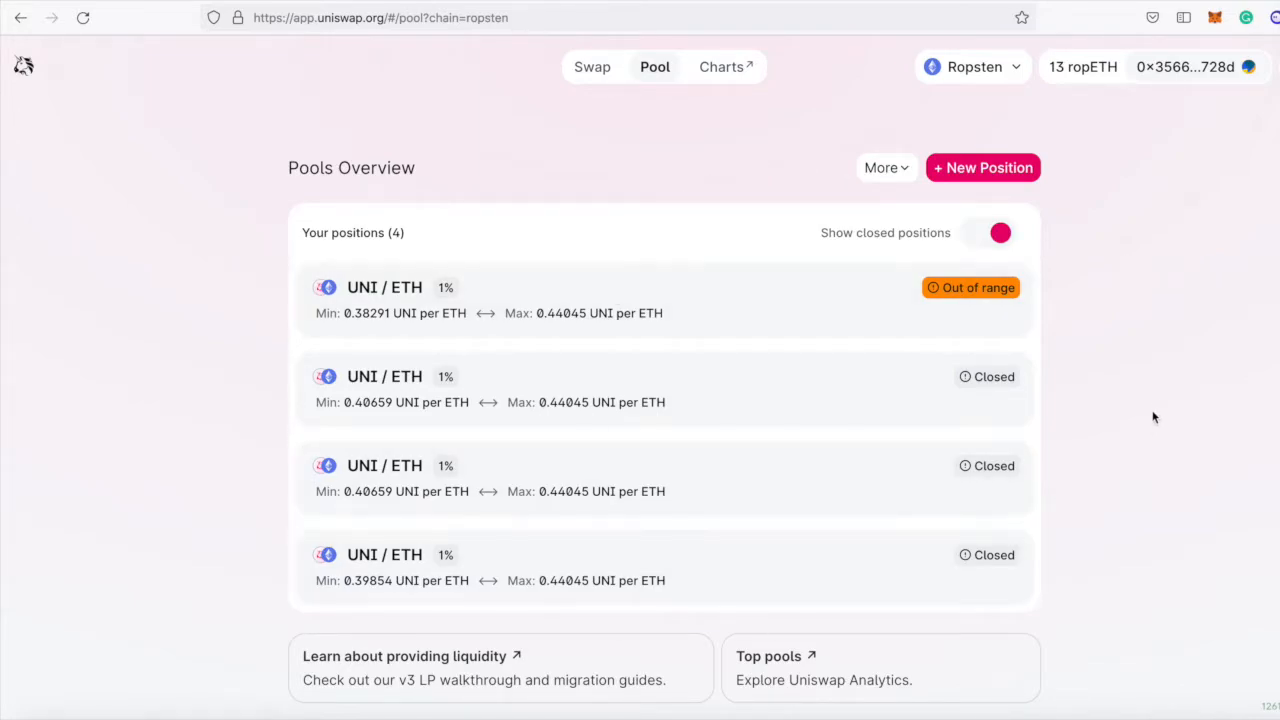
pyautogui.moveTo(1159, 320)
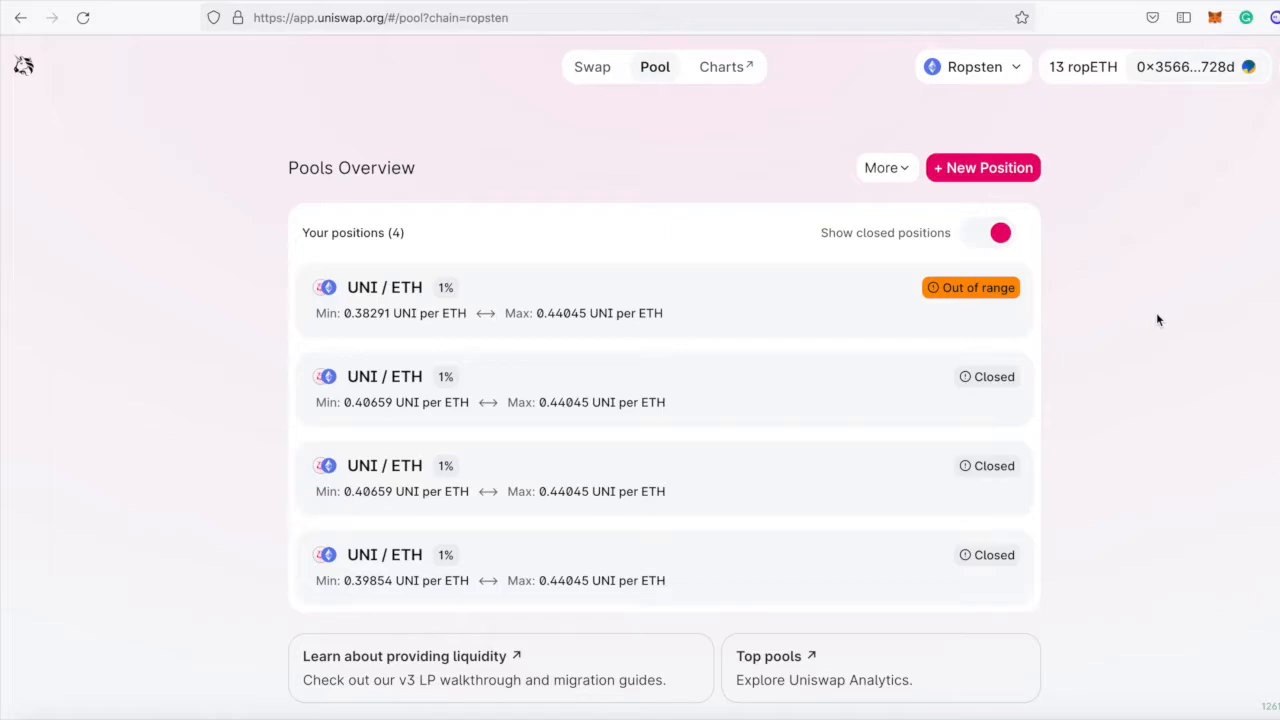
pyautogui.moveTo(1156, 320)
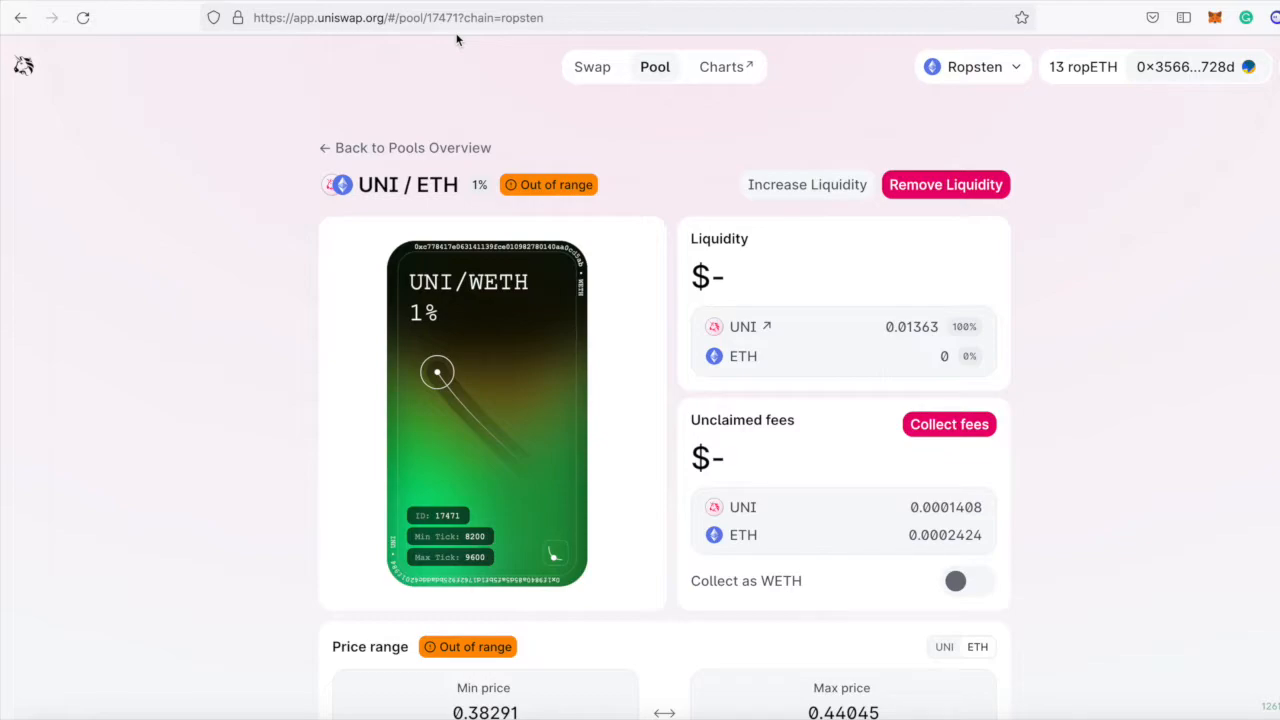
pyautogui.moveTo(463, 48)
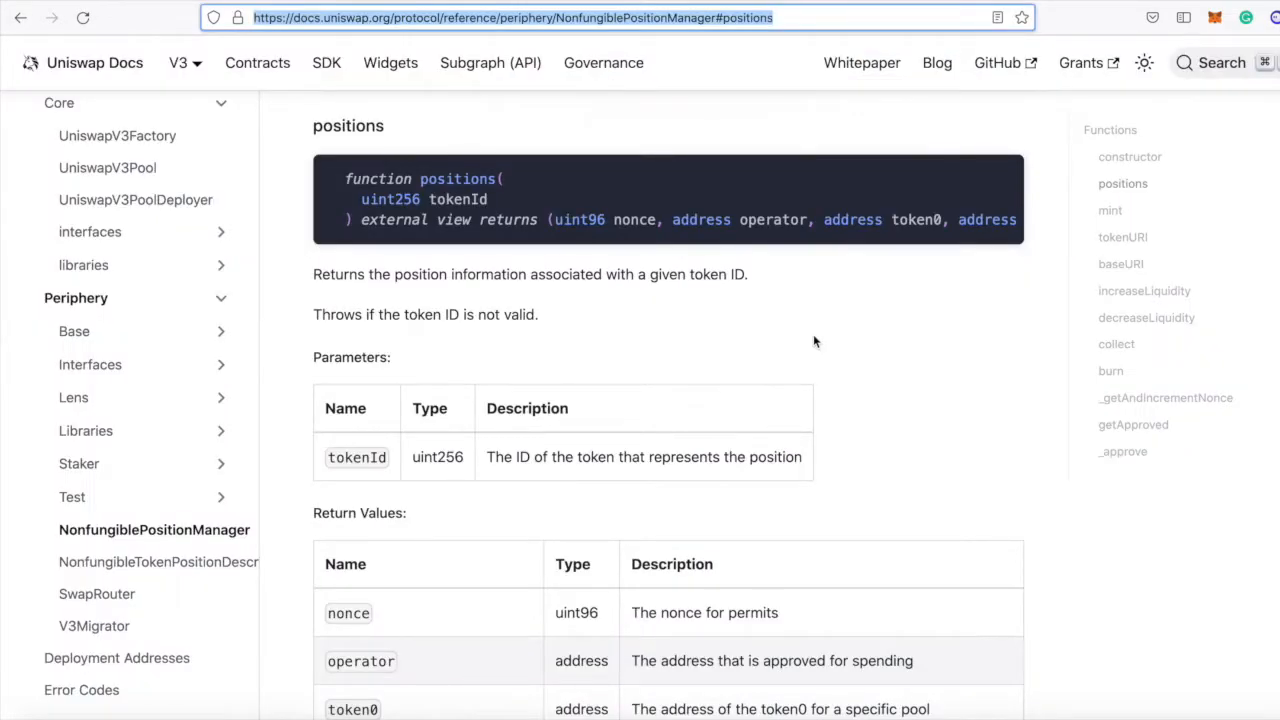
pyautogui.moveTo(575, 281)
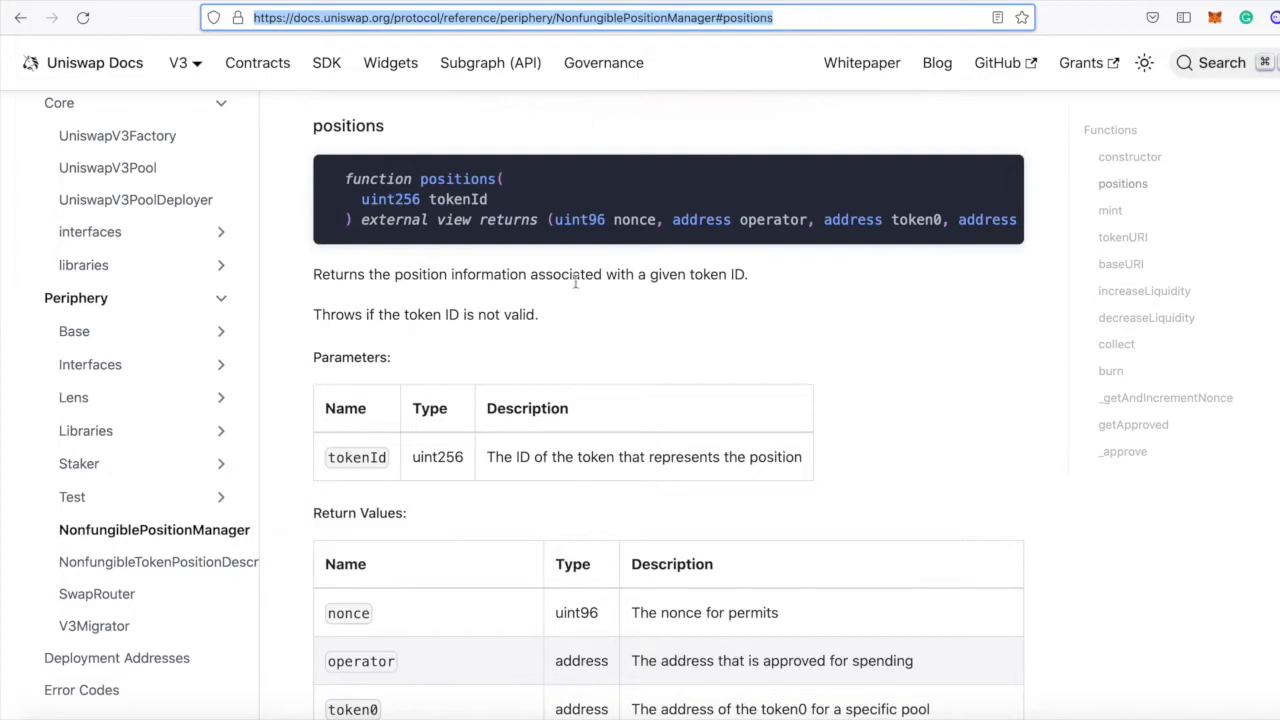
pyautogui.moveTo(463, 214)
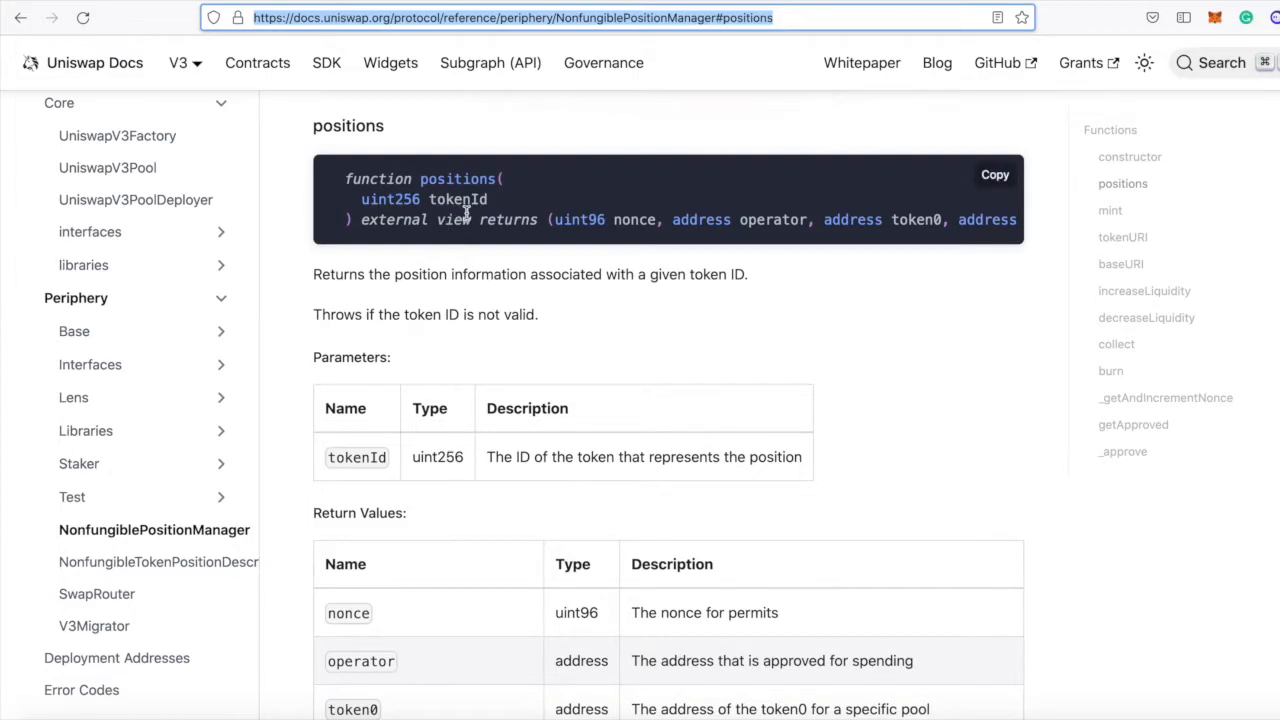
pyautogui.moveTo(408, 152)
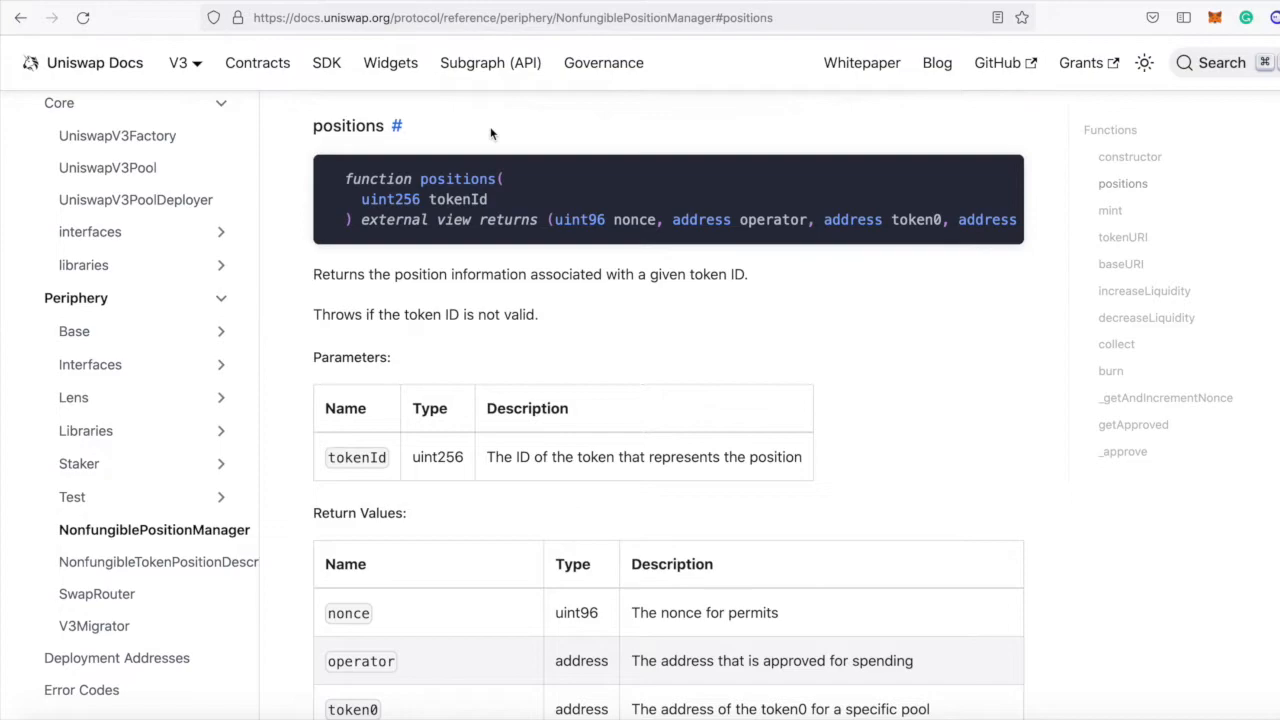
pyautogui.moveTo(812, 117)
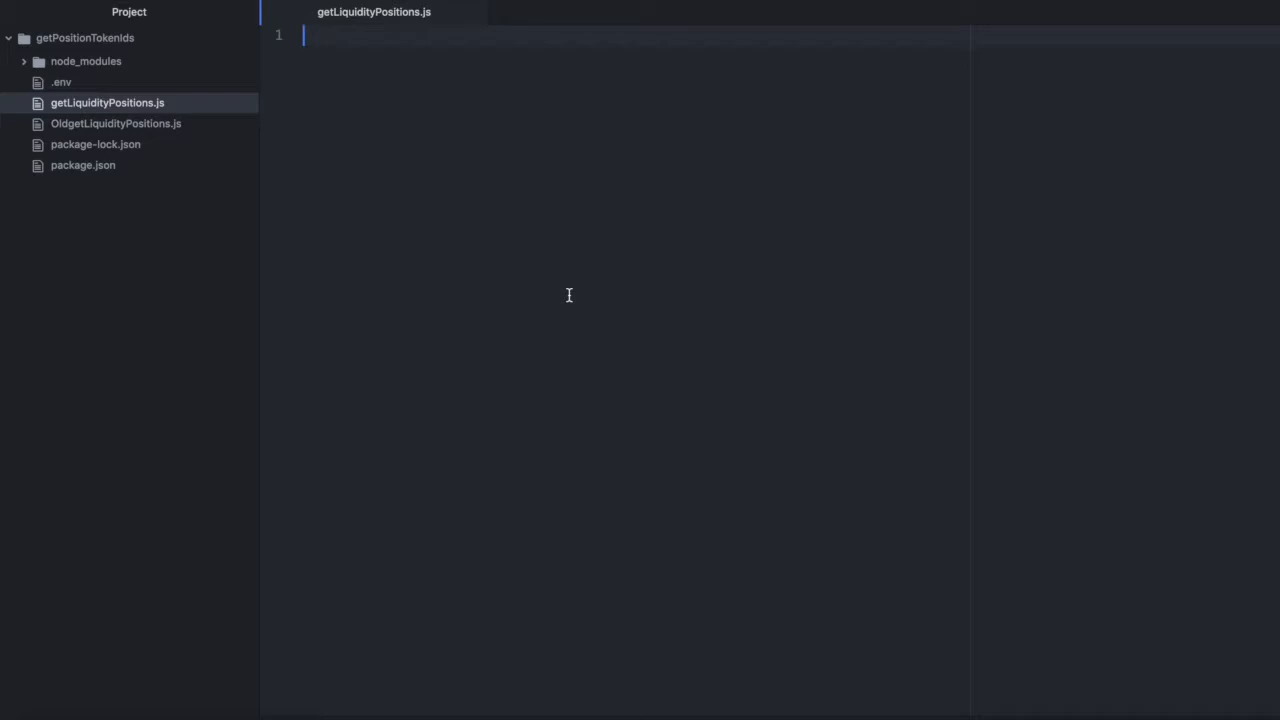
pyautogui.moveTo(846, 470)
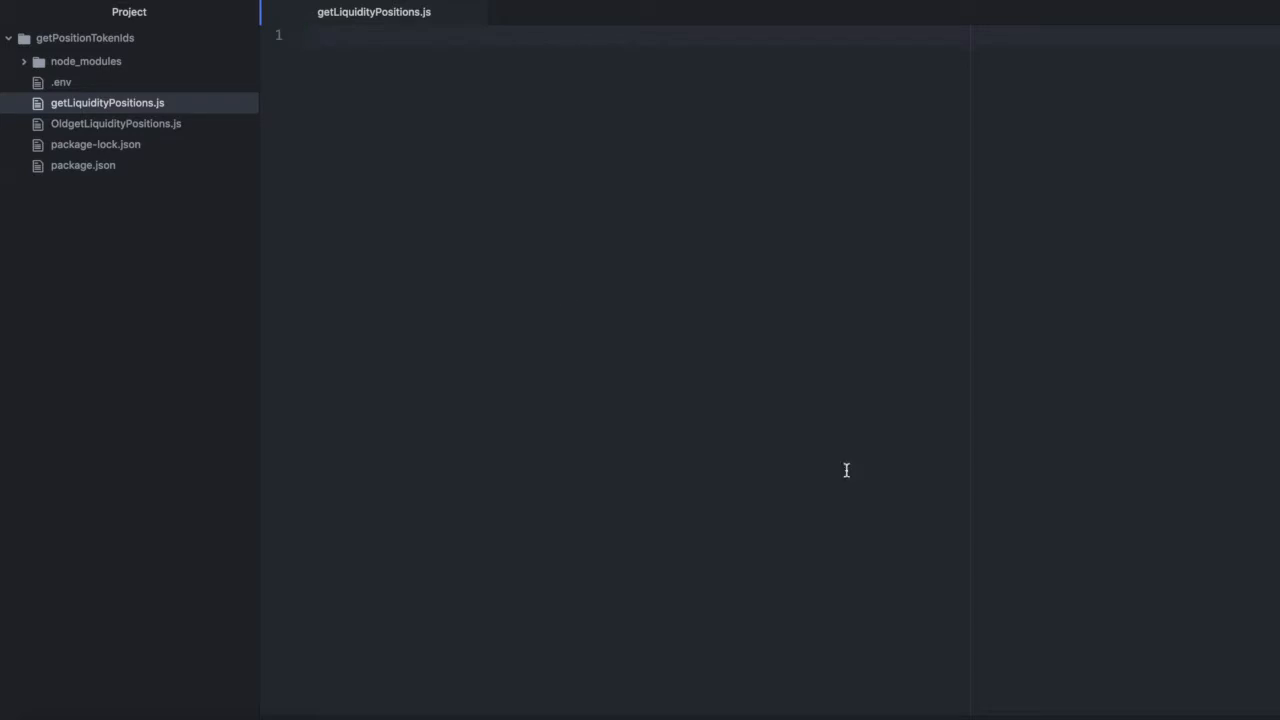
# Write const axios = require('axios') and begin a SUBGRAPH_ constant below it
pyautogui.write('const axios')
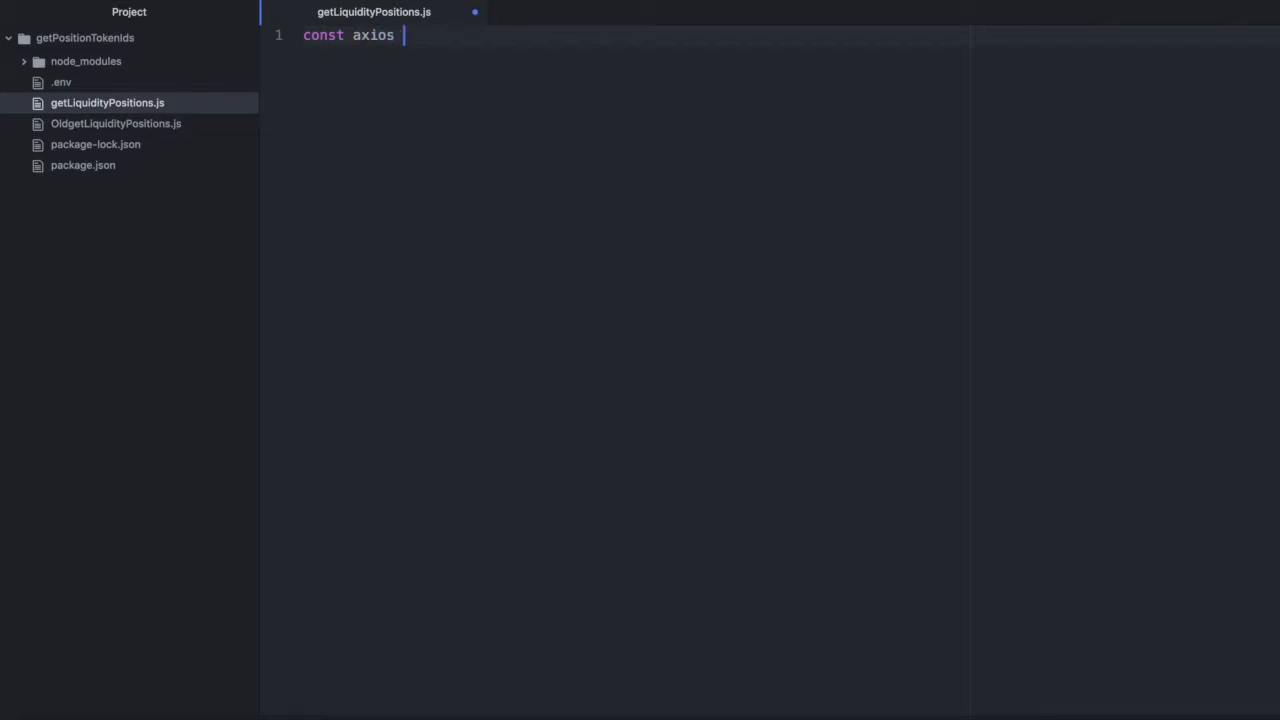
pyautogui.write('= require()')
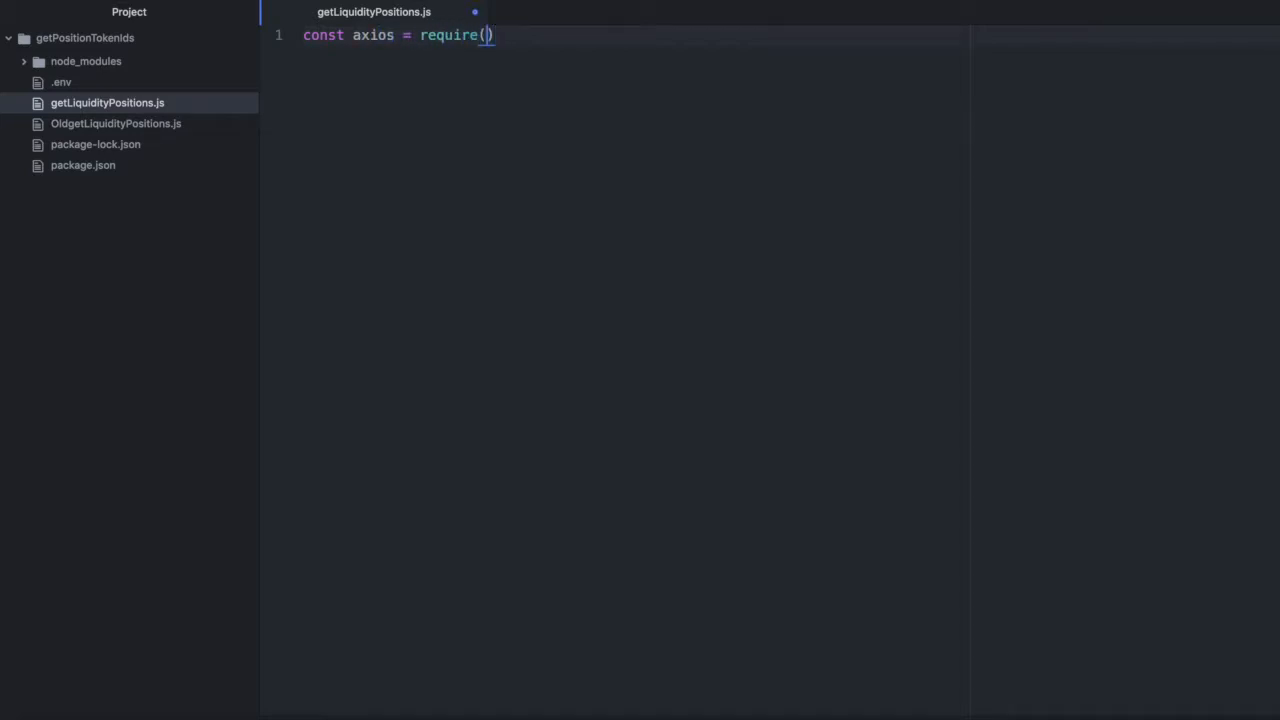
pyautogui.write("'axios'")
pyautogui.write('const')
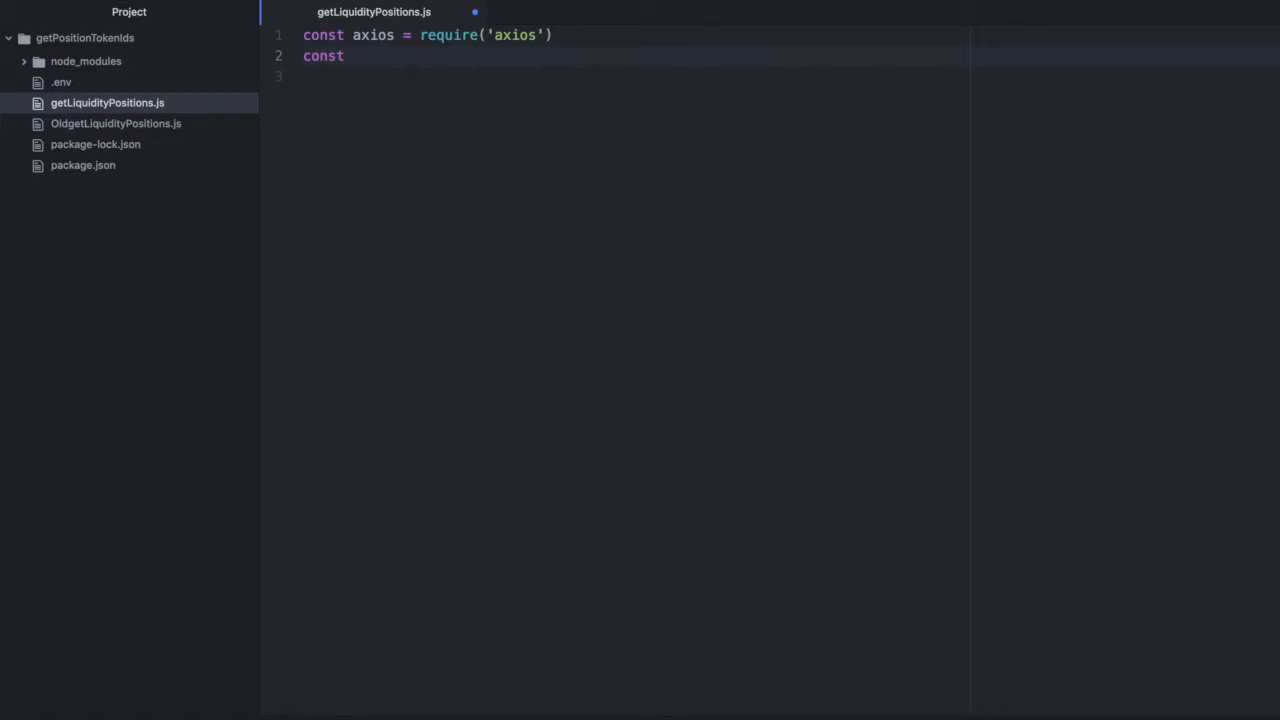
pyautogui.write('SUBGRAPH_')
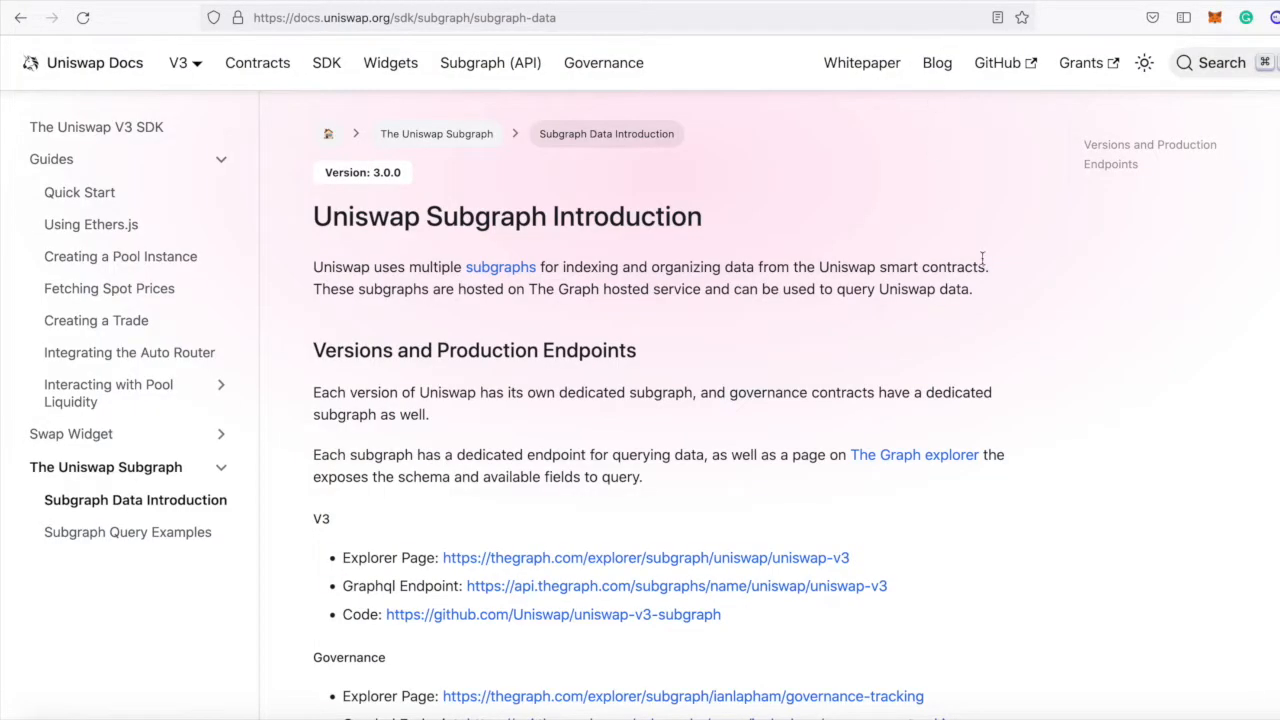
# Scroll the Subgraph Introduction page past V3 to the Governance, V2 and V1 endpoints
pyautogui.scroll(-3)
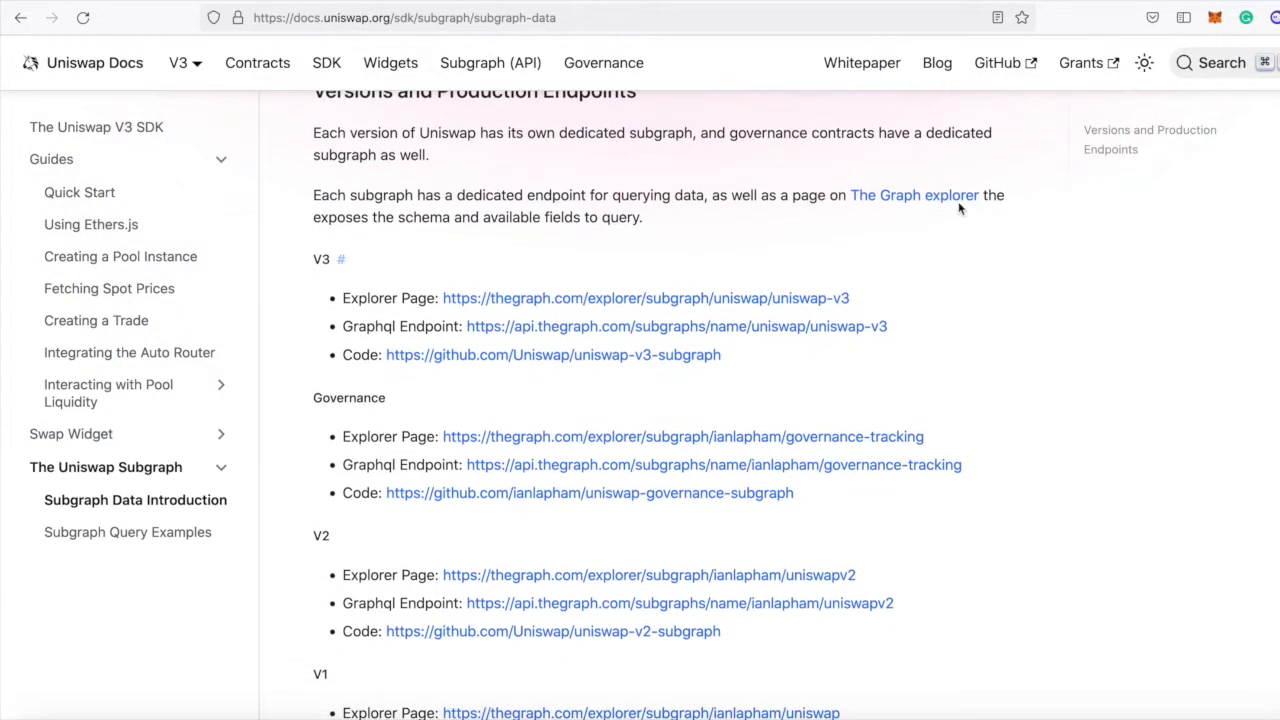
pyautogui.moveTo(915, 334)
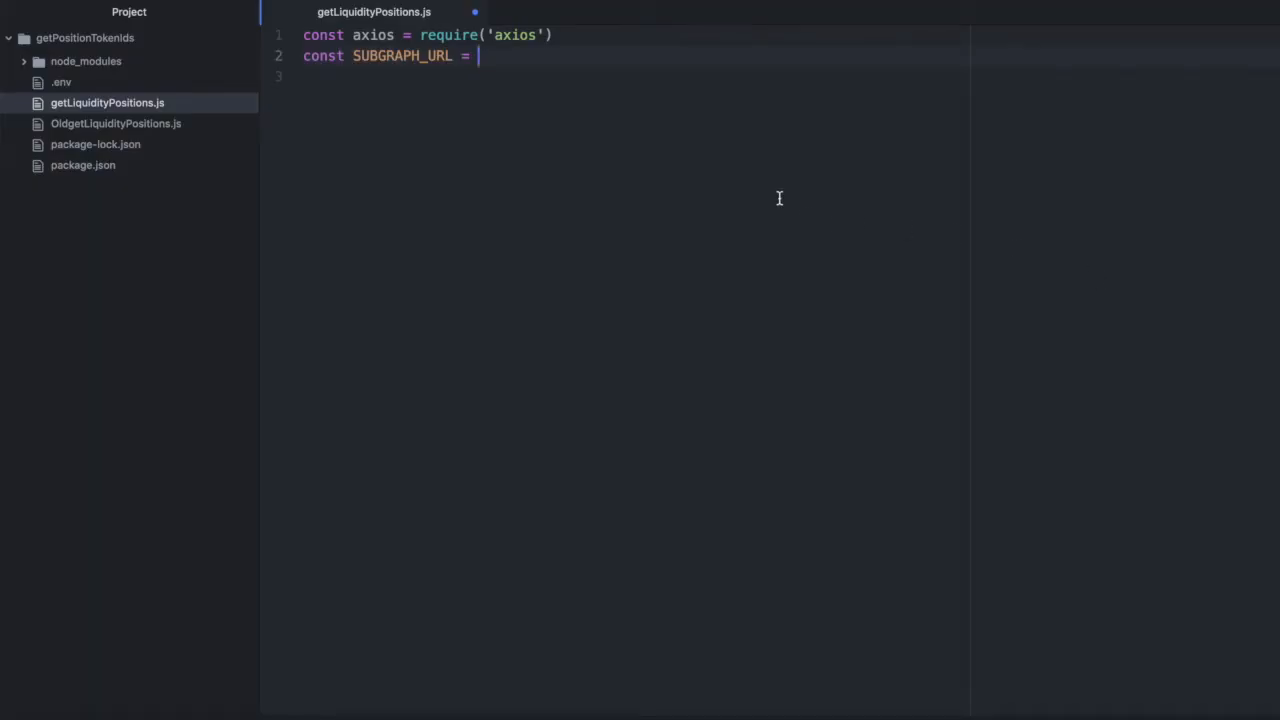
# Set SUBGRAPH_URL to the uniswap-v3 subgraph endpoint and add require('dotenv').config()
pyautogui.write("'https://api.thegraph.com/subgraphs/name/uniswap/uniswap-v3'")
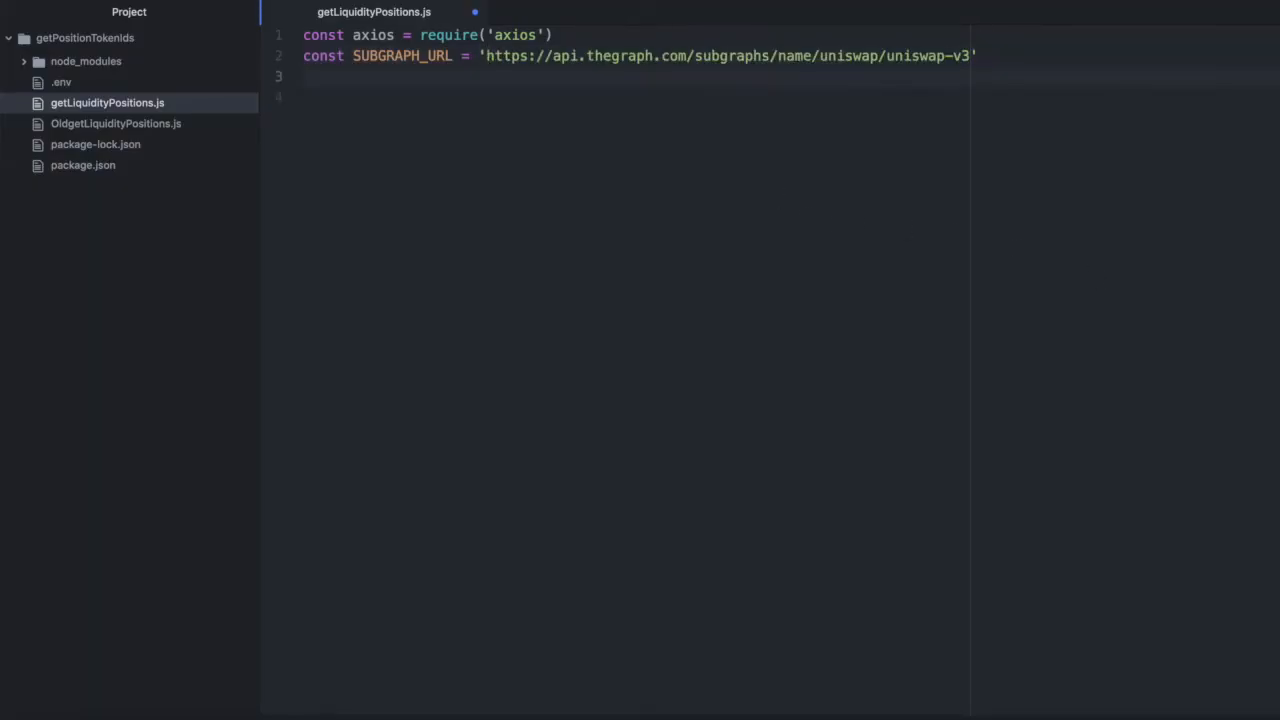
pyautogui.write("require('d")
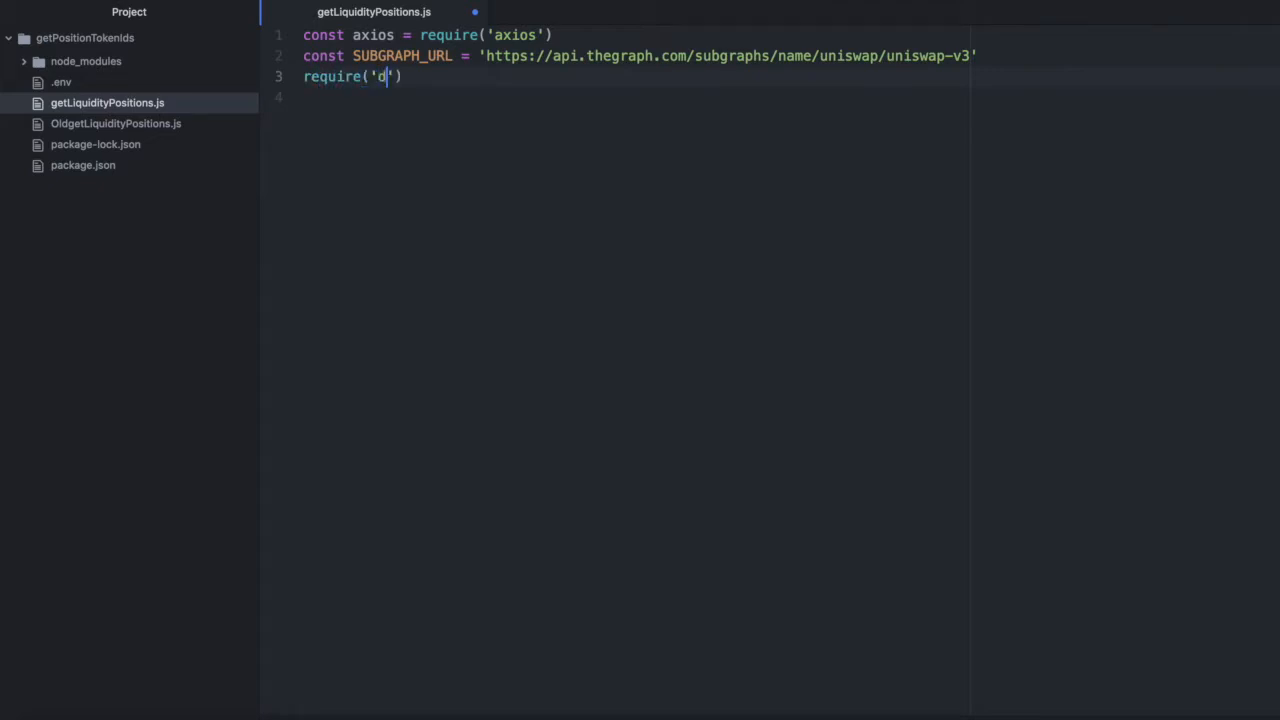
pyautogui.write("otenv').")
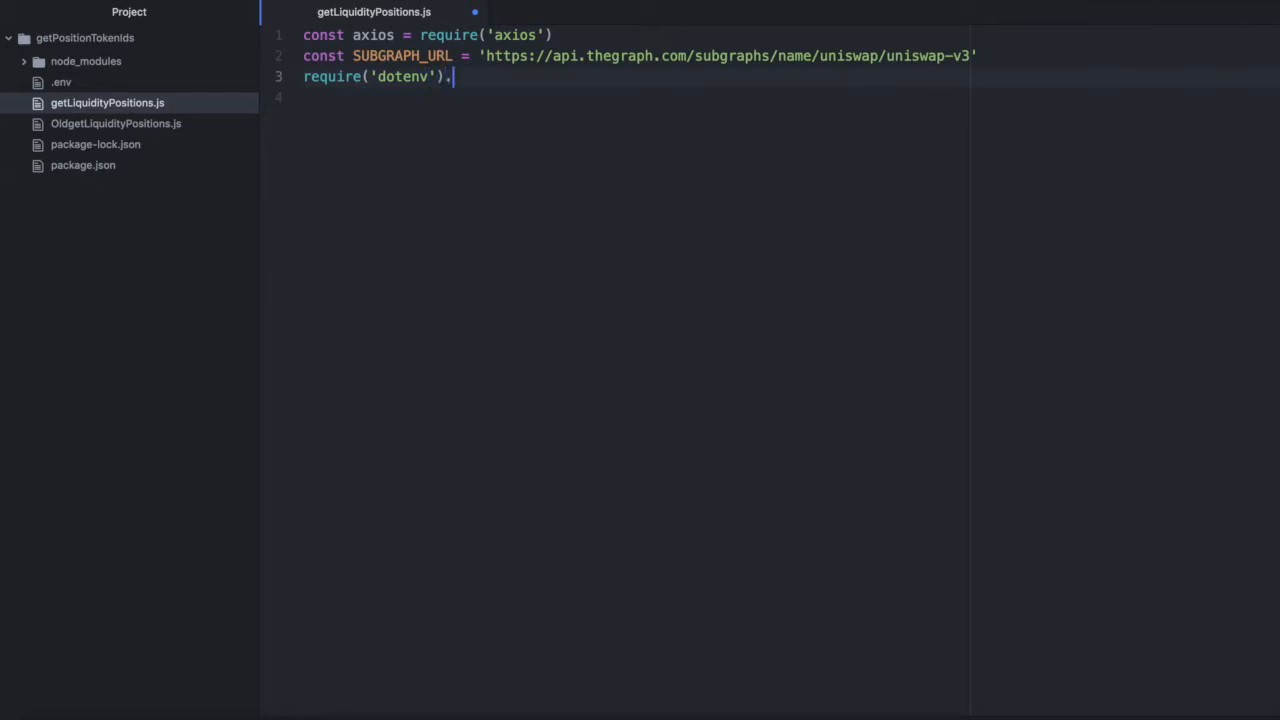
pyautogui.write('config')
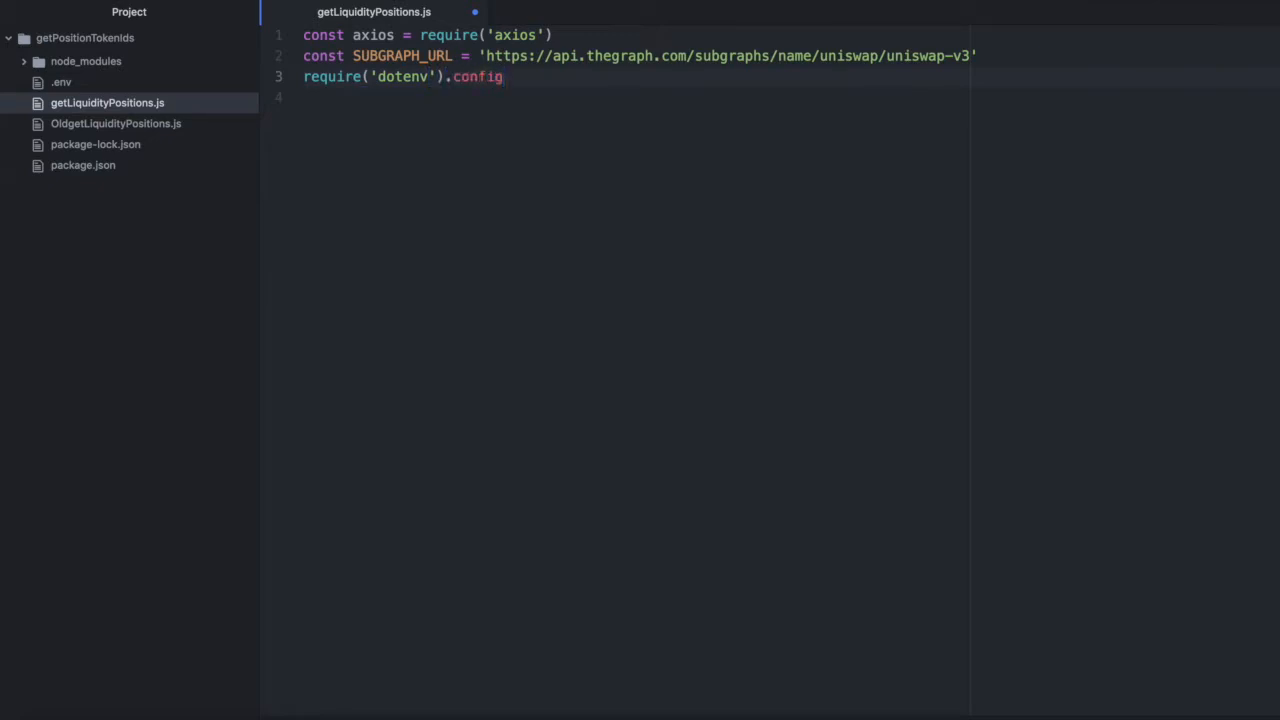
pyautogui.write('()')
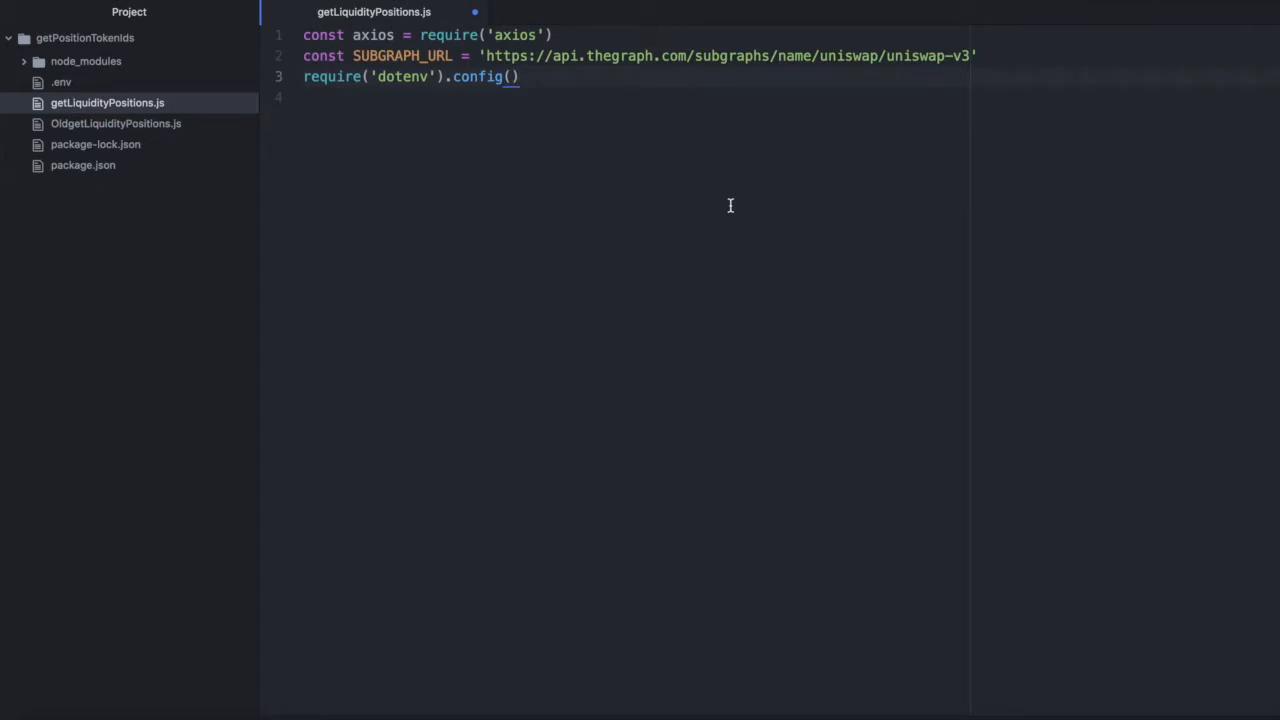
pyautogui.press('enter')
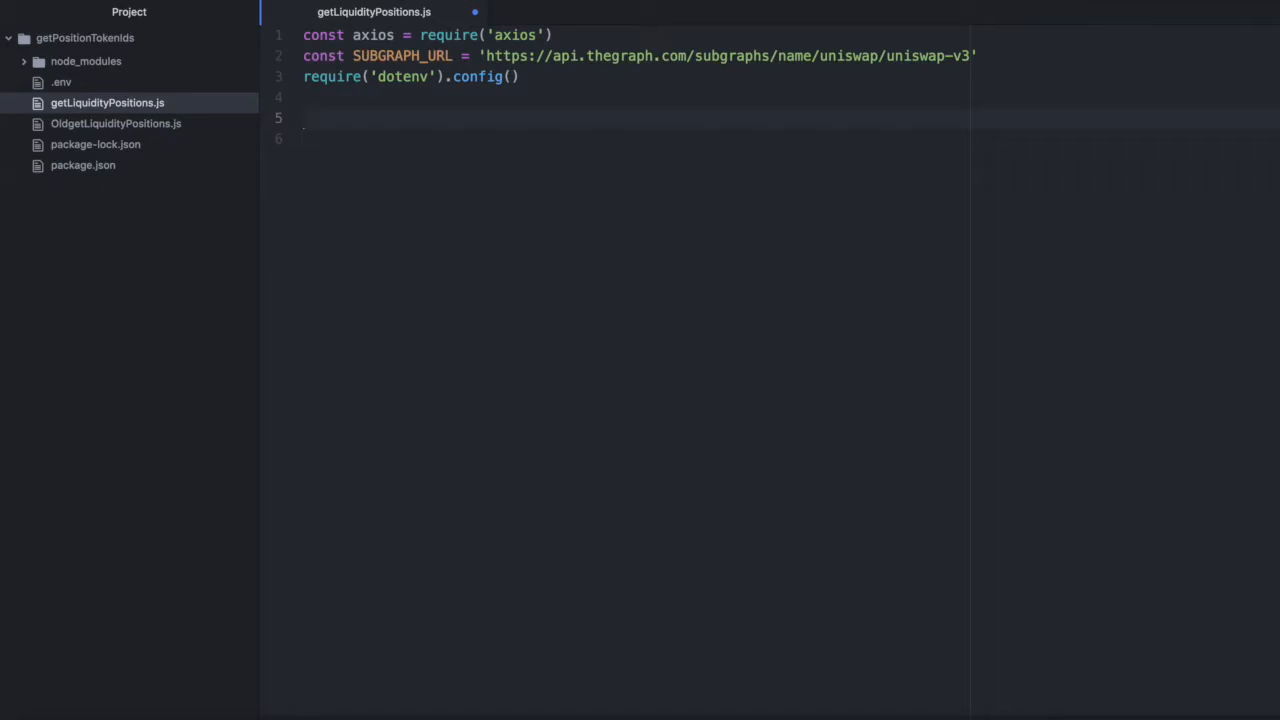
# Start a TOKEN_IDS_QUERY template string containing a positions(where: ...) query
pyautogui.write('TO')
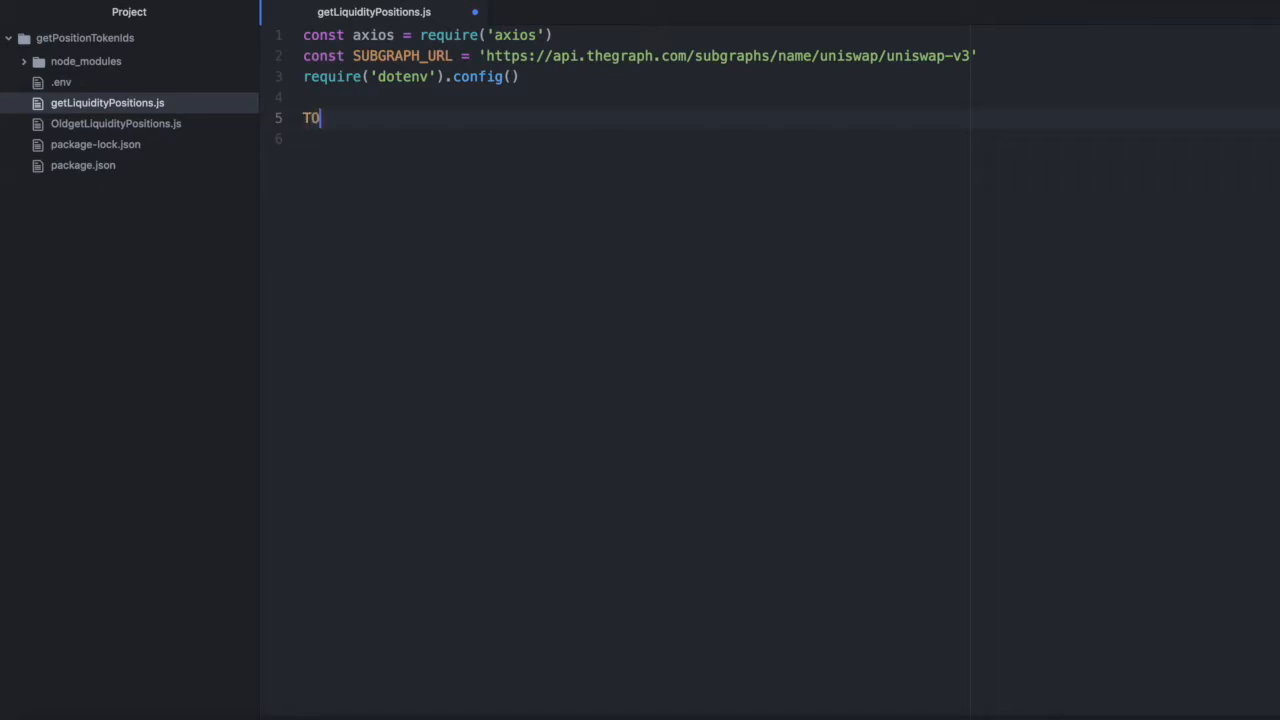
pyautogui.write('KEN_IDS_QUERY')
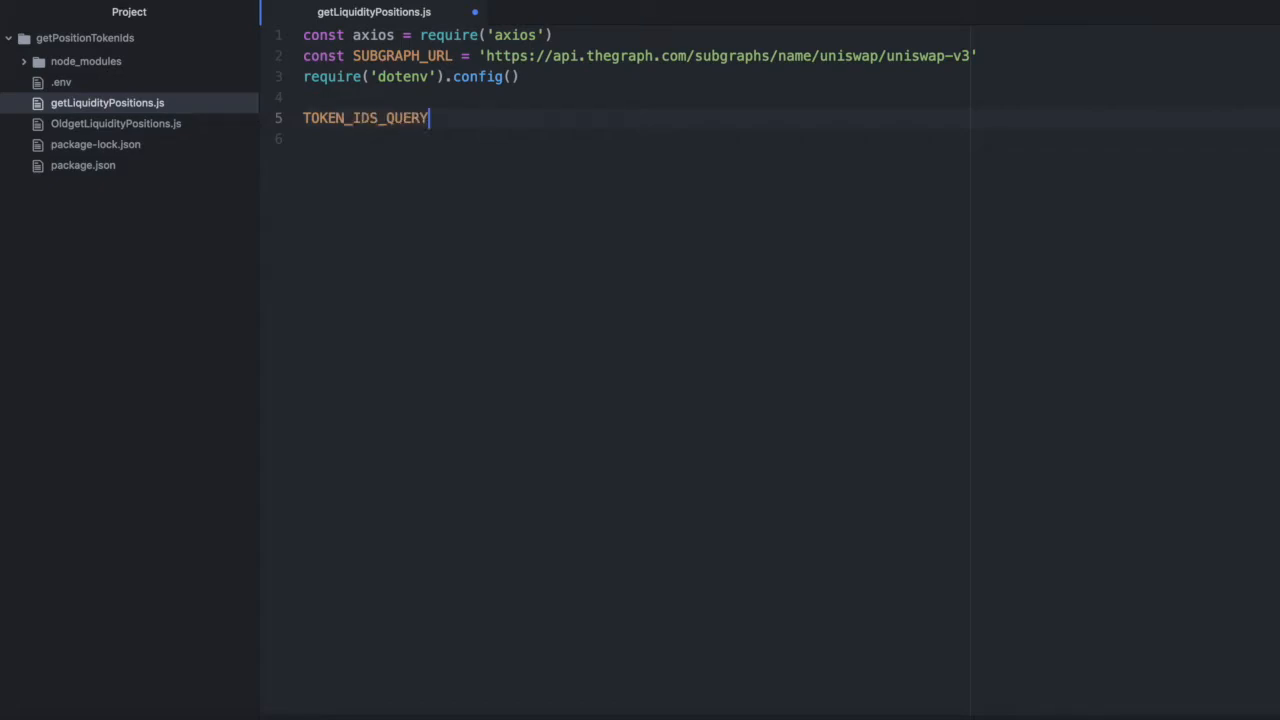
pyautogui.write('= `')
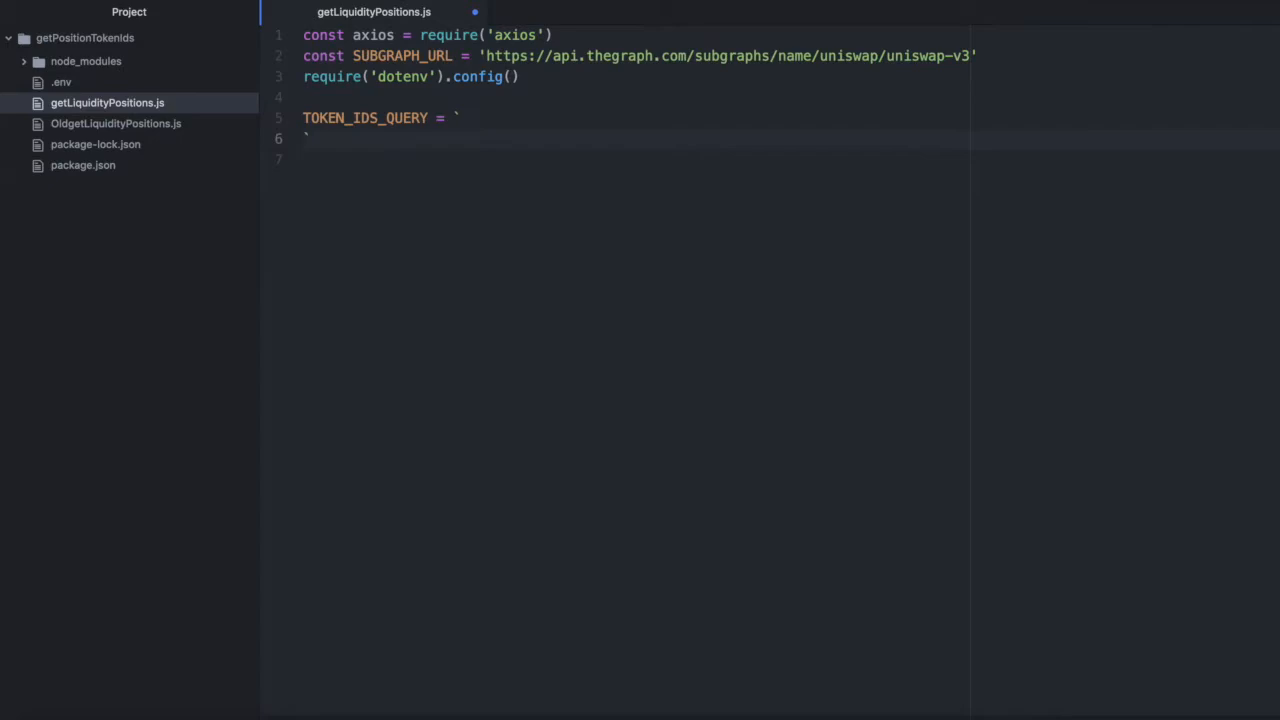
pyautogui.press('enter')
pyautogui.write('{')
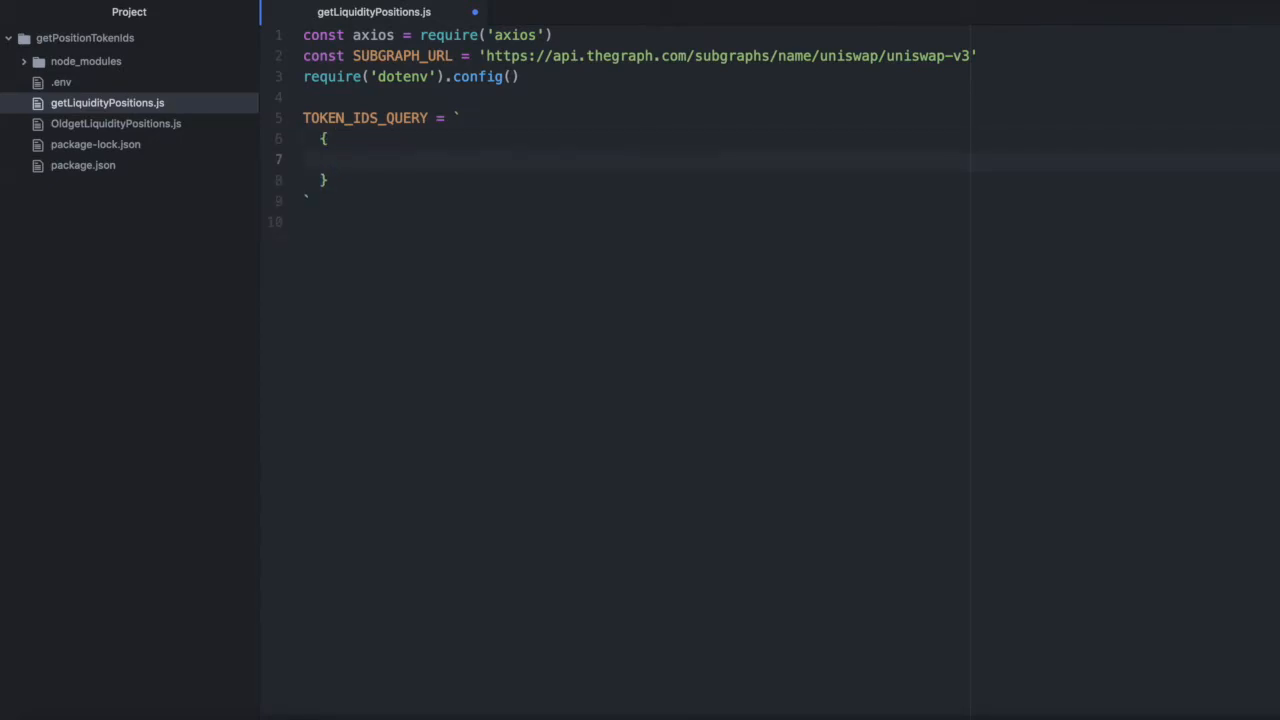
pyautogui.write('positions')
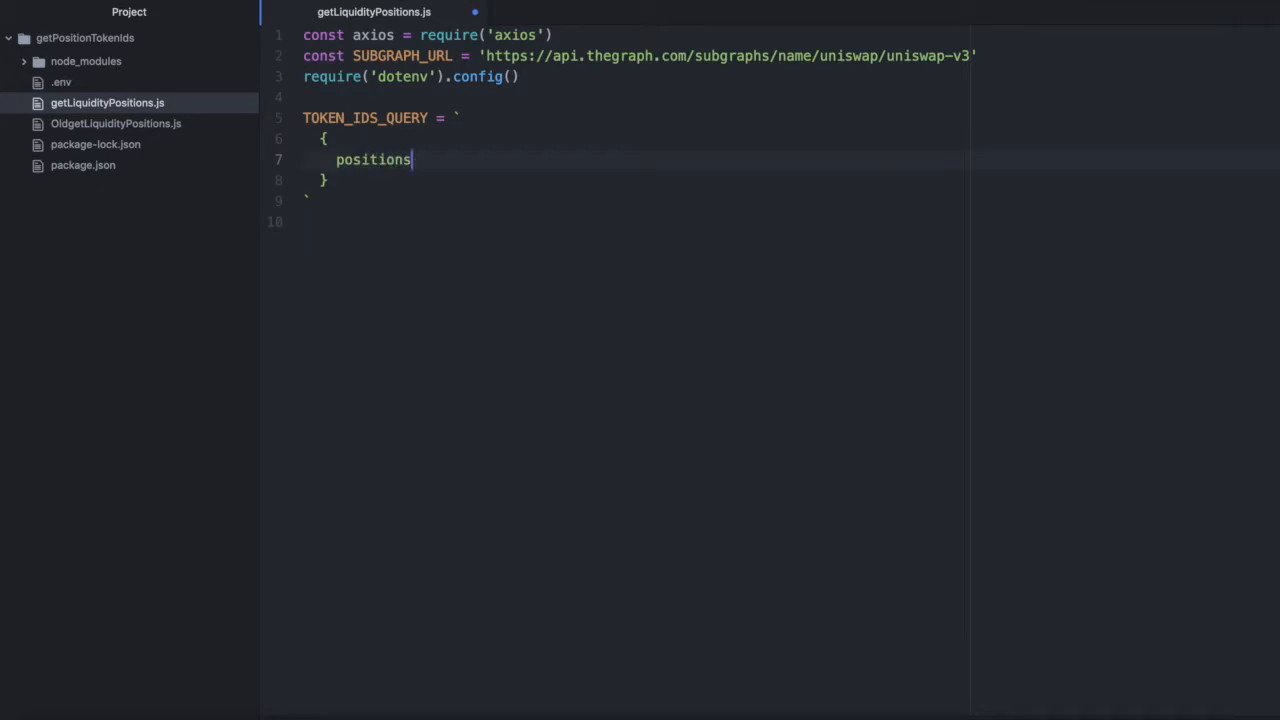
pyautogui.write('(where)')
pyautogui.write('owner')
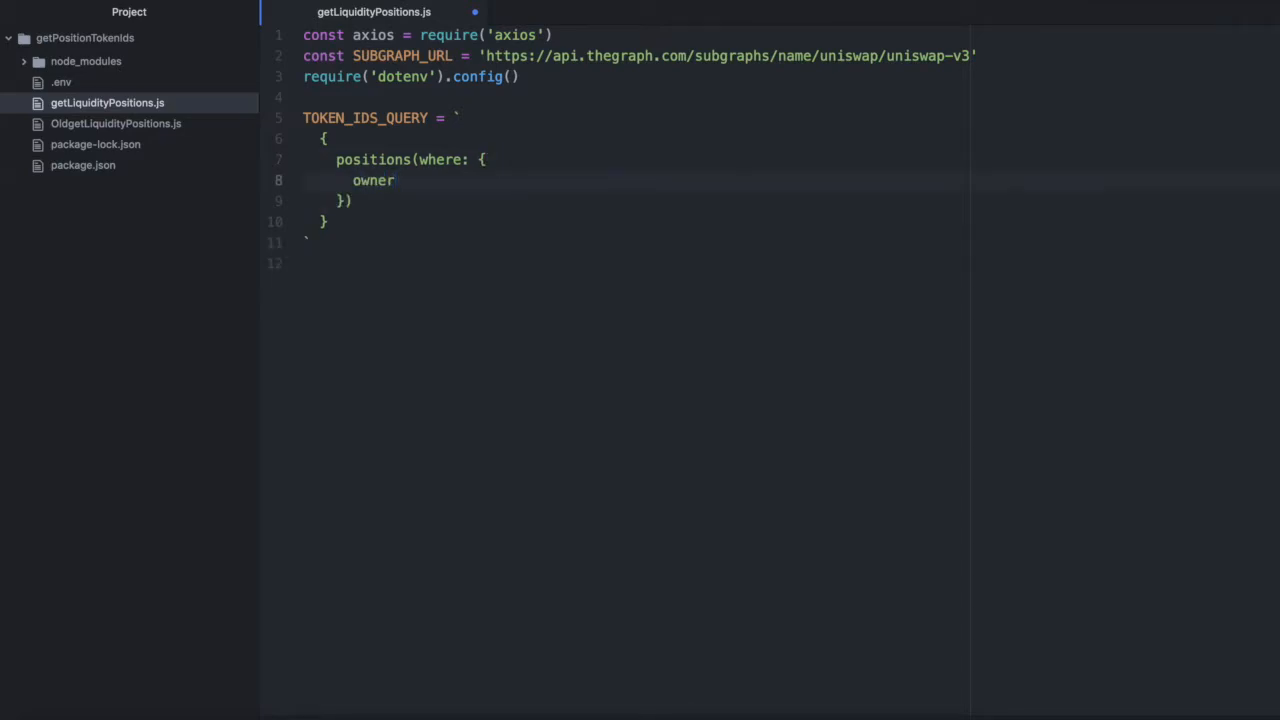
pyautogui.write(": ''")
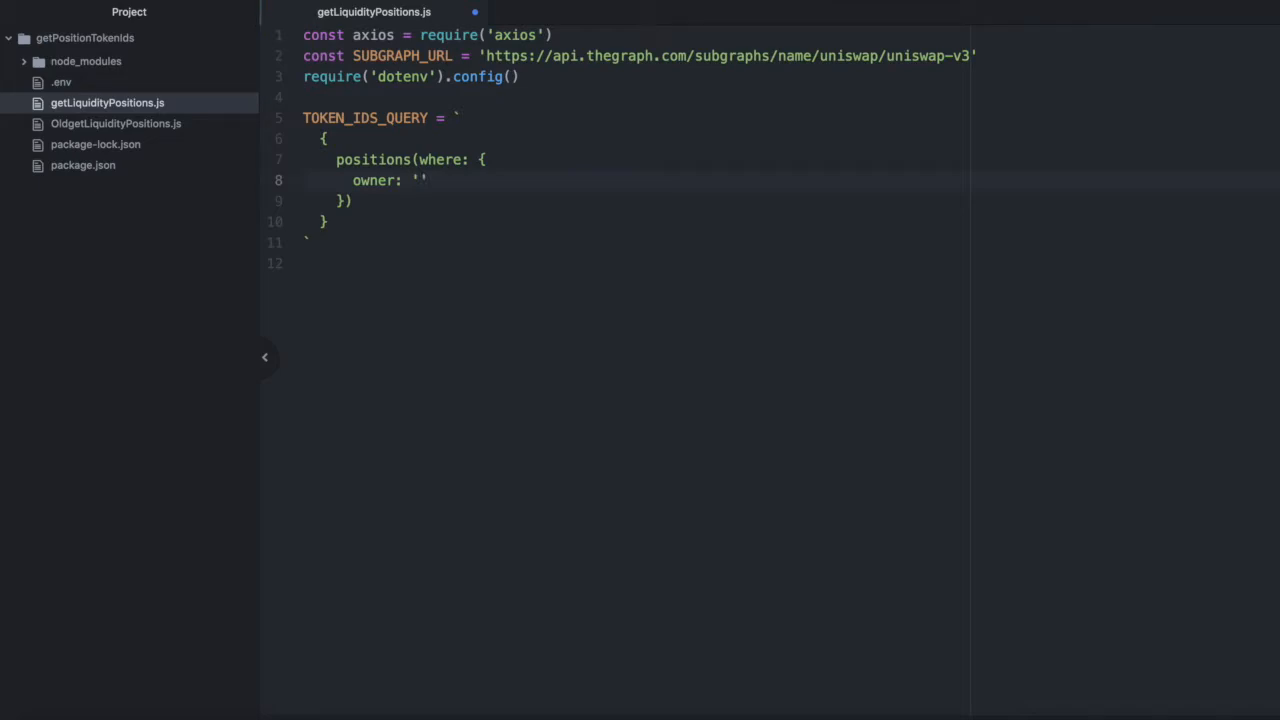
pyautogui.moveTo(575, 180)
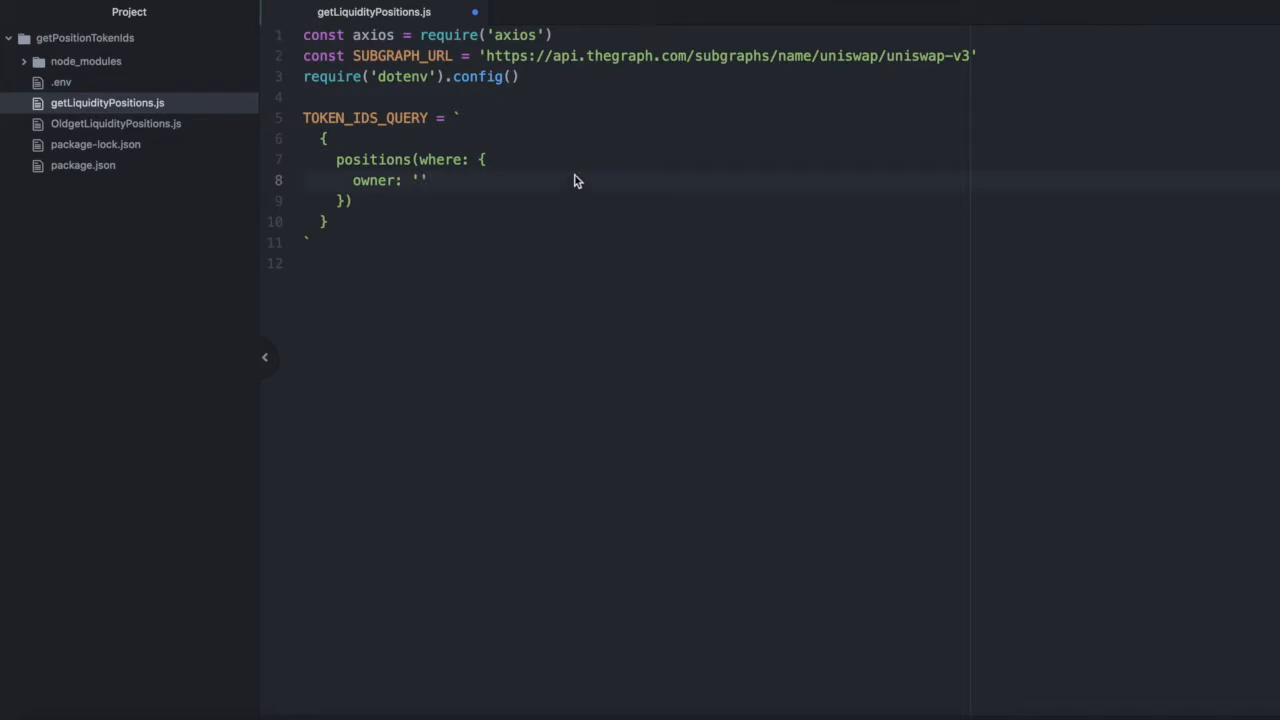
# Filter positions by owner 0x11e4…8dda and pool 0x6c6b…3700, selecting owner
pyautogui.write('0x11e4857bb9993a50c685a79afad4e6f65d518dda')
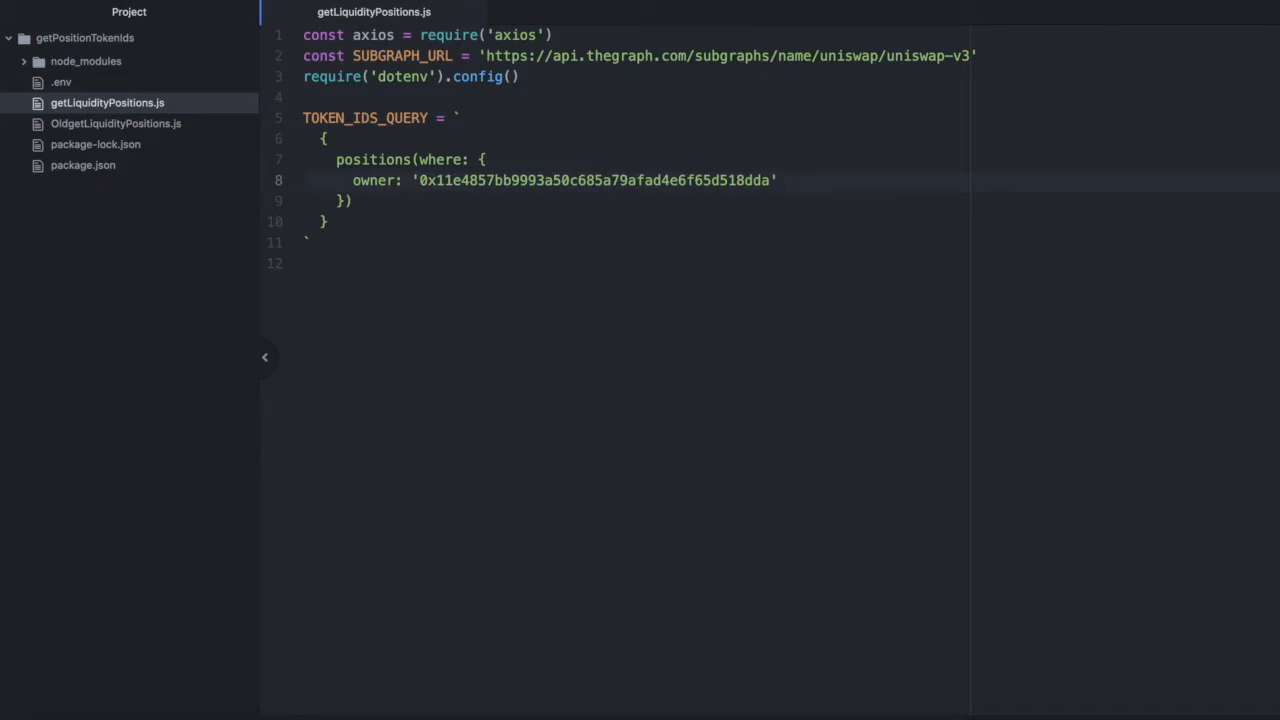
pyautogui.click(778, 180)
pyautogui.write(',')
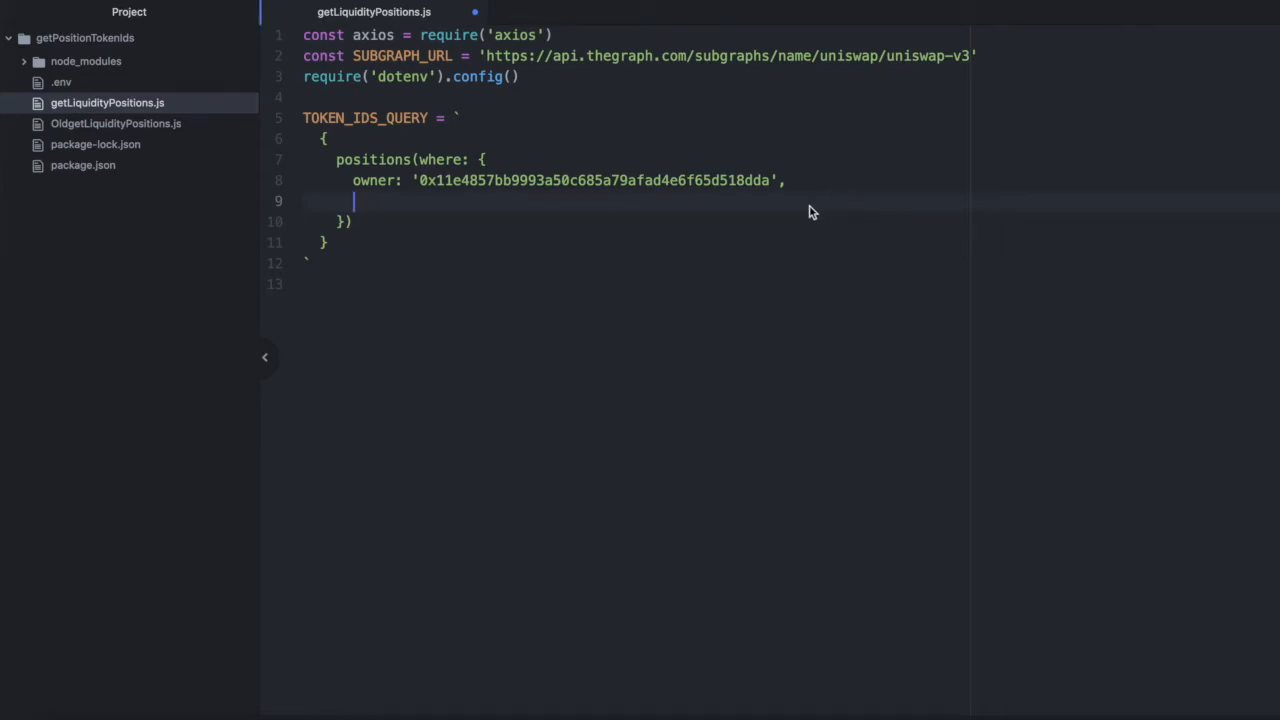
pyautogui.write('pool:')
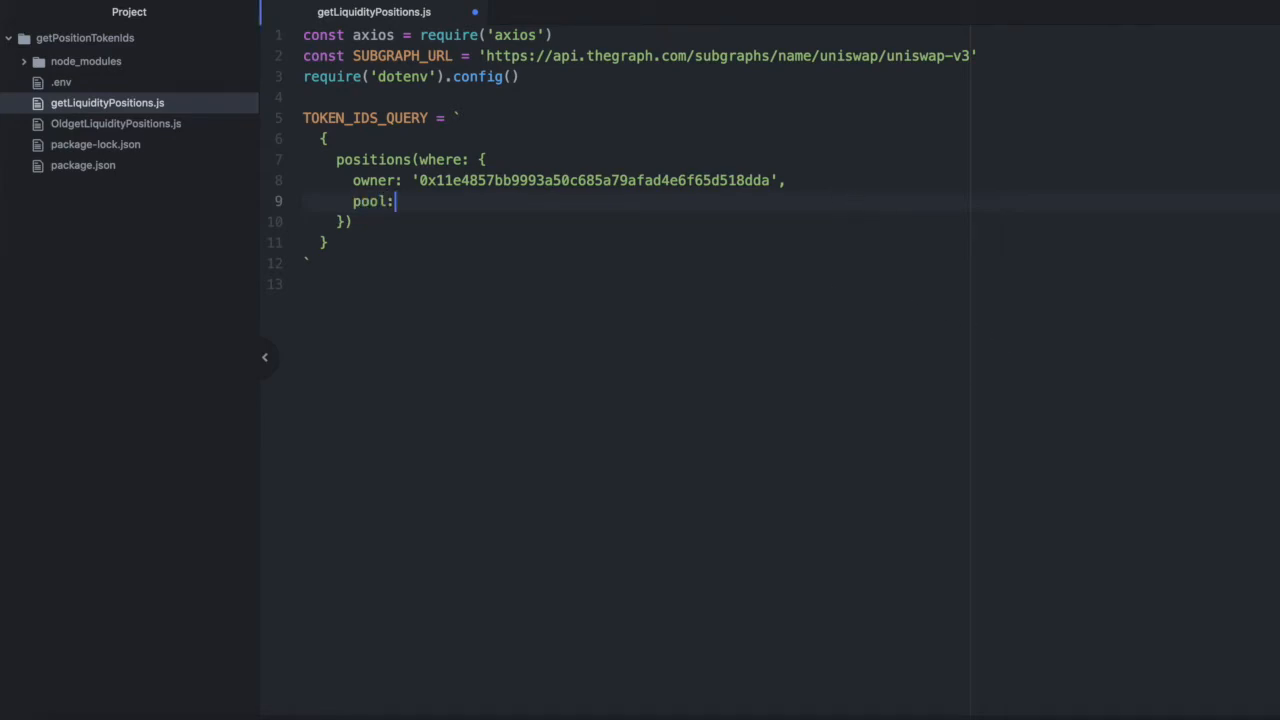
pyautogui.write("' '")
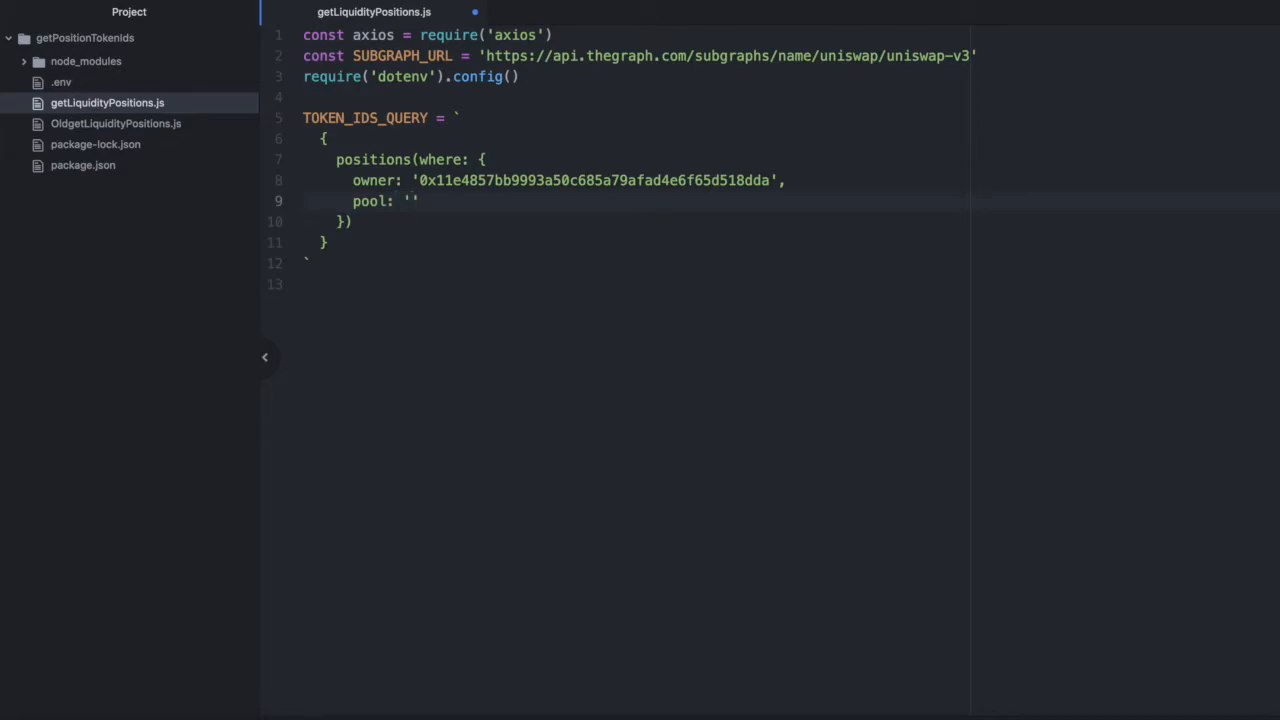
pyautogui.write('0x6c6bc977e13df9b0de53b251522280bb72383700')
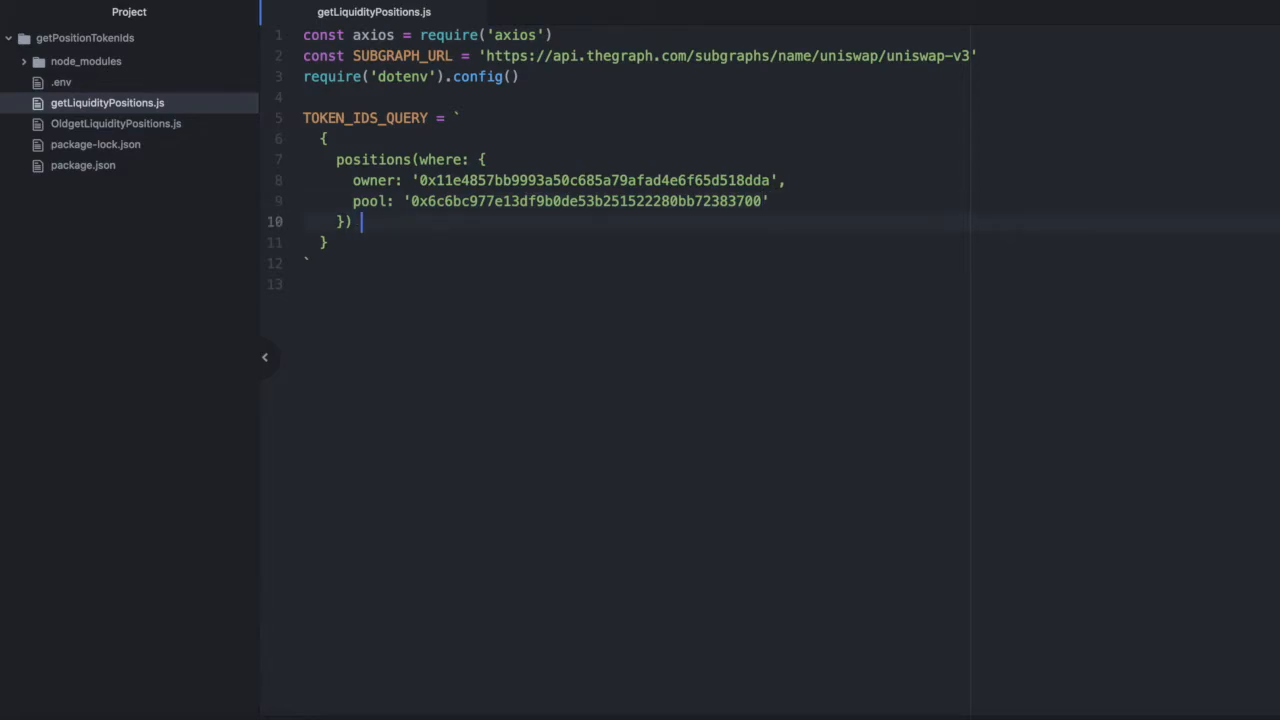
pyautogui.write('{')
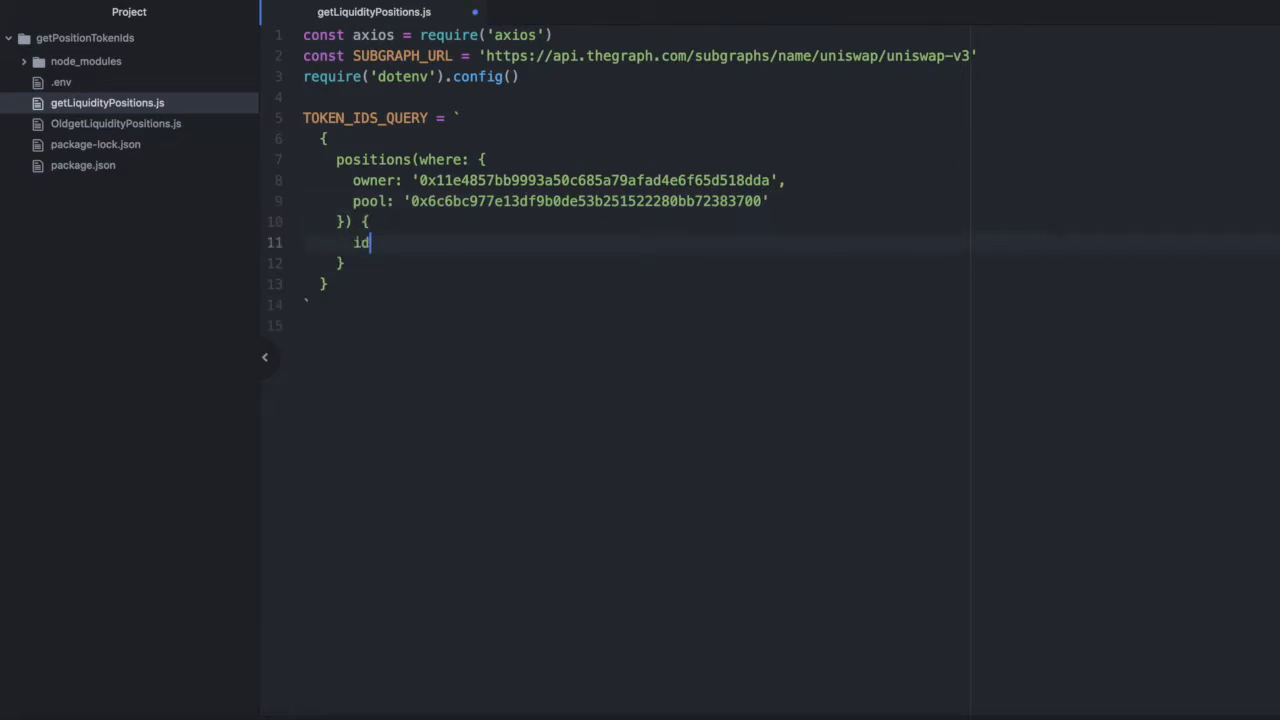
pyautogui.write('owner')
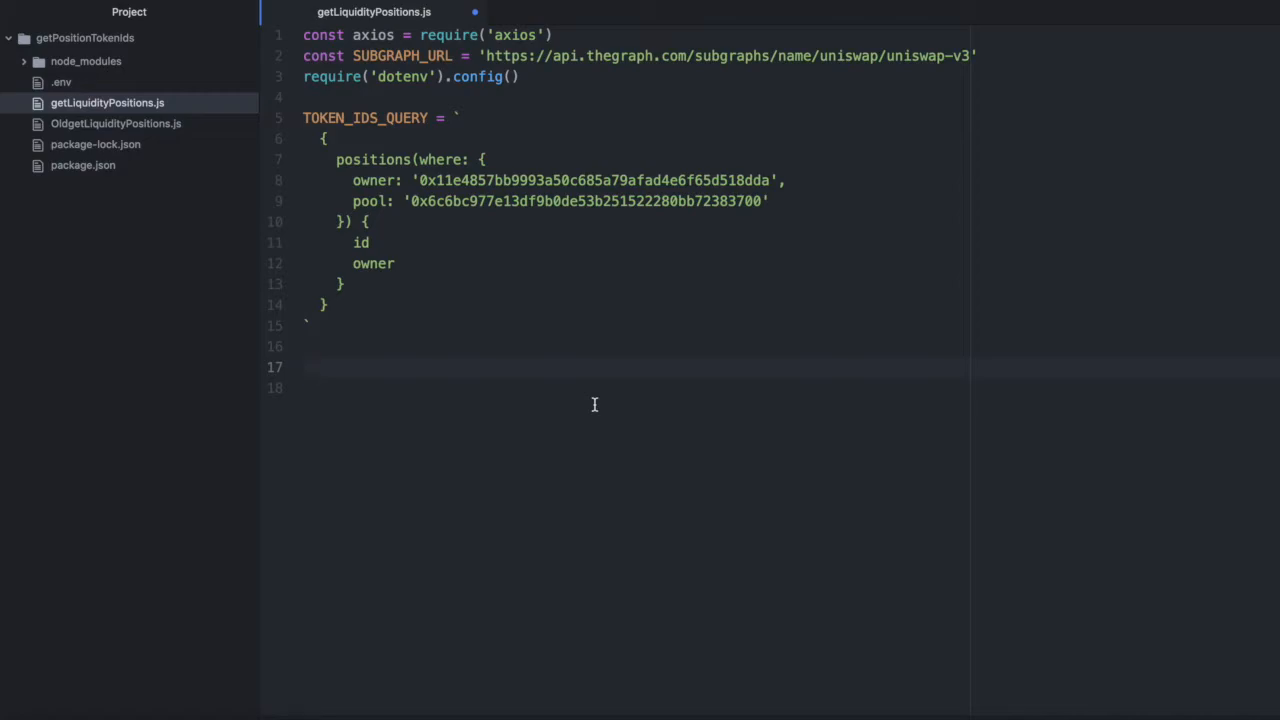
# Write async main() awaiting axios.post(SUBGRAPH_URL, { query: TOKEN_IDS_QUERY }) into result
pyautogui.write('async')
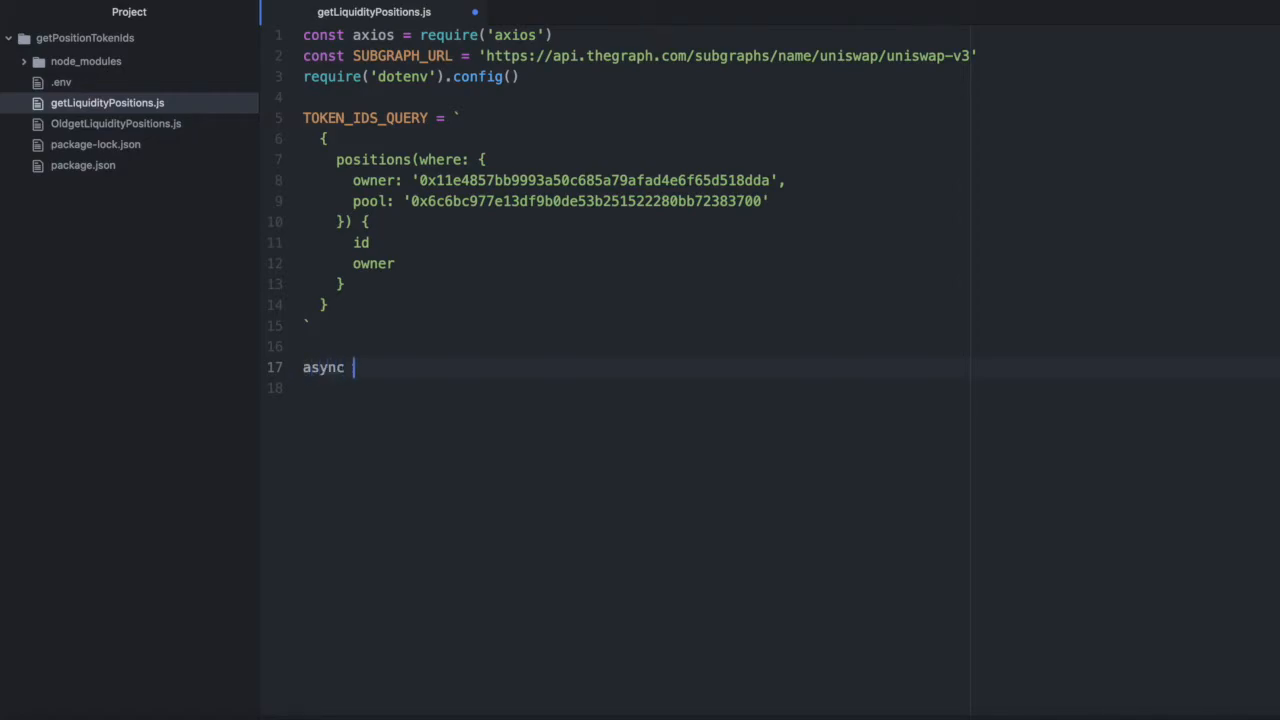
pyautogui.write('function main()')
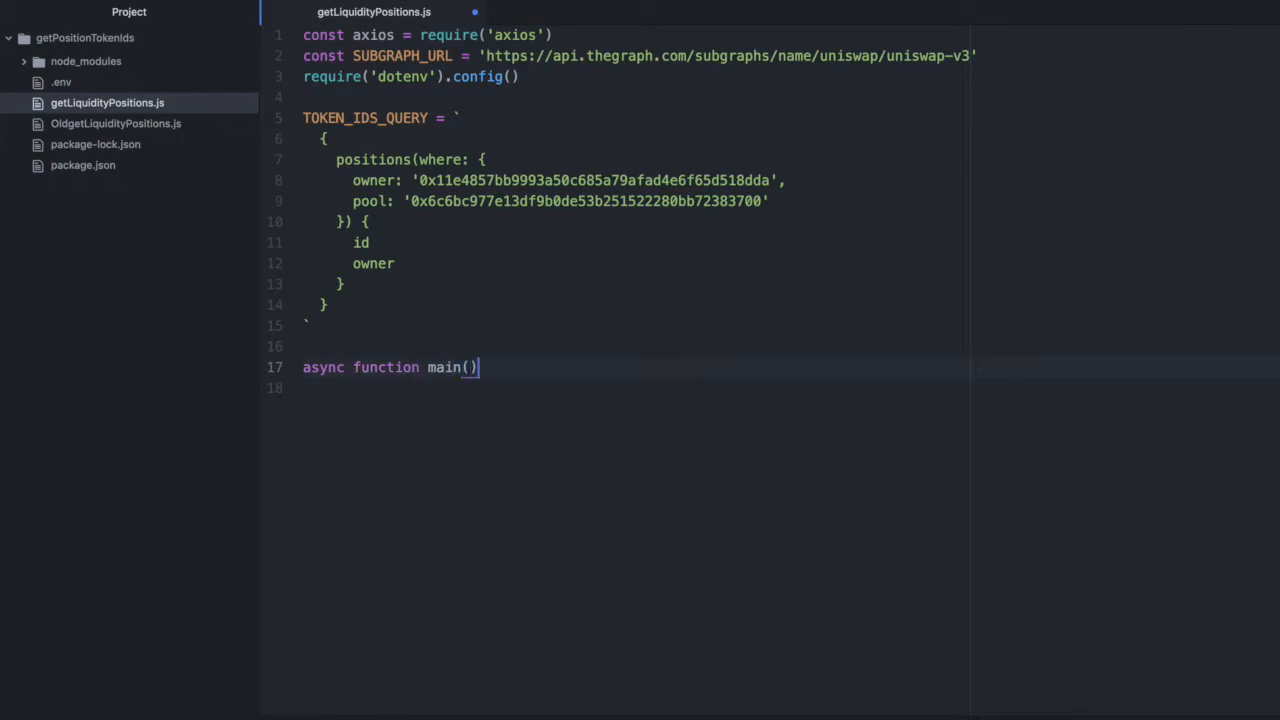
pyautogui.write('{')
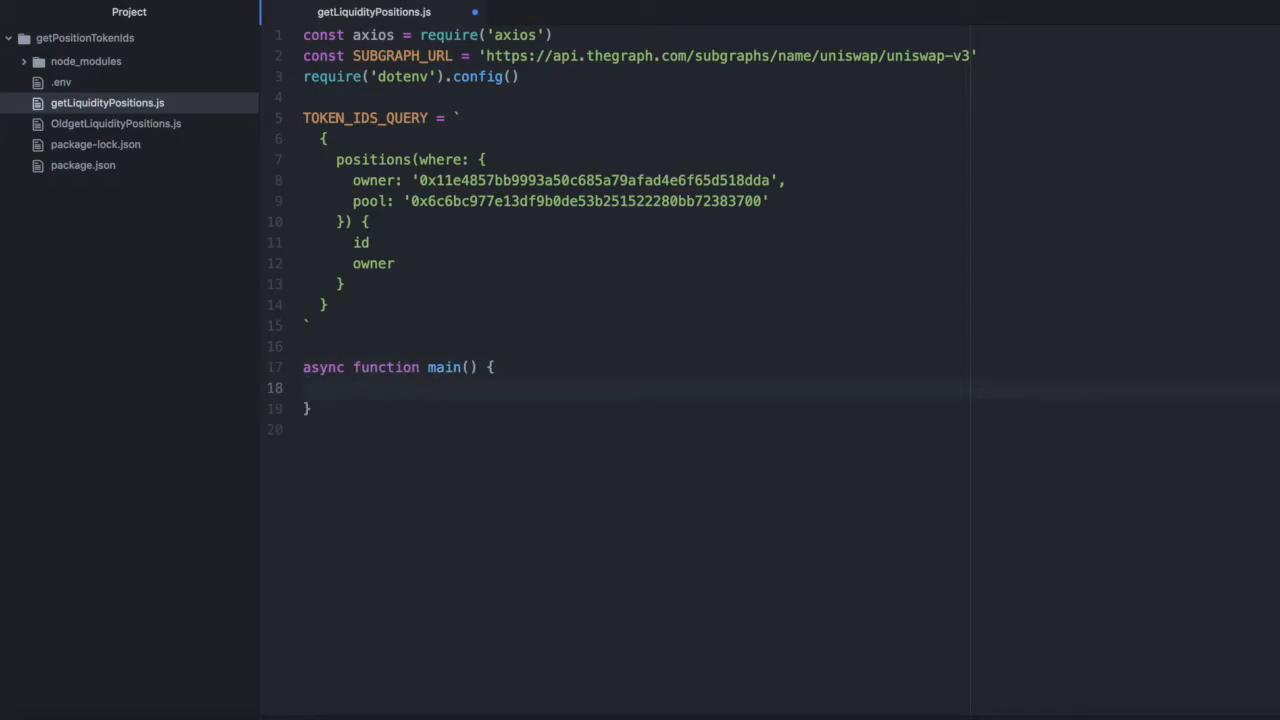
pyautogui.click(320, 388)
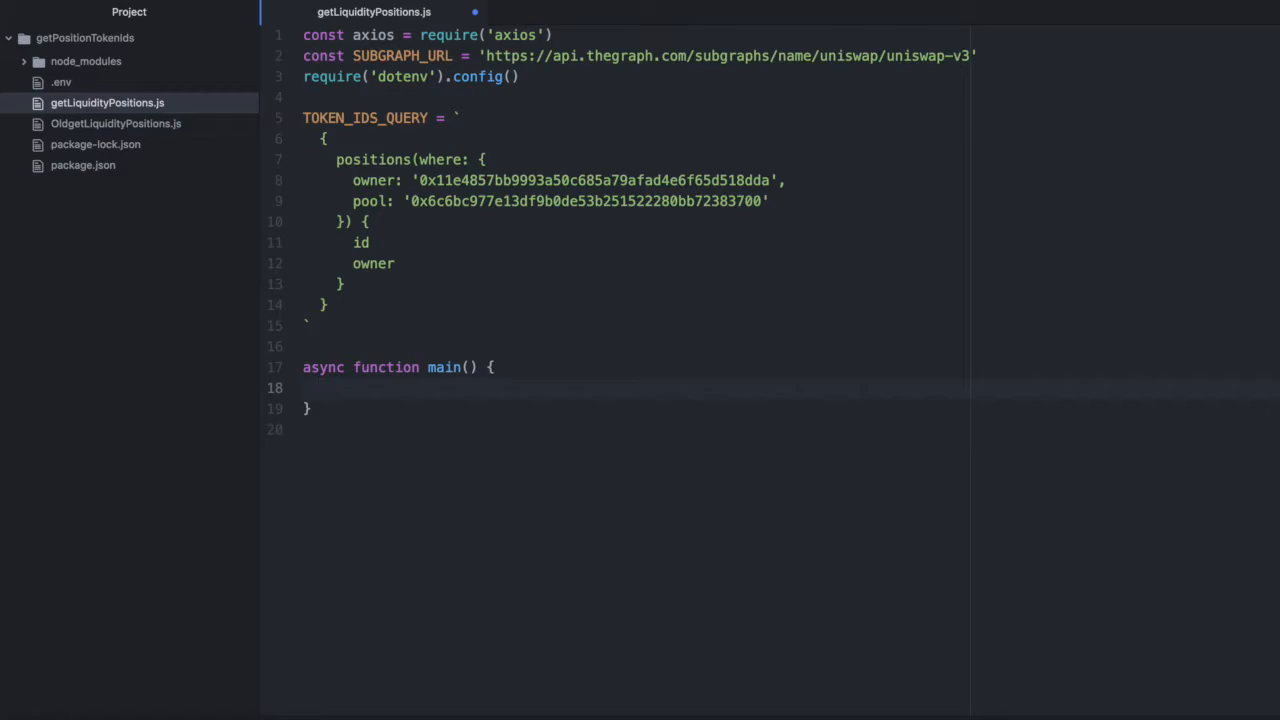
pyautogui.write('const result =')
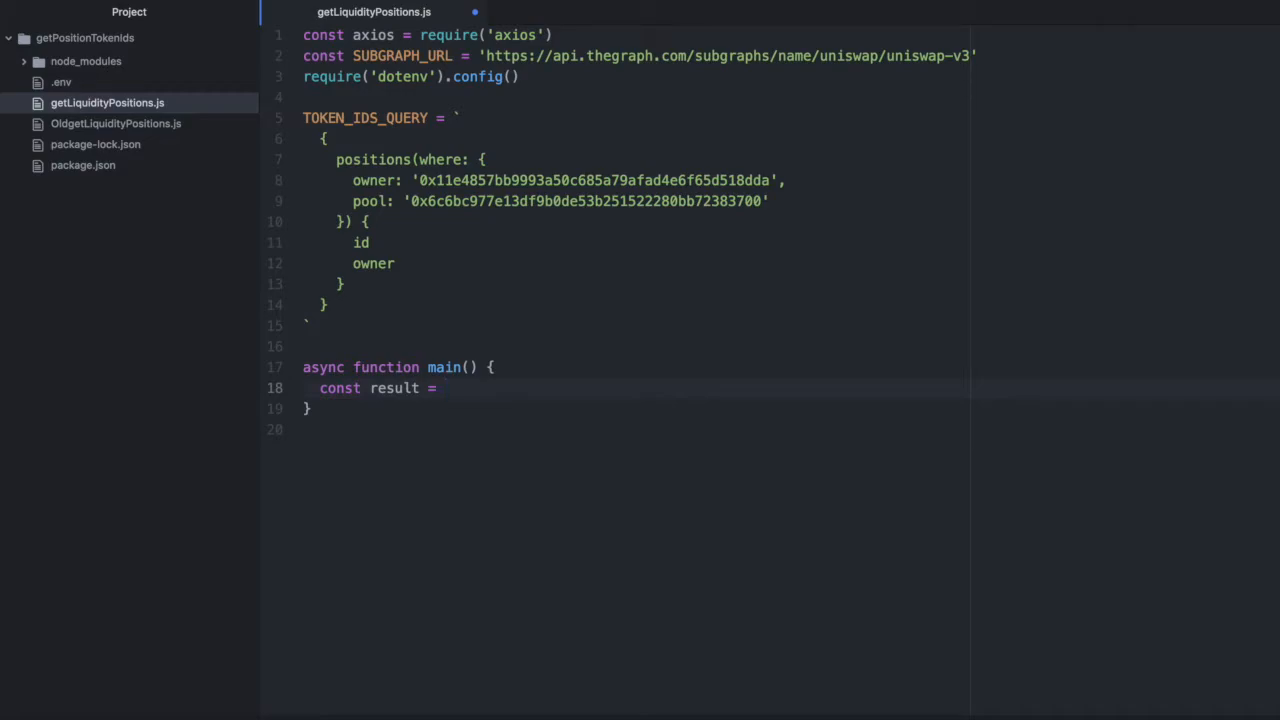
pyautogui.write('await axios.post(')
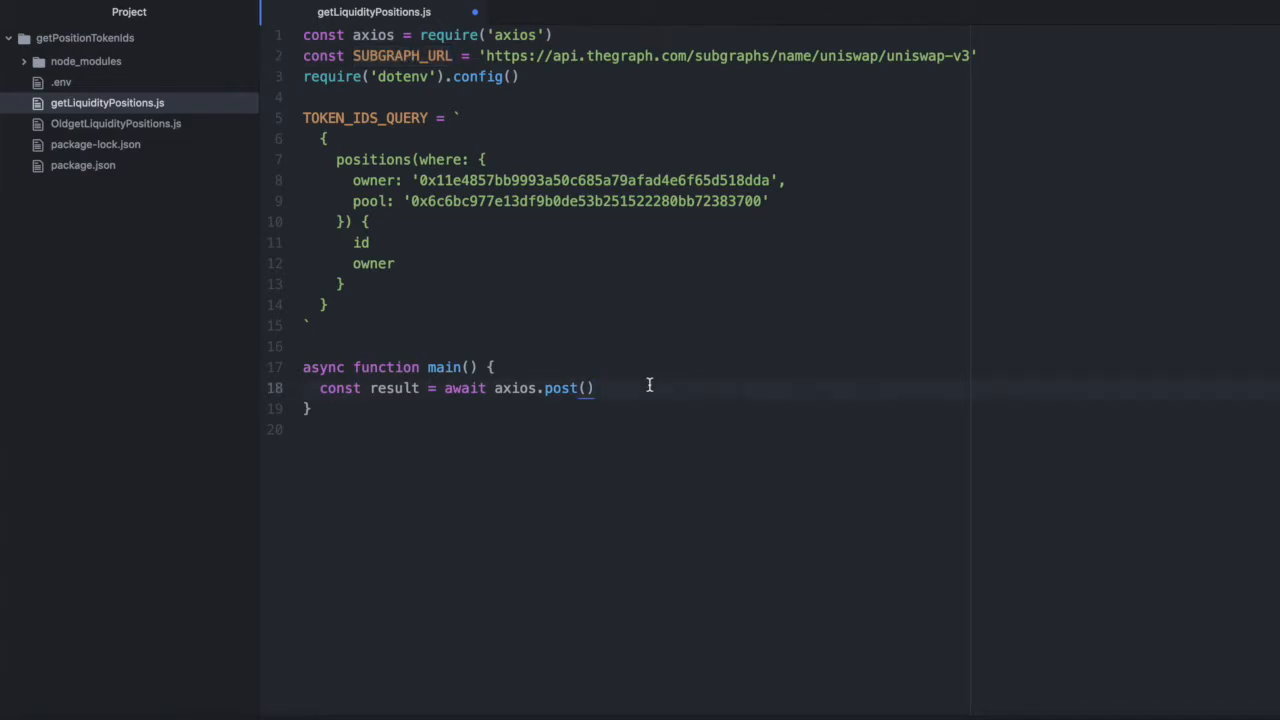
pyautogui.write('SUBGRAPH_URL, {}')
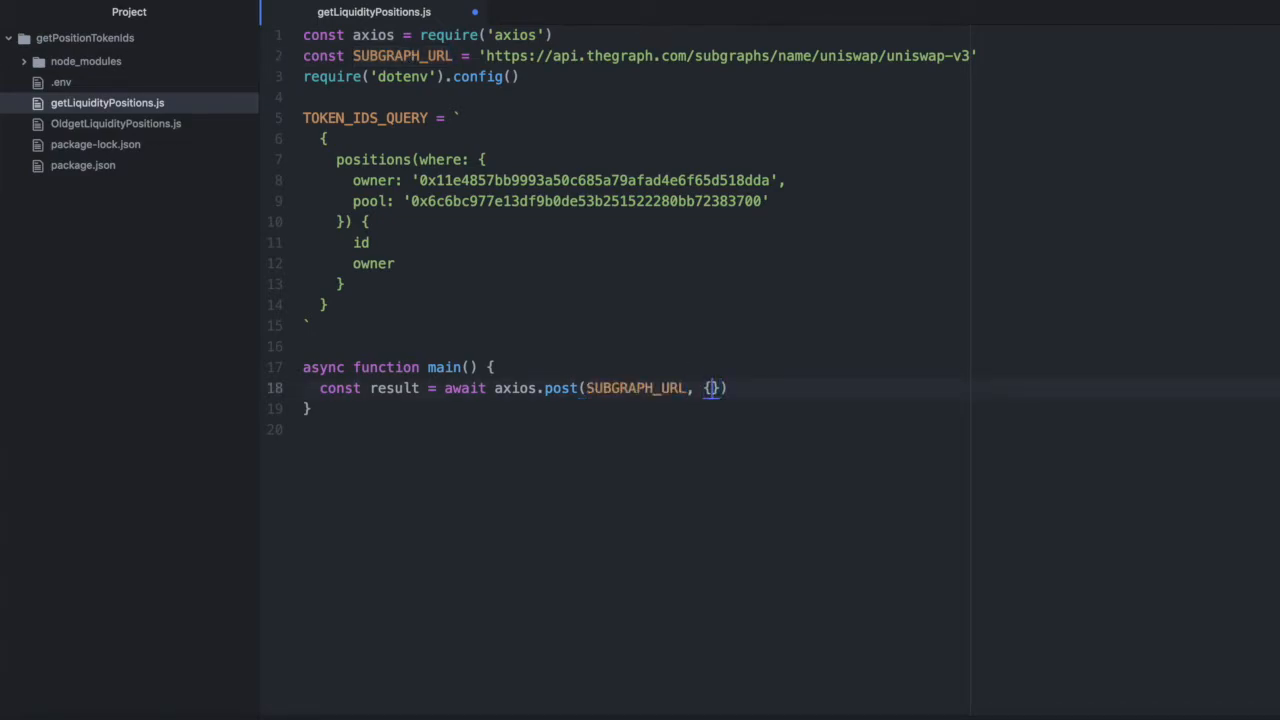
pyautogui.write('query:')
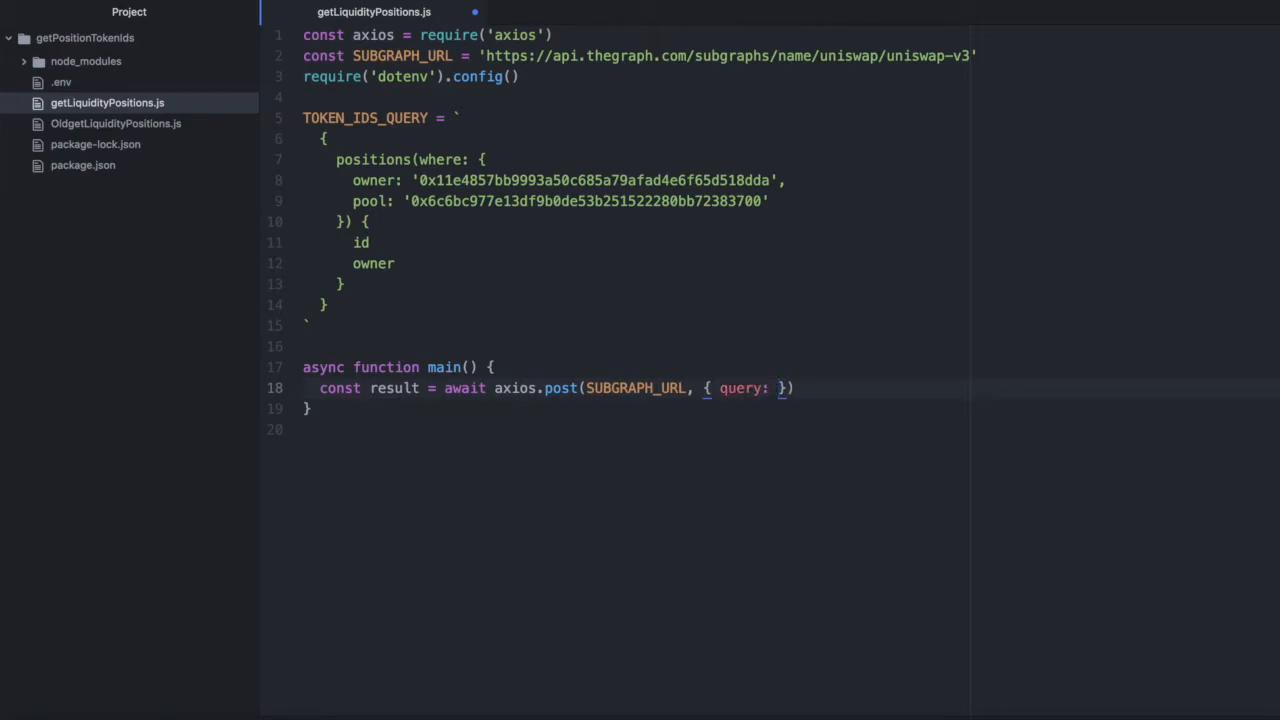
pyautogui.click(358, 122)
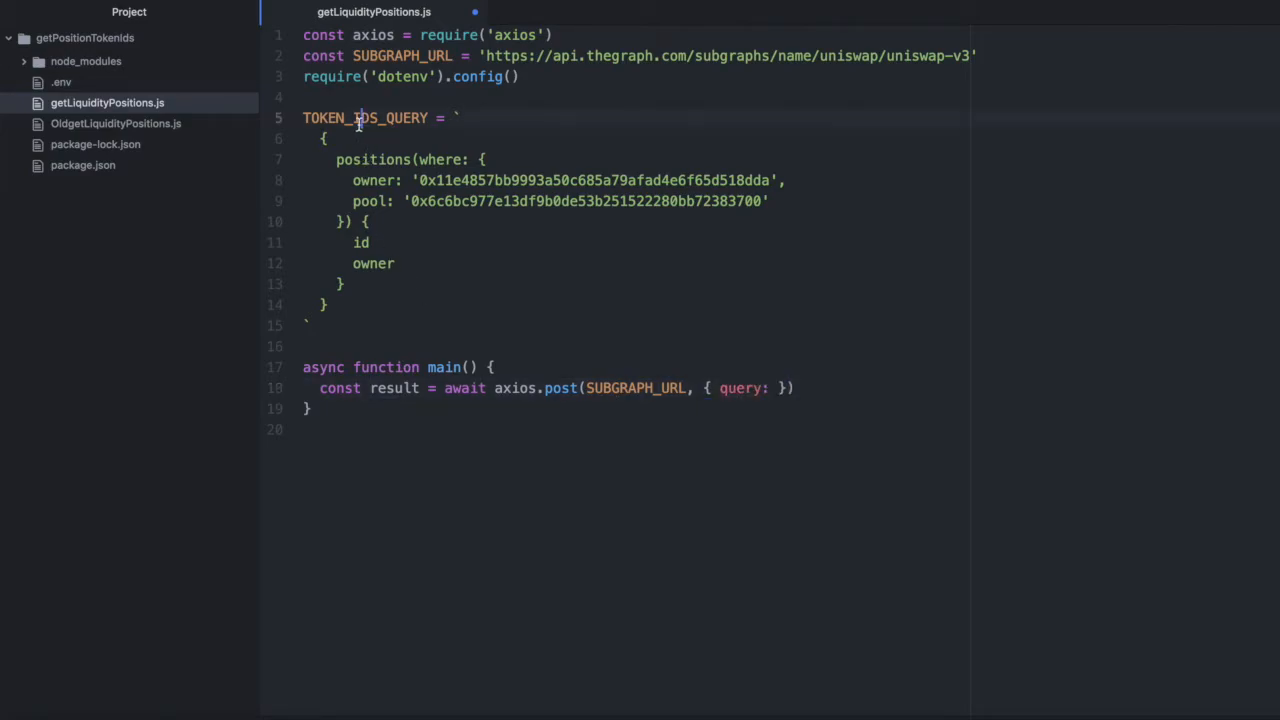
pyautogui.write('TOKEN_IDS_QUERY')
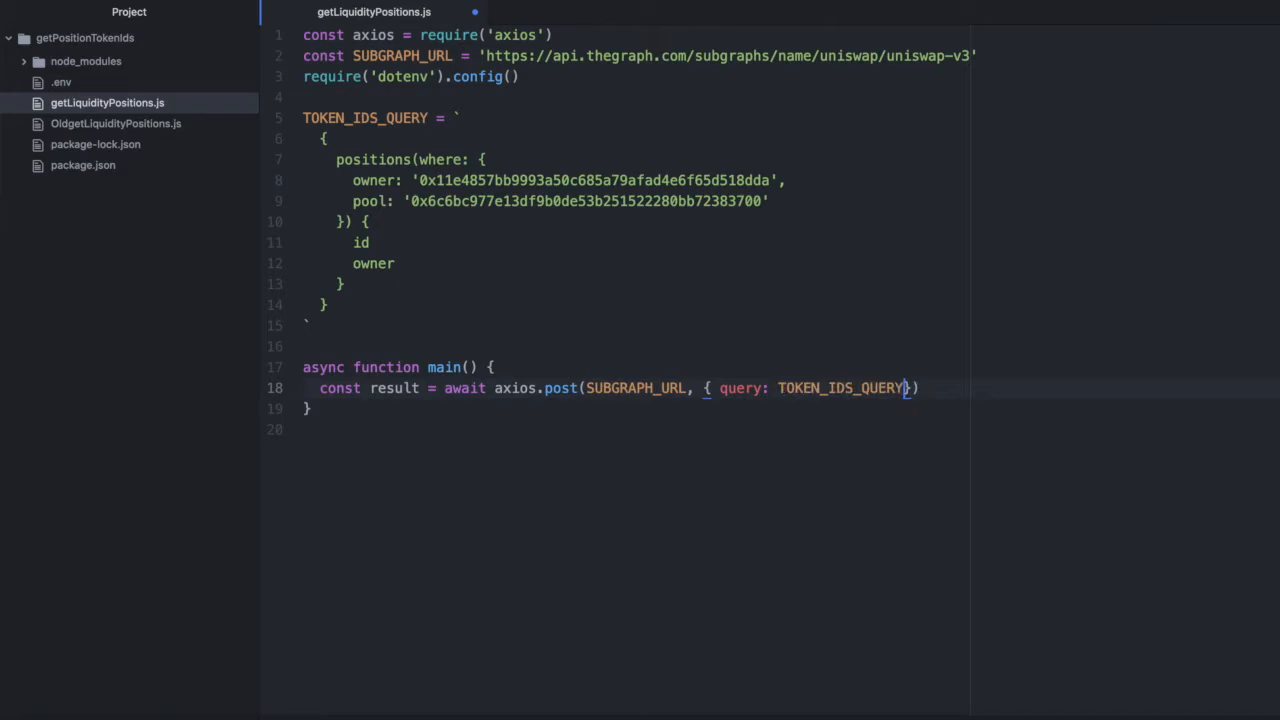
pyautogui.write('" "')
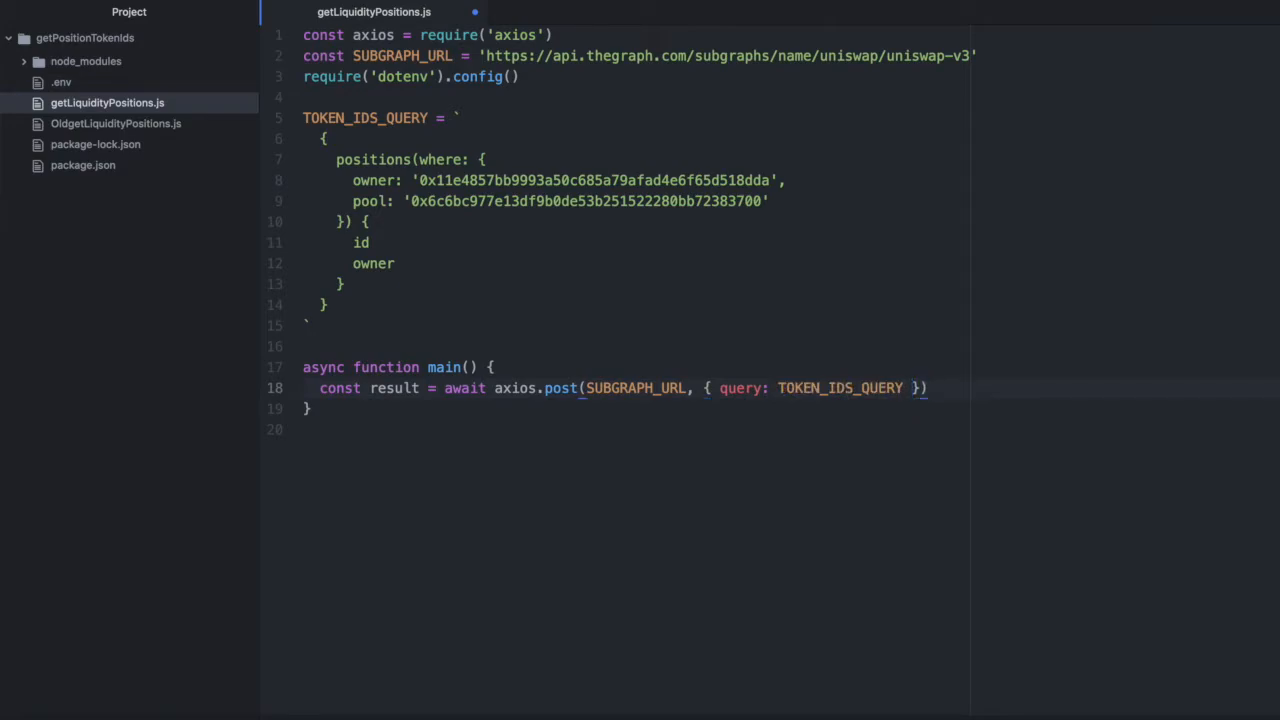
pyautogui.press('Enter')
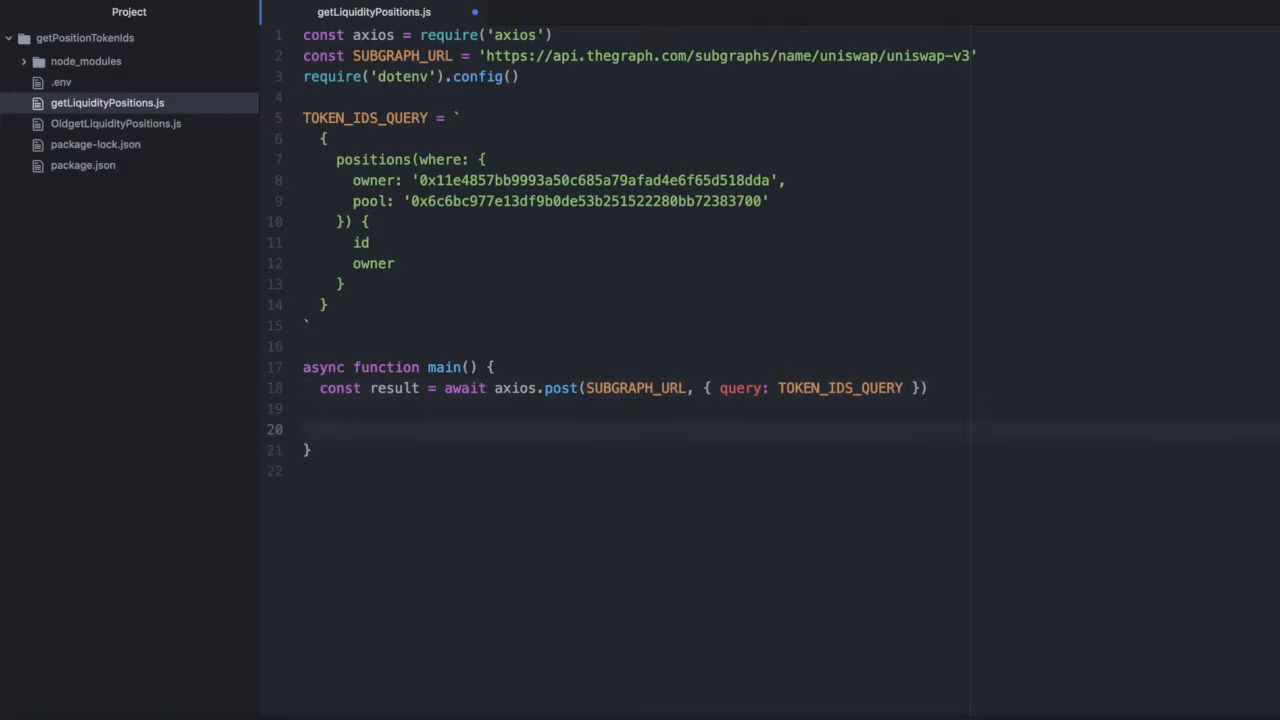
# Store result.data.data.positions in positions and log it labelled 'positions'
pyautogui.write('const')
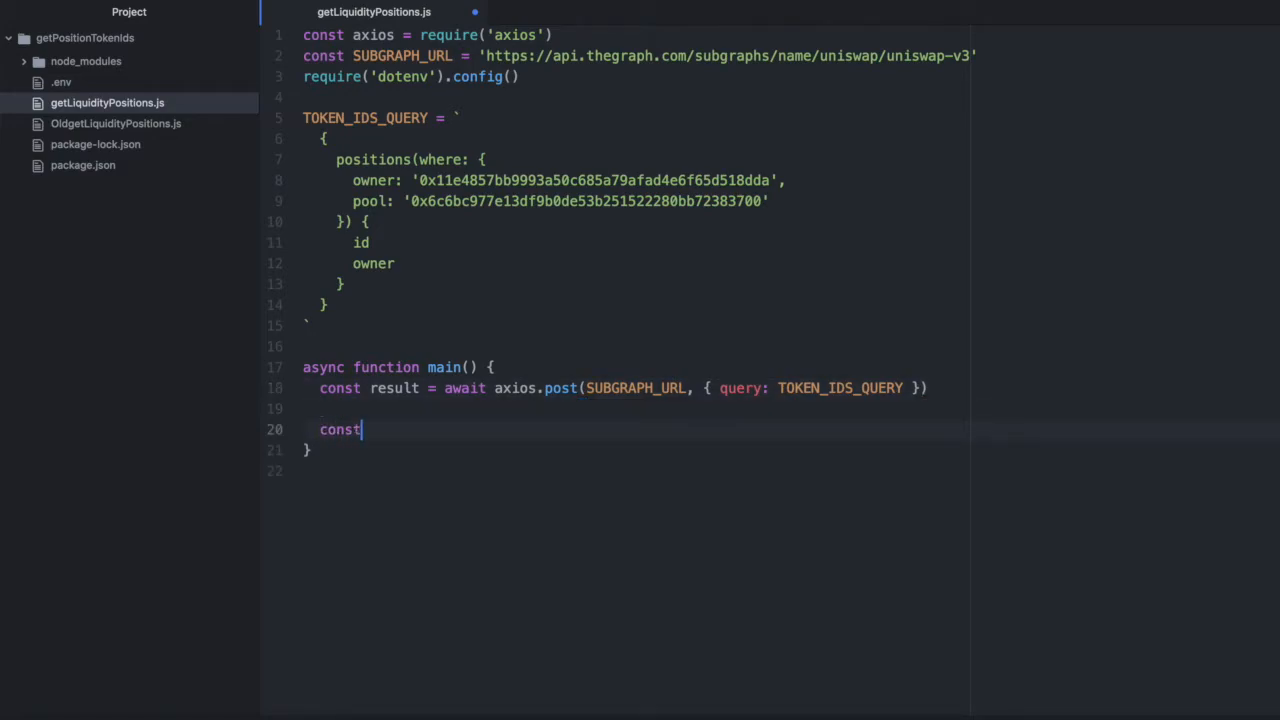
pyautogui.write('positions')
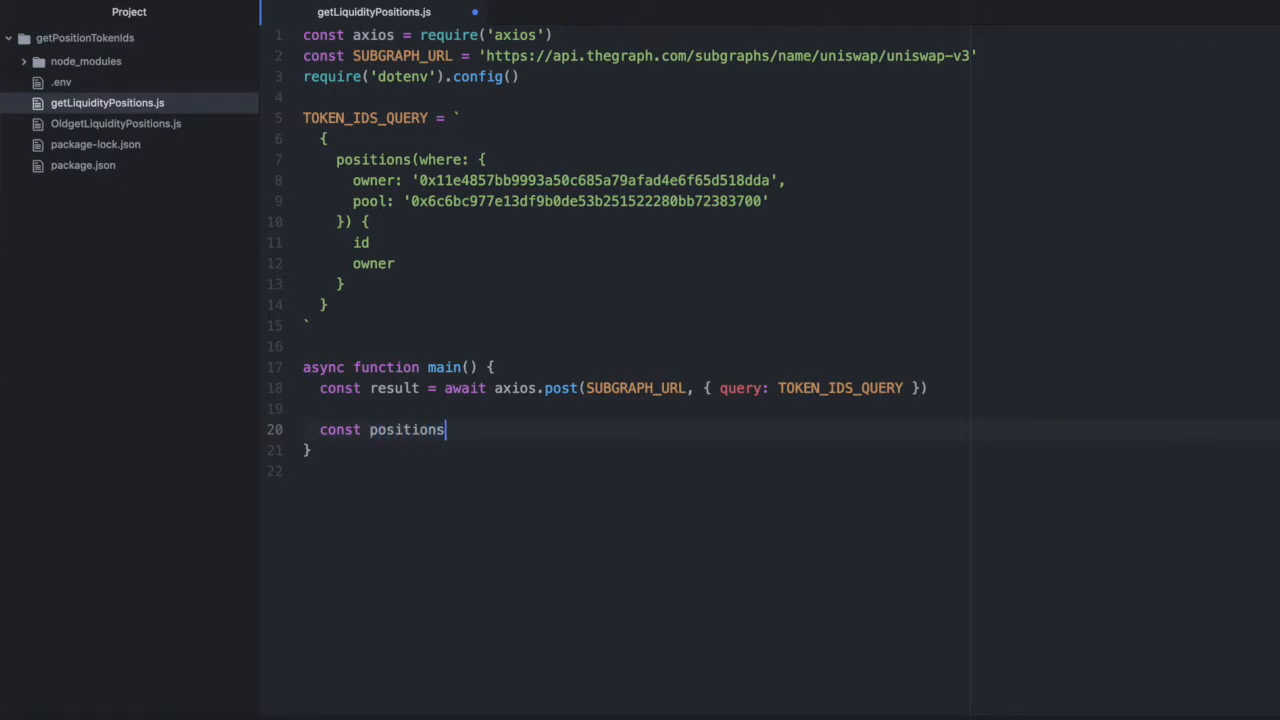
pyautogui.write('= result.d')
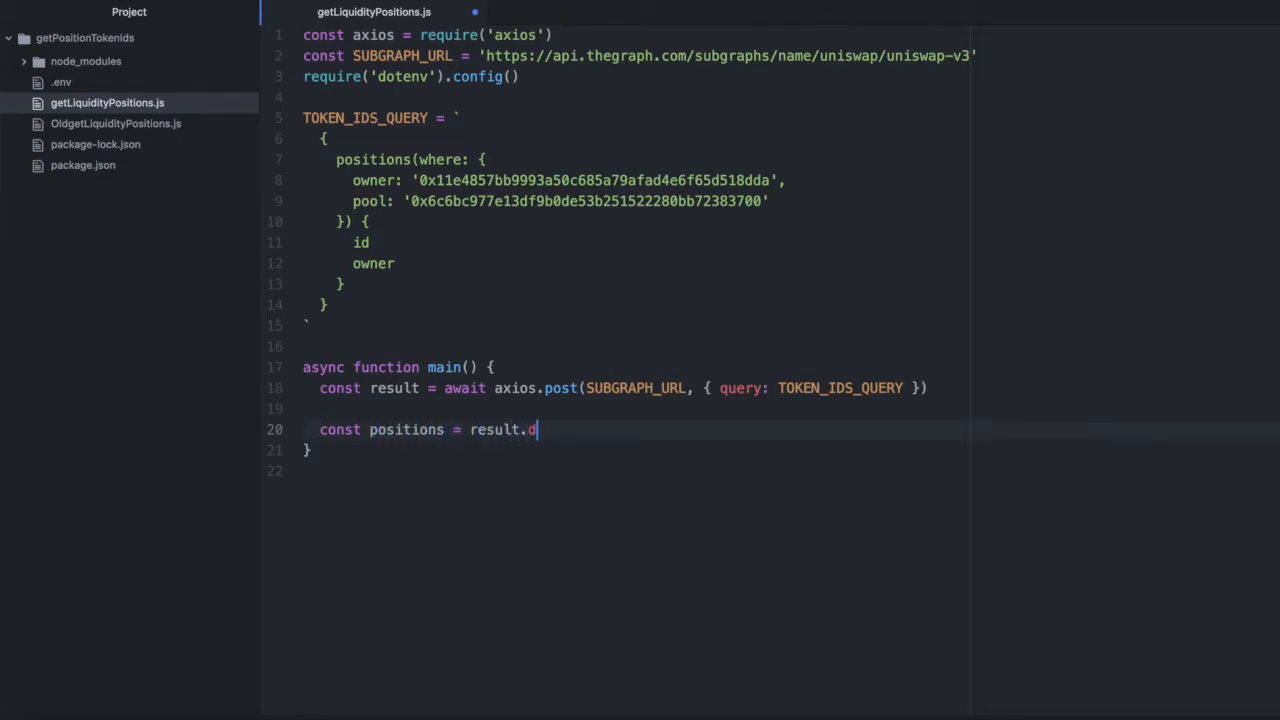
pyautogui.write('ata.dat')
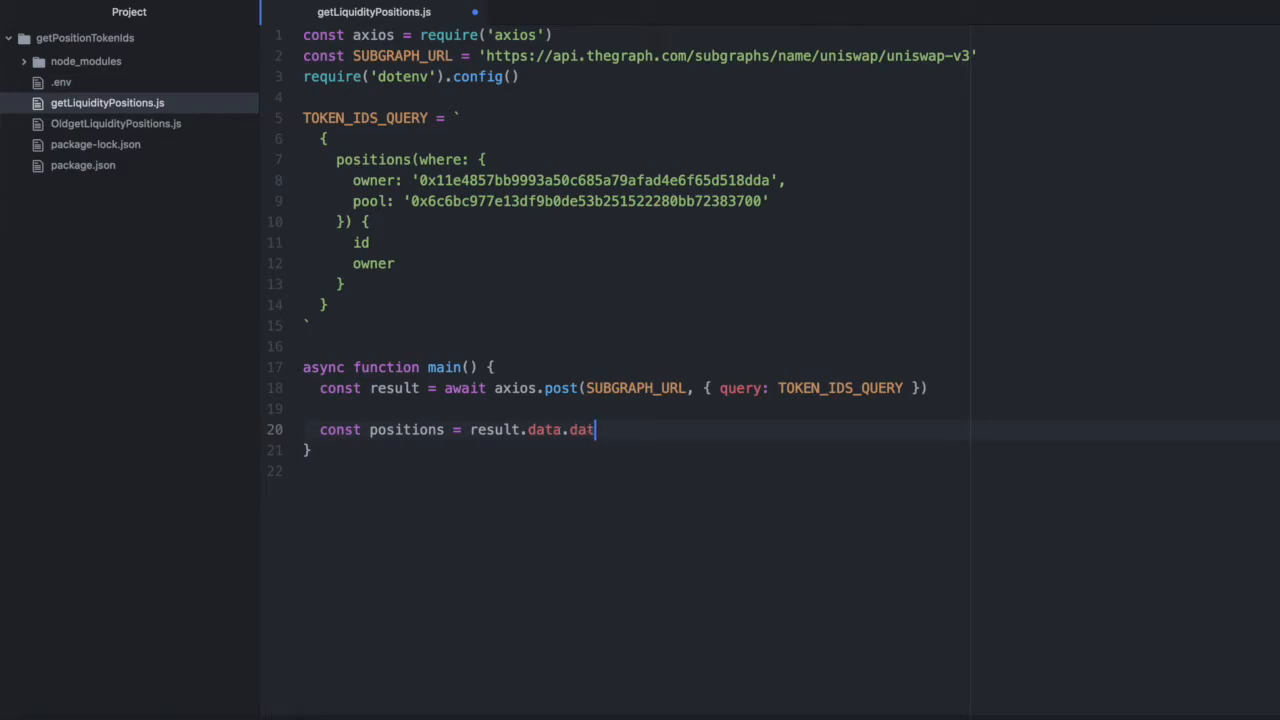
pyautogui.write('a.positions')
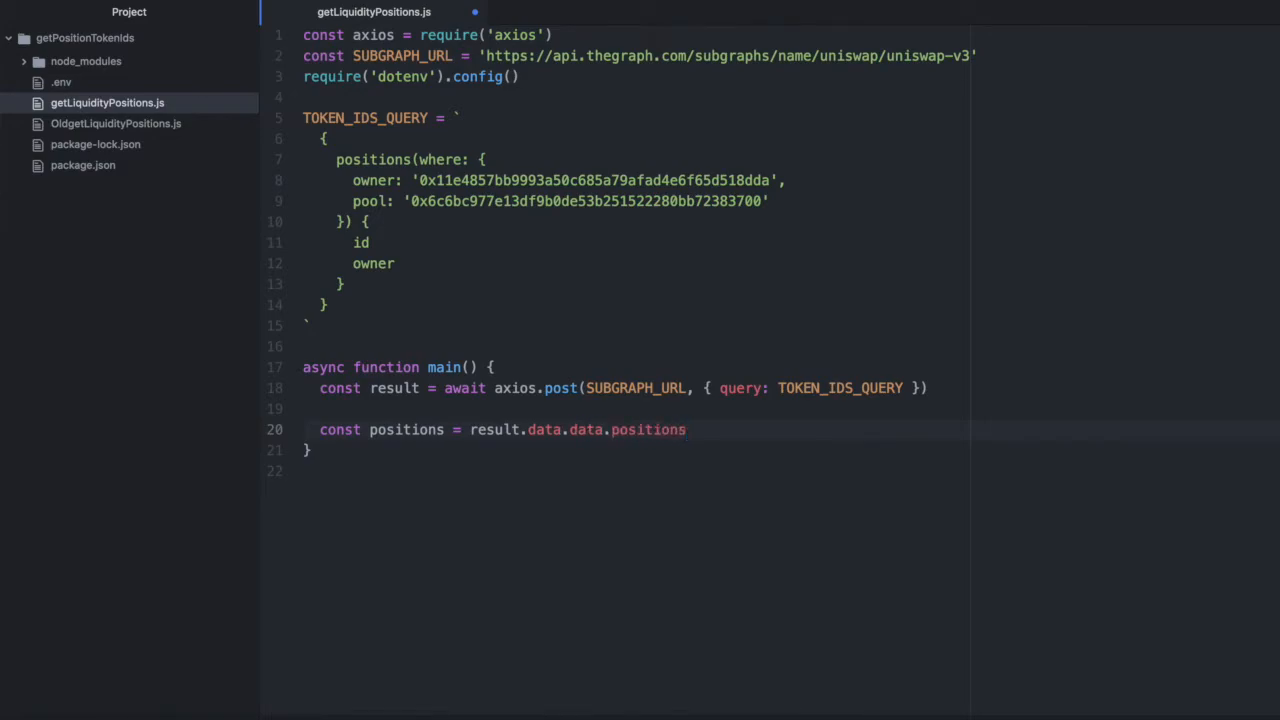
pyautogui.write('c')
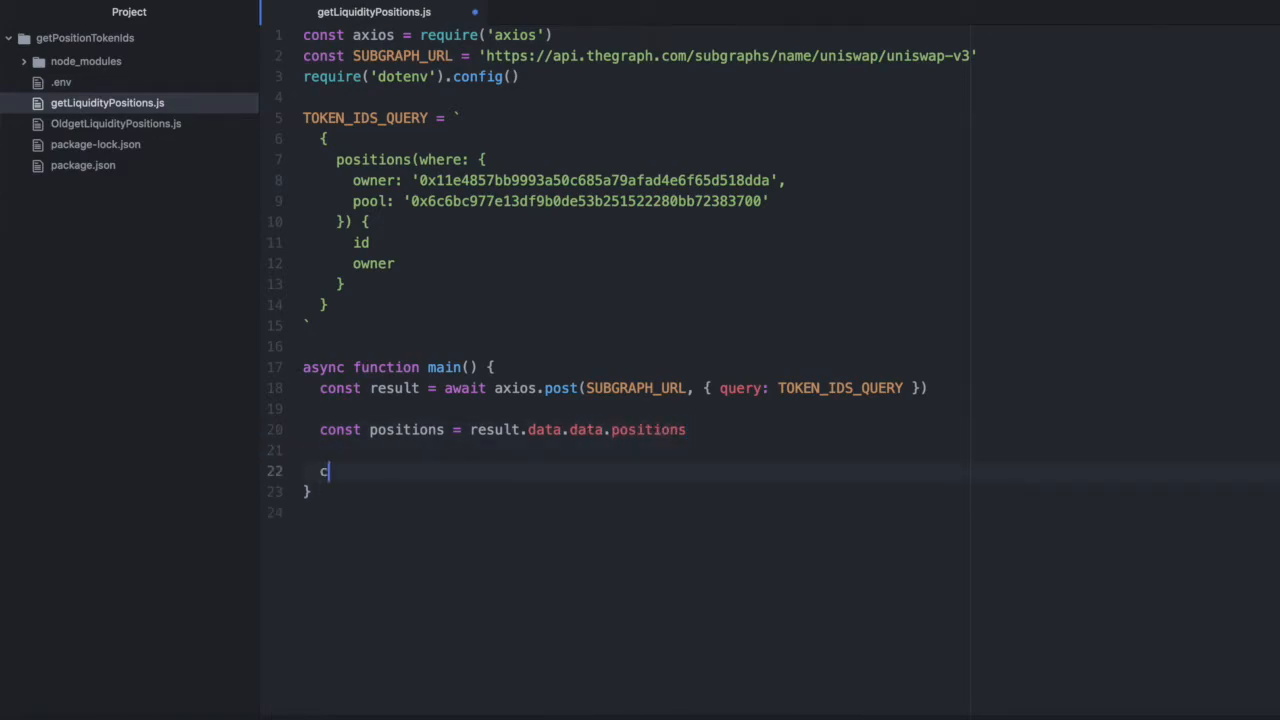
pyautogui.write('onsole.log()')
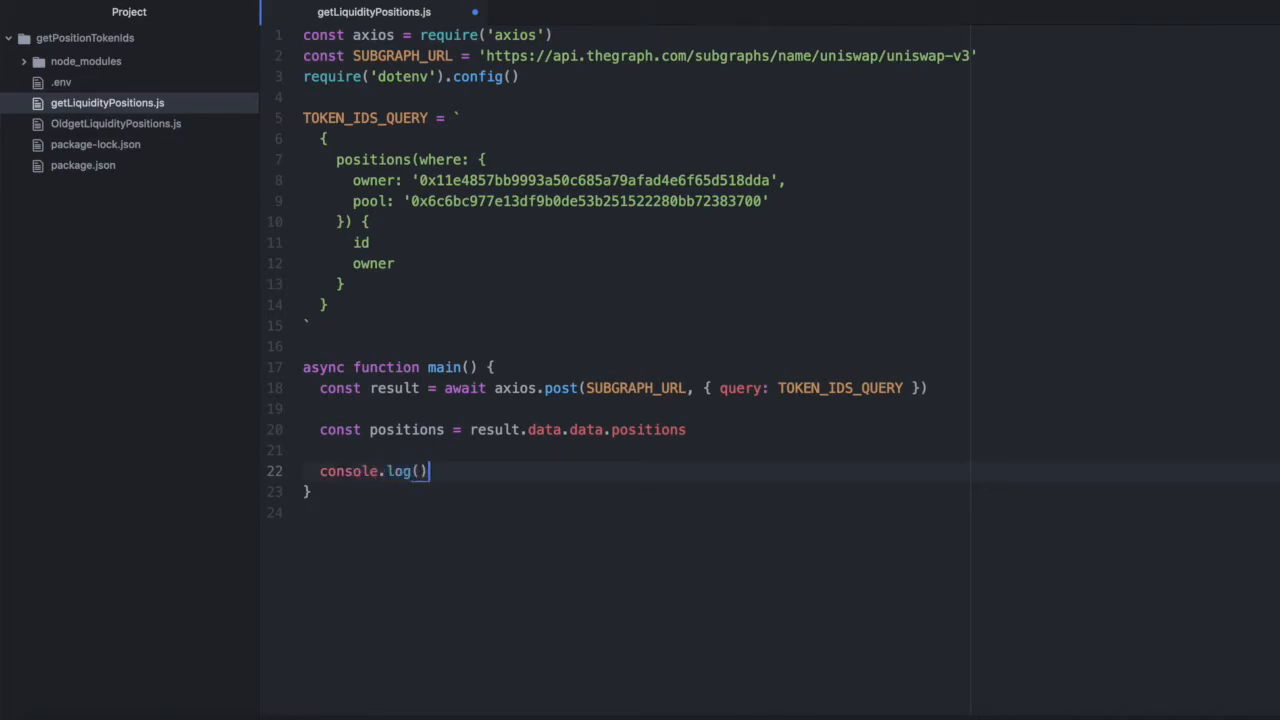
pyautogui.write('p')
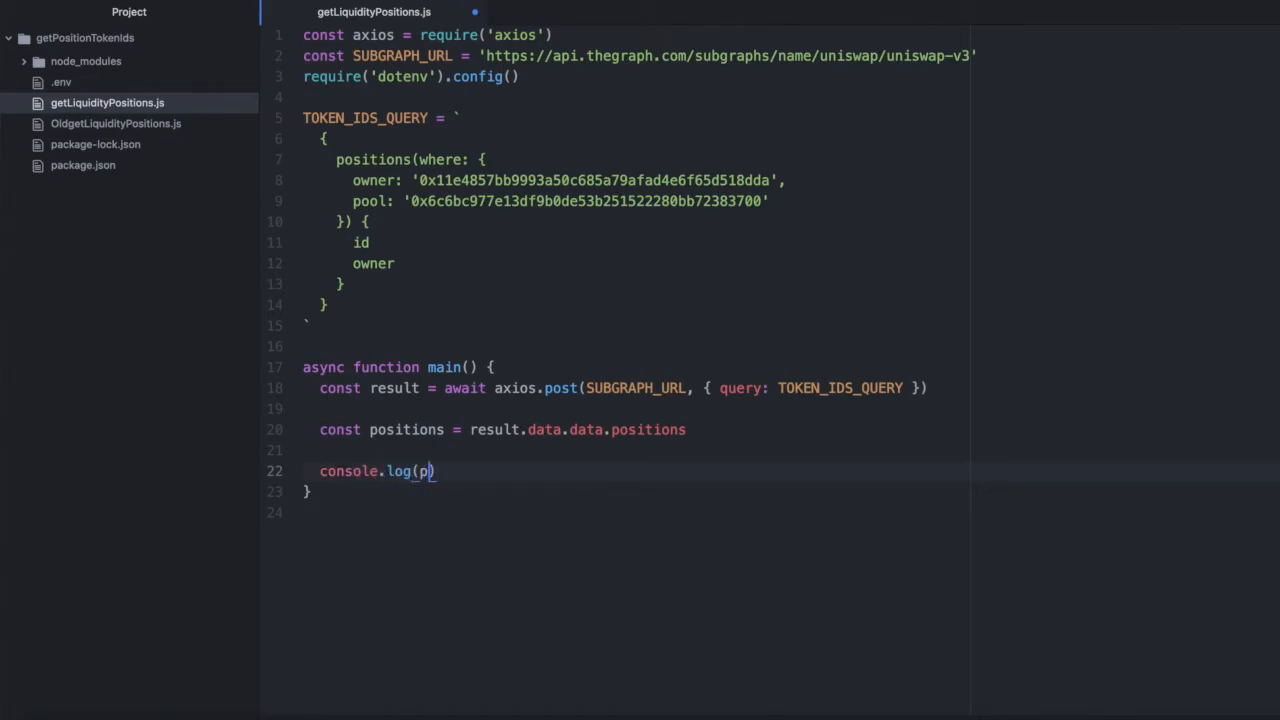
pyautogui.write('ositions')
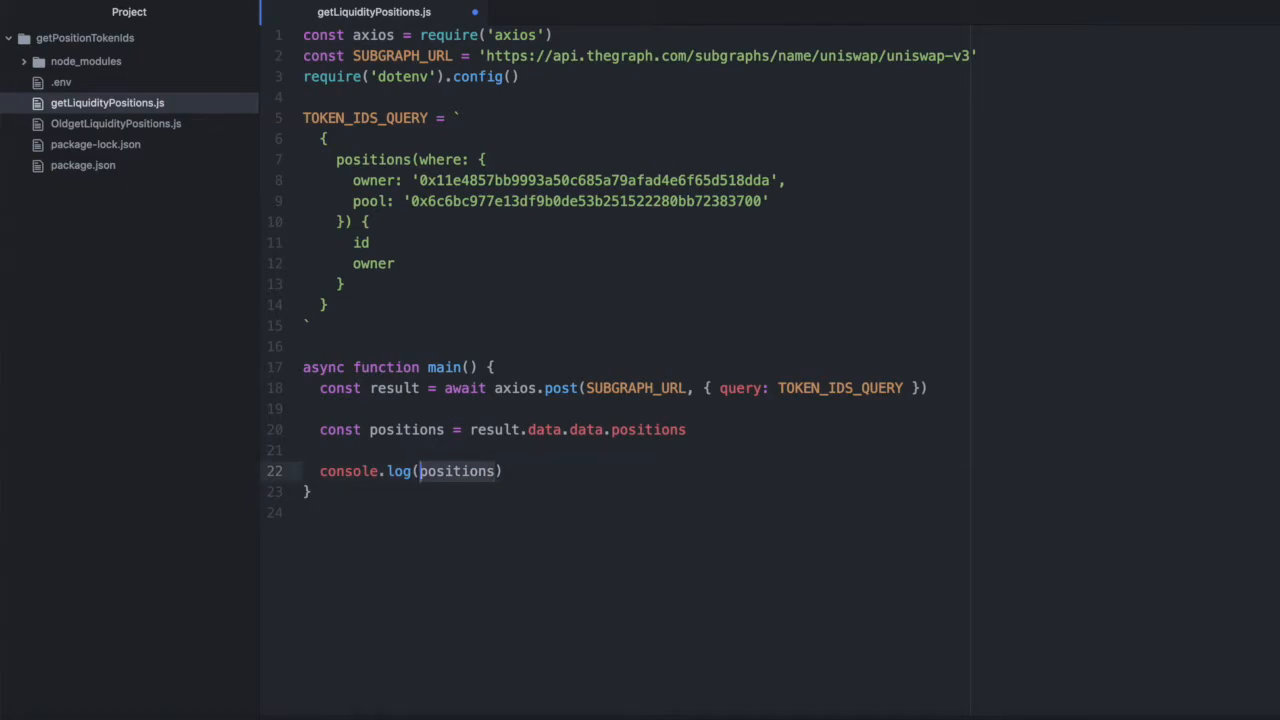
pyautogui.write("'positions',")
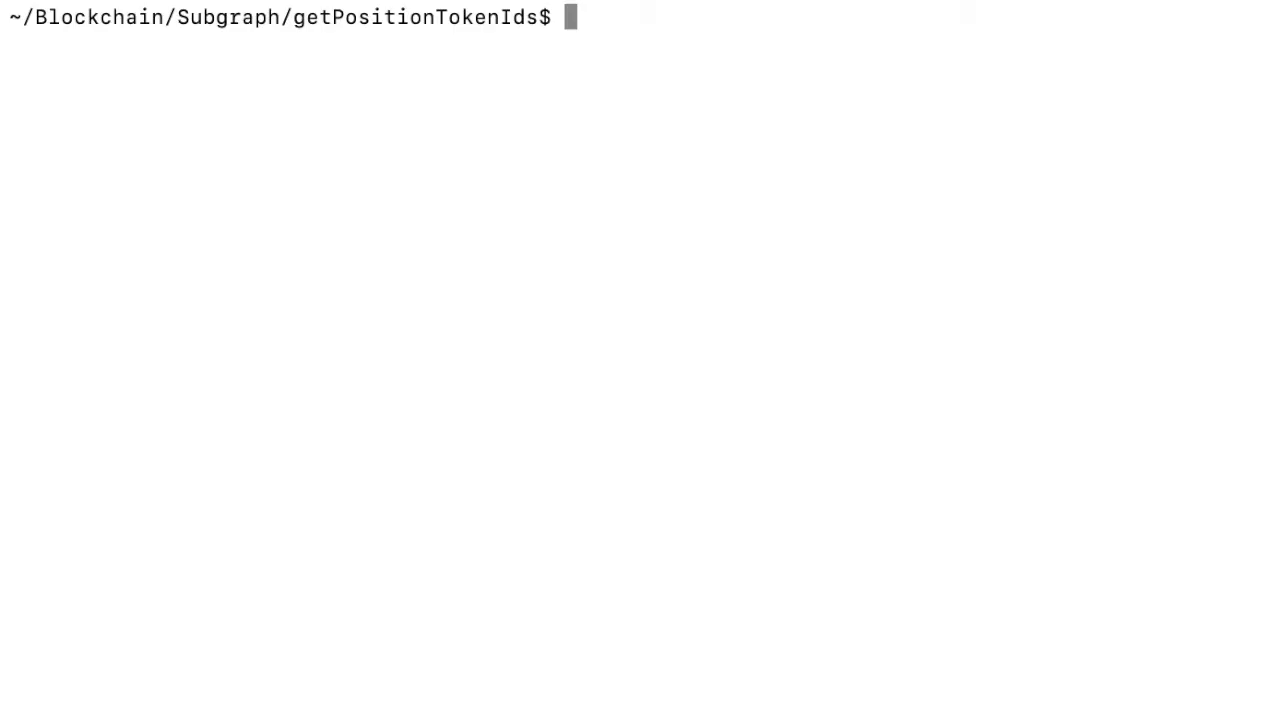
# Type node getLiquidityPositions.js at the Terminal prompt
pyautogui.write('node')
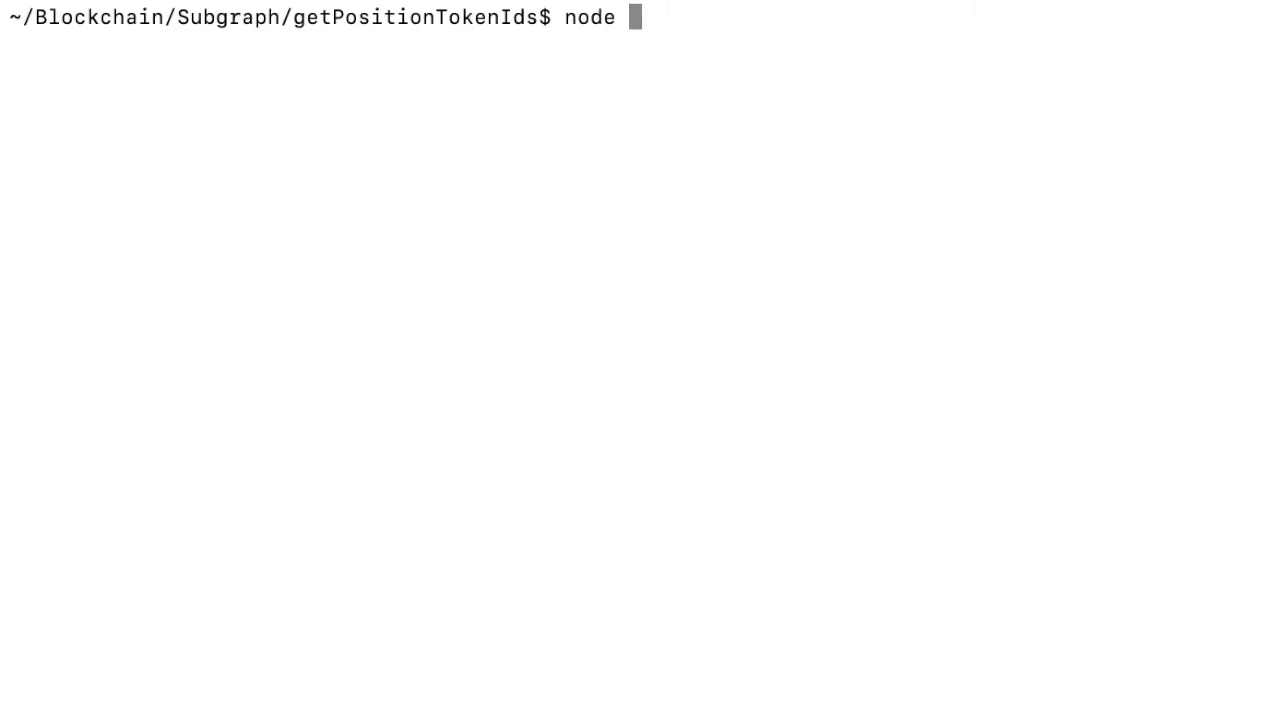
pyautogui.write('getLiquidityPositions.js')
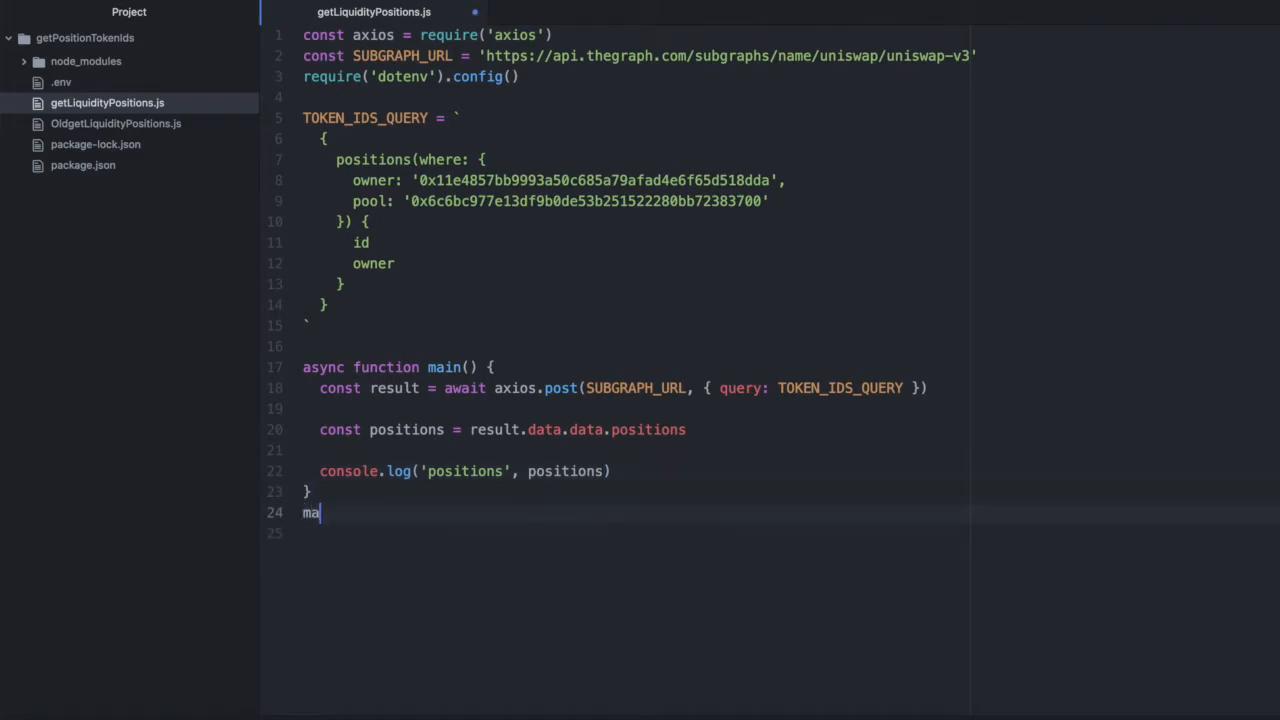
# Call main() and add console.log('result', result) after the axios request
pyautogui.write('in()')
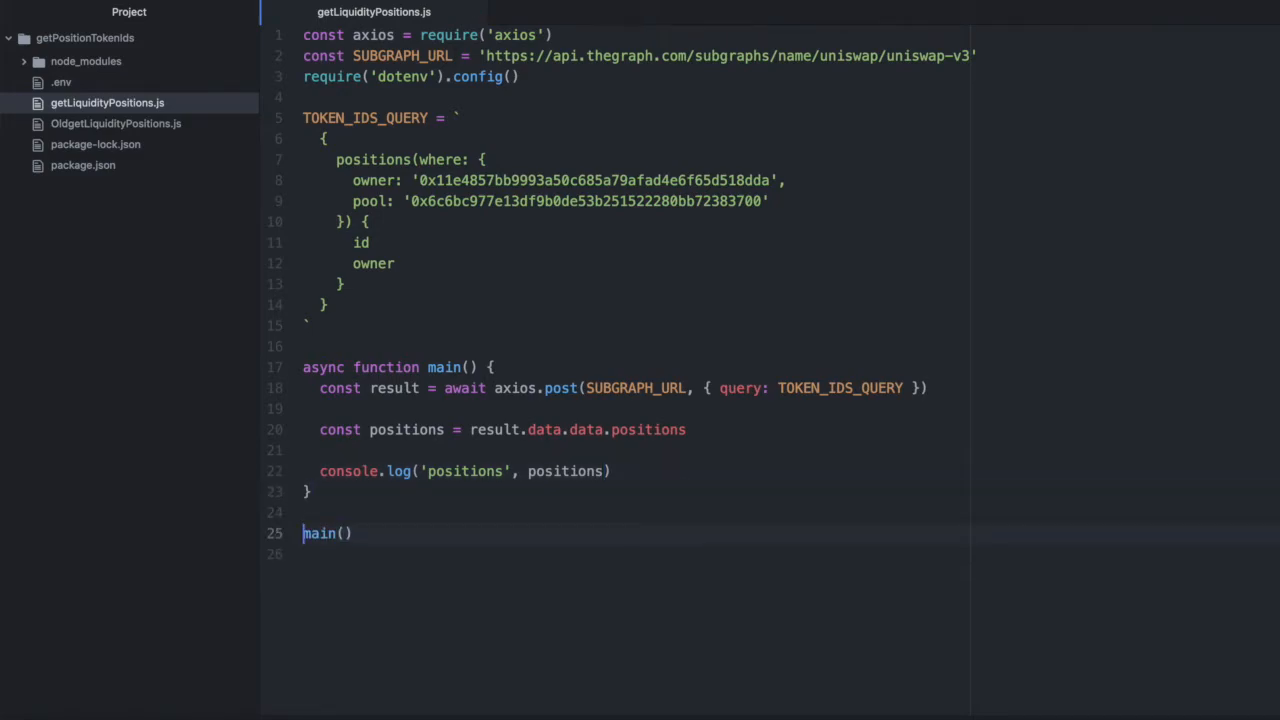
pyautogui.doubleClick(318, 533)
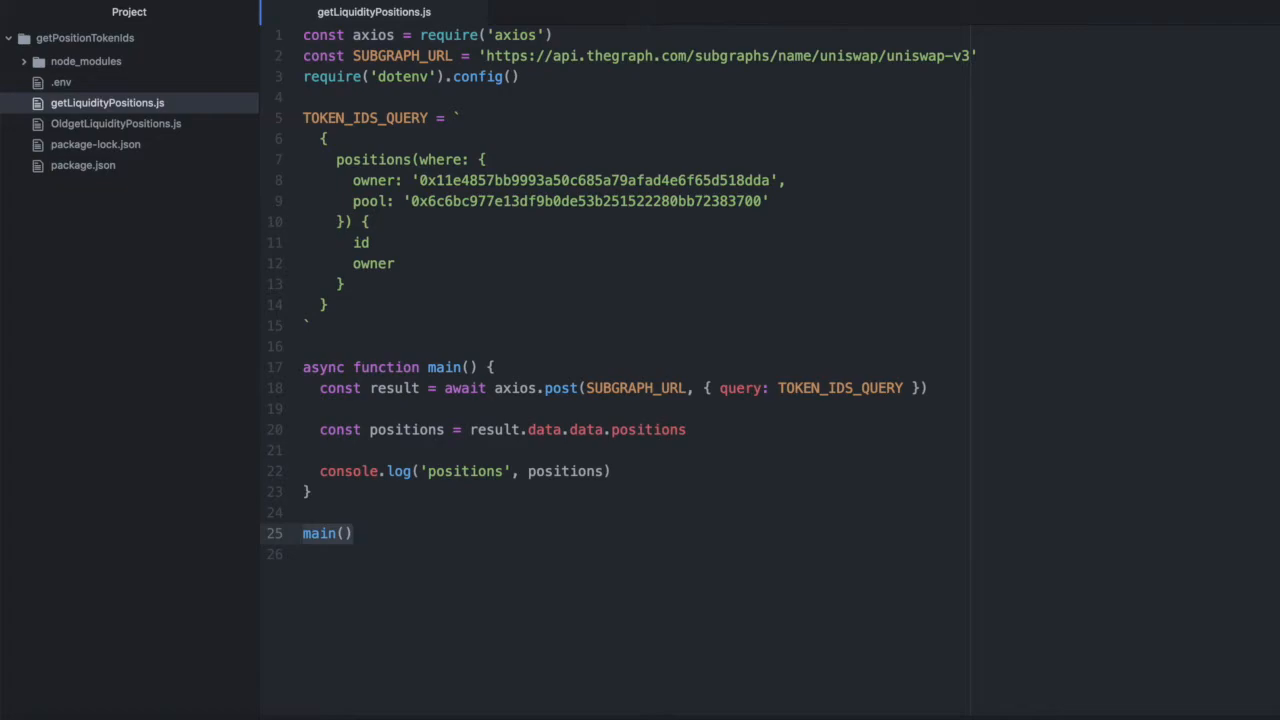
pyautogui.write("console.log('result', result)")
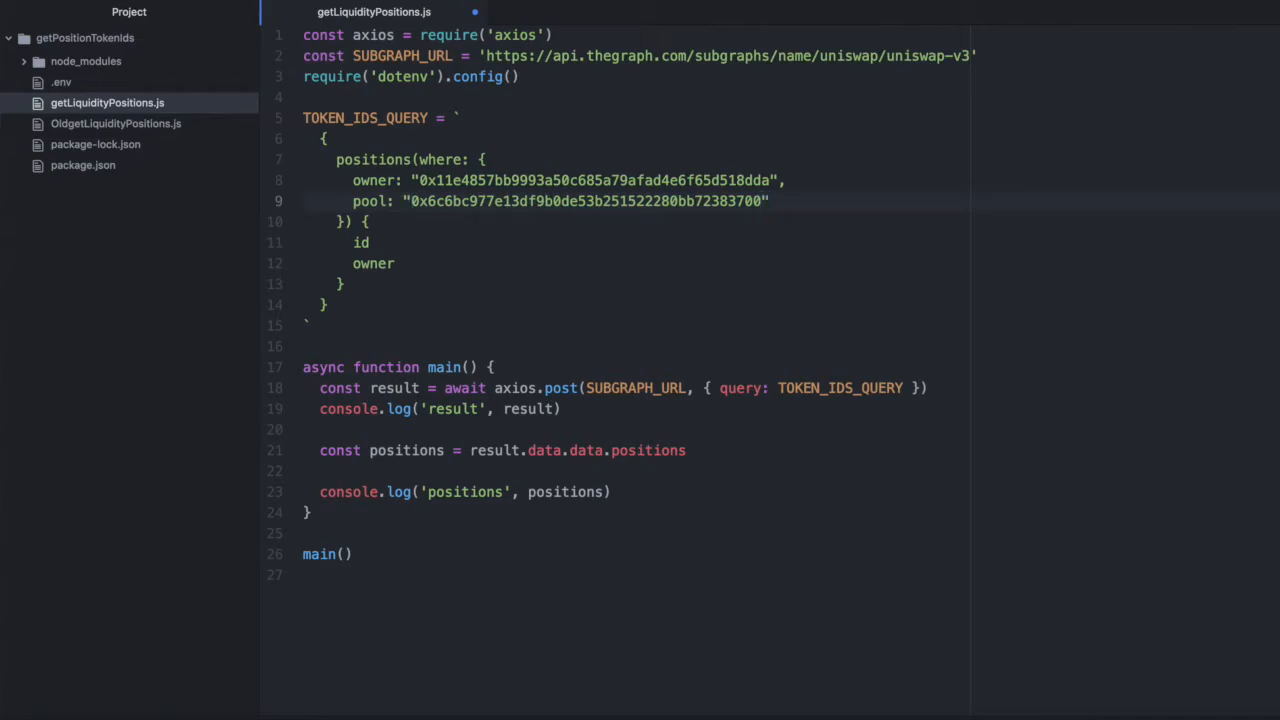
pyautogui.click(563, 408)
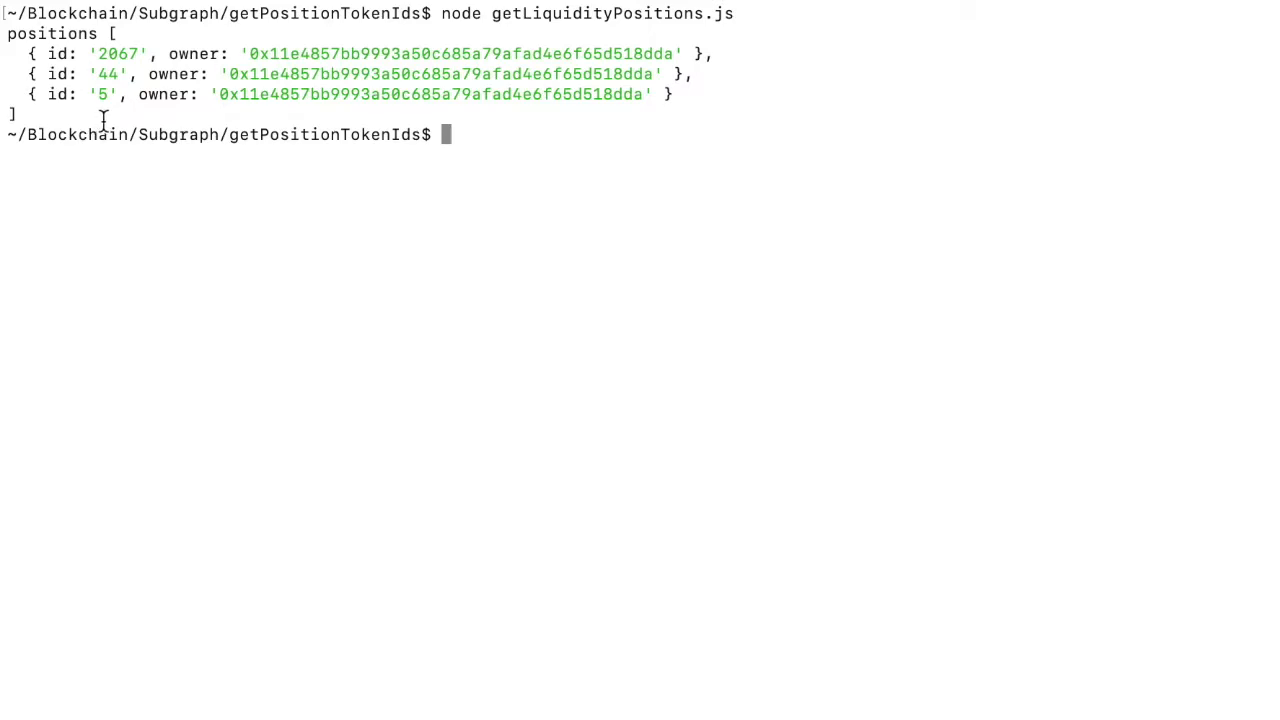
pyautogui.moveTo(470, 120)
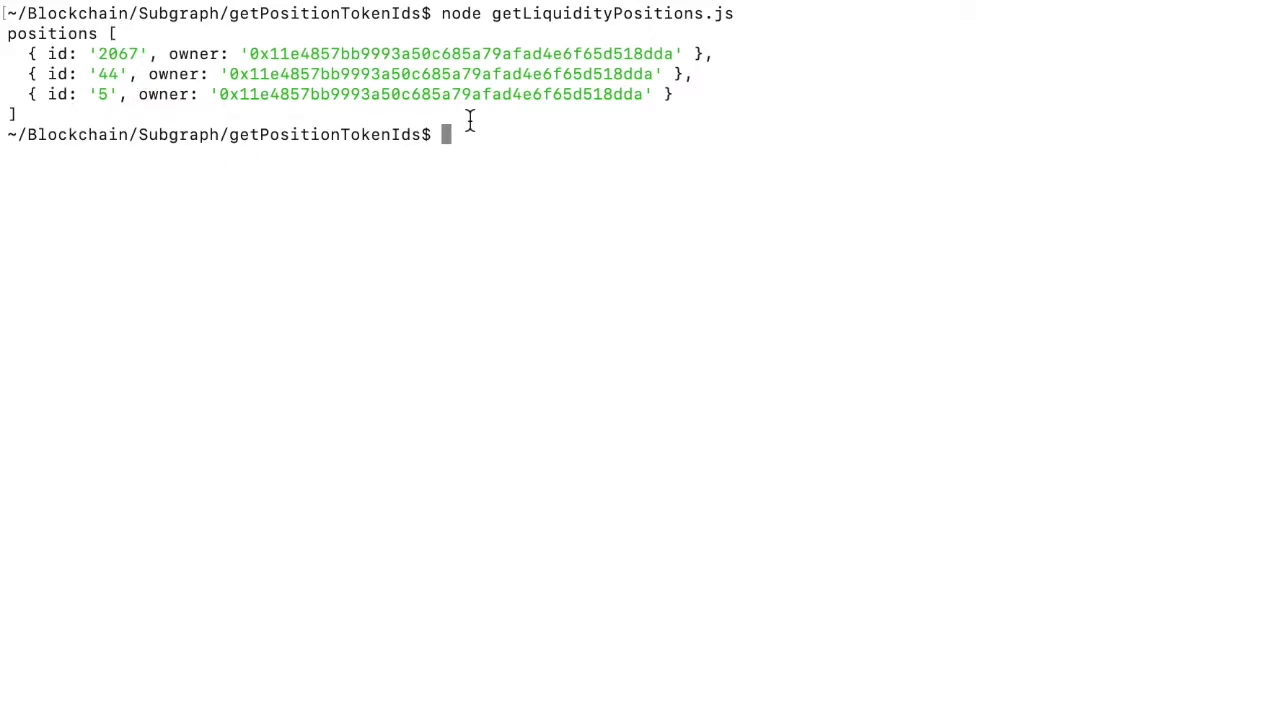
pyautogui.moveTo(639, 138)
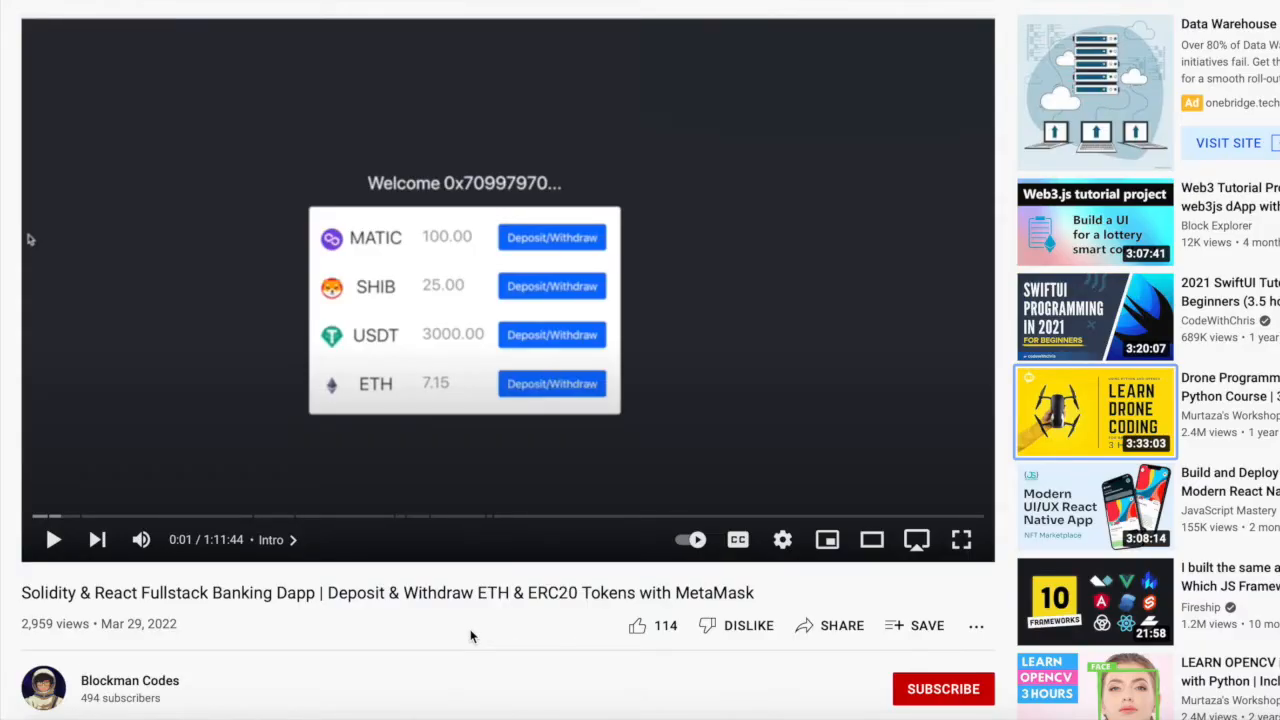
# Scroll down the YouTube page of the Solidity & React banking dapp tutorial
pyautogui.scroll(-3)
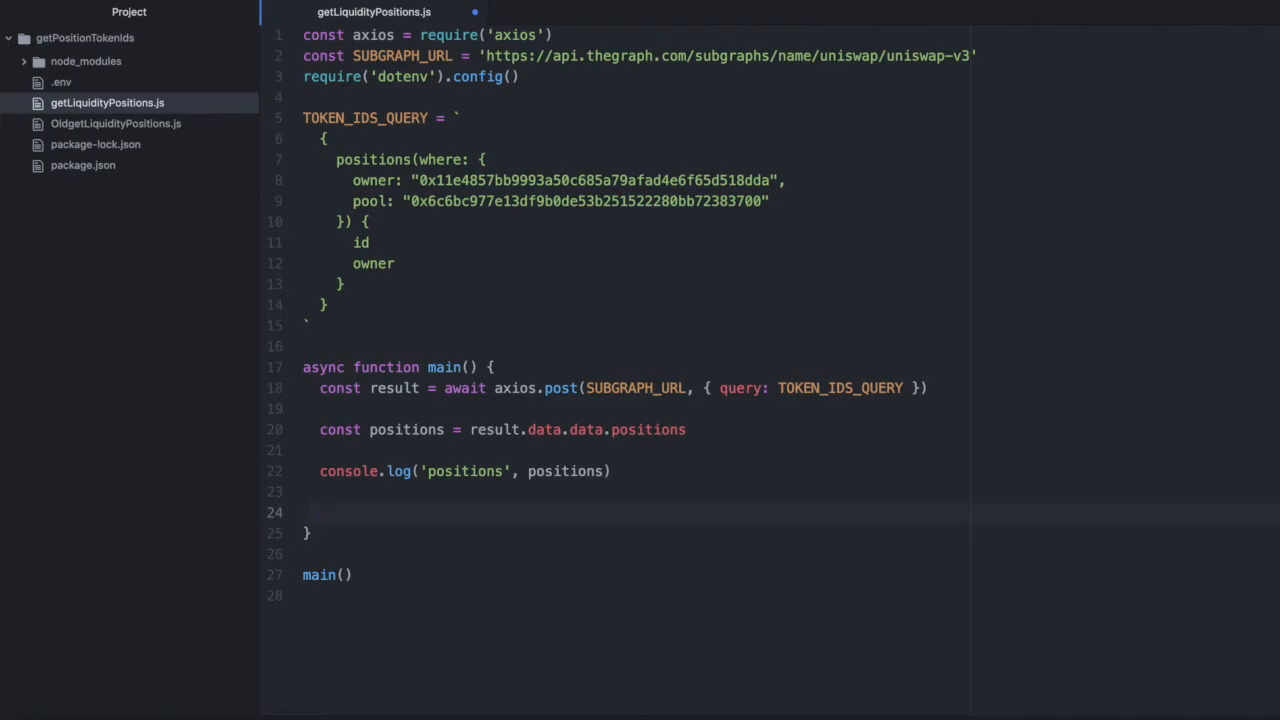
# Above main, import { ethers } and set INFURA_URL from process.env.INFURA_URL
pyautogui.click(320, 512)
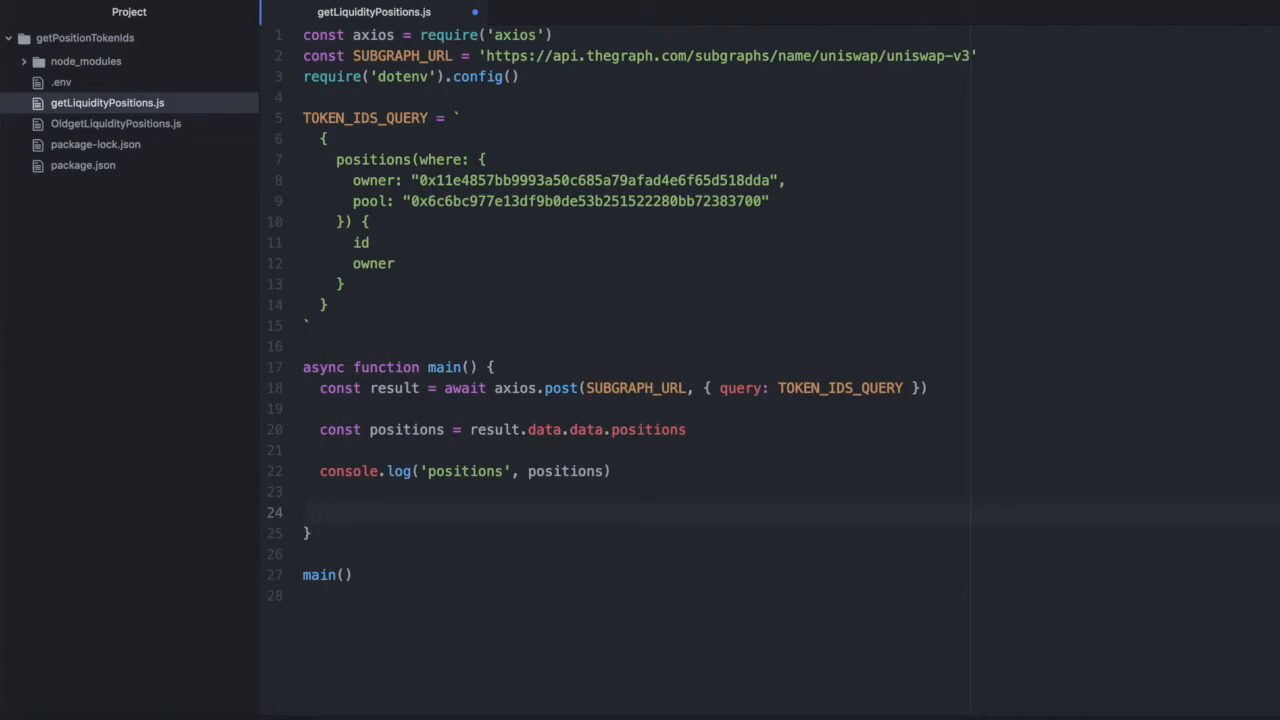
pyautogui.click(320, 512)
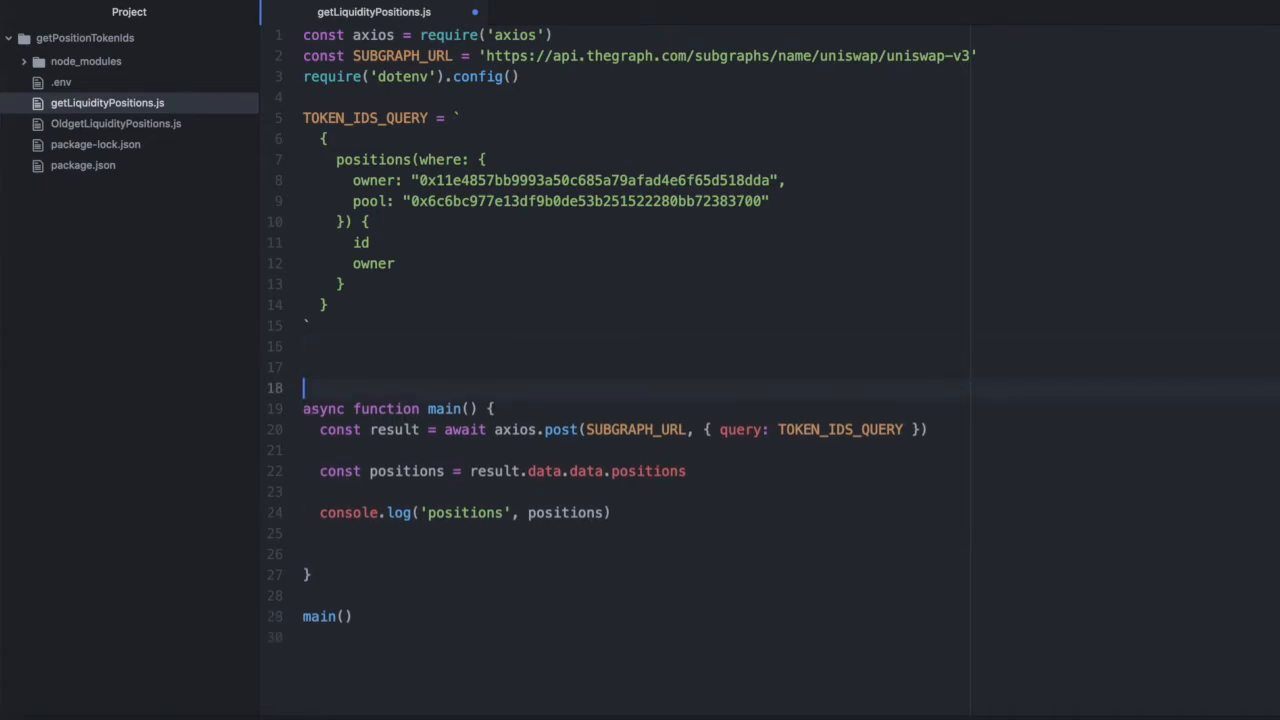
pyautogui.write('cons')
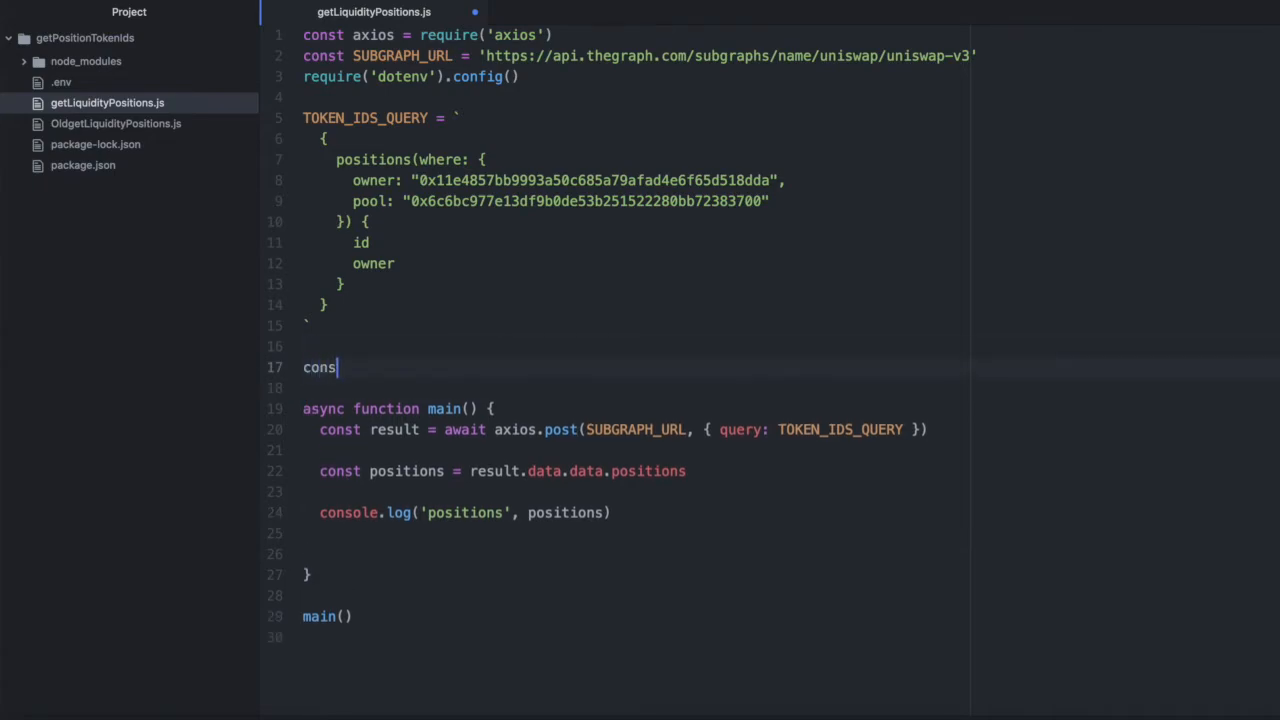
pyautogui.write("{ ethers } = require('ethers")
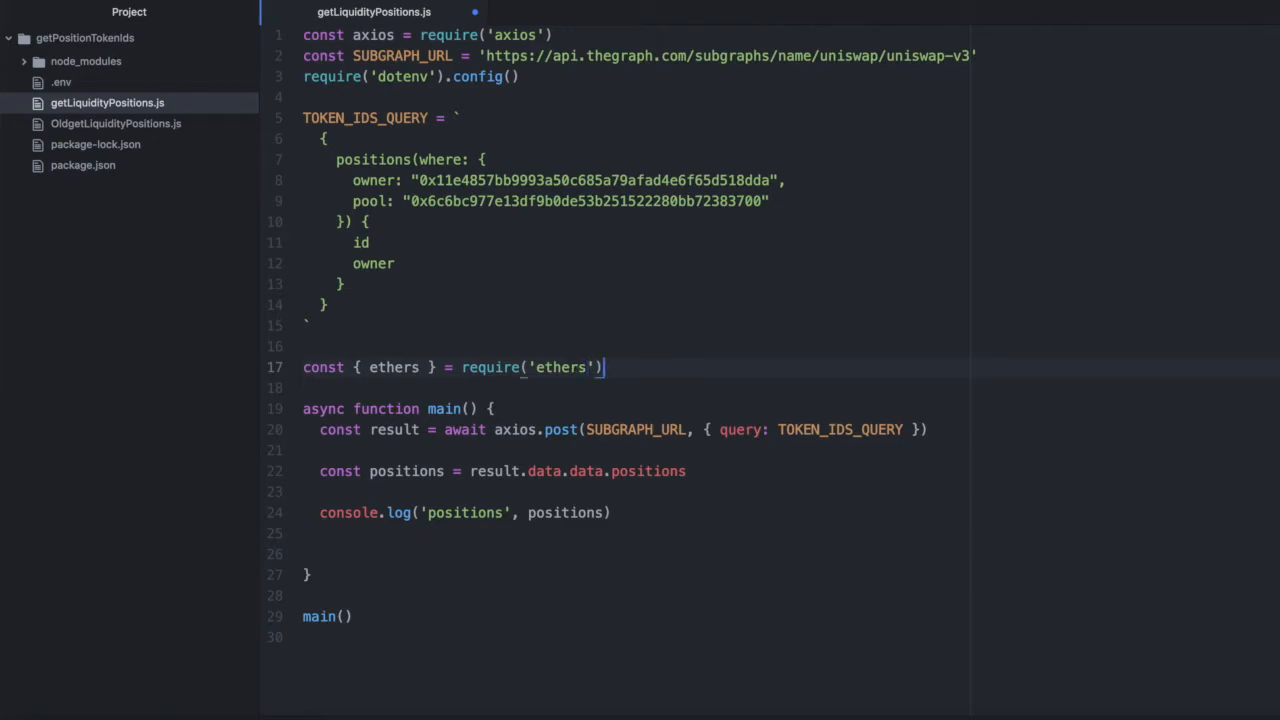
pyautogui.write('const')
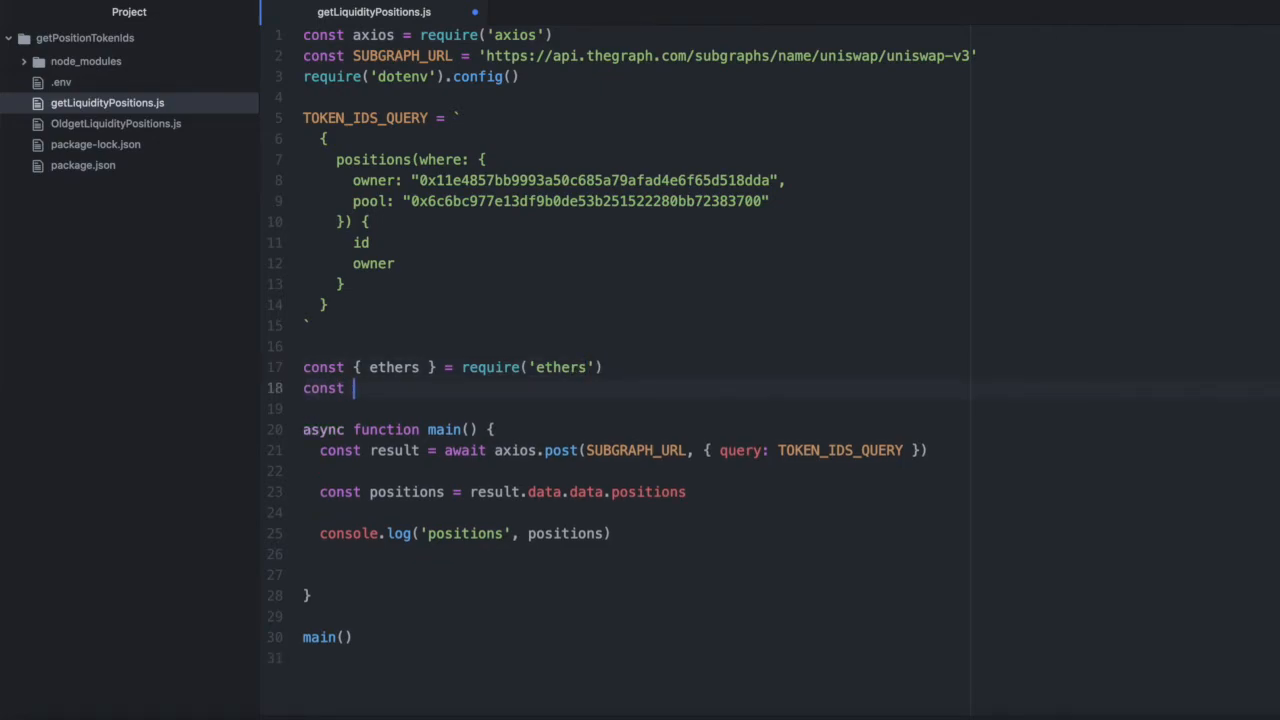
pyautogui.write('INFURA_')
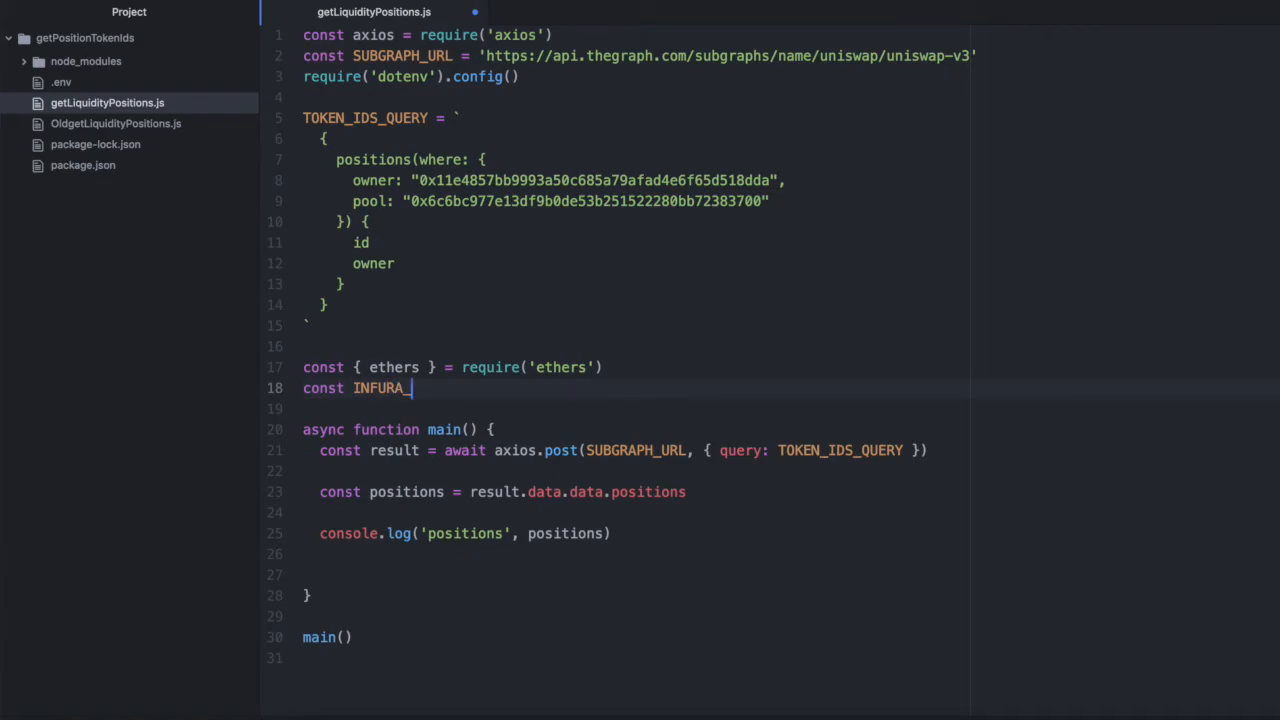
pyautogui.write('URL =')
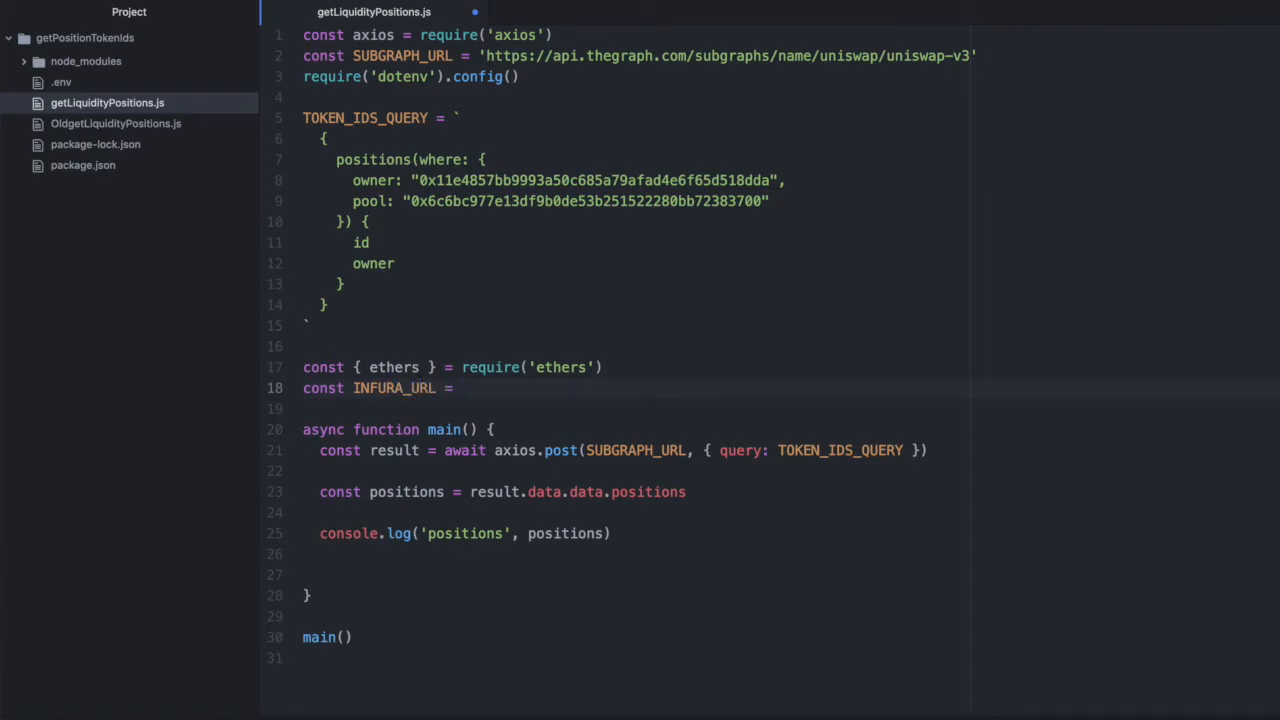
pyautogui.write('proces')
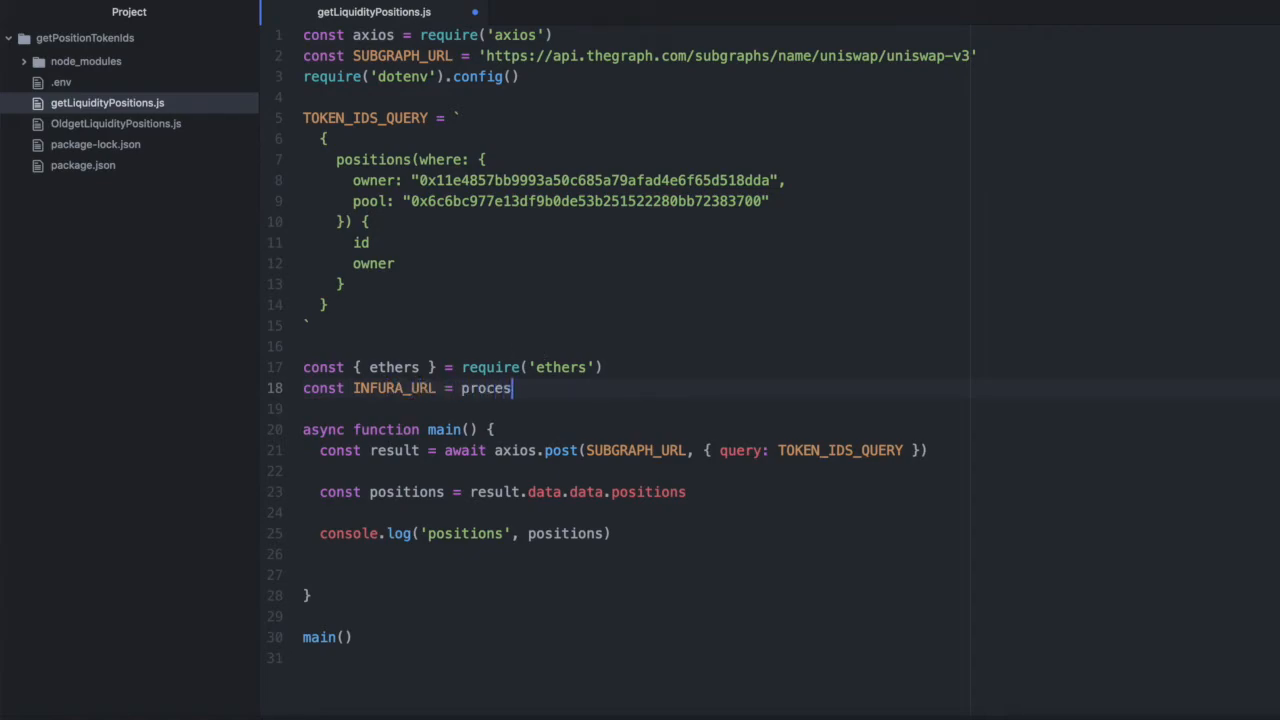
pyautogui.write('s')
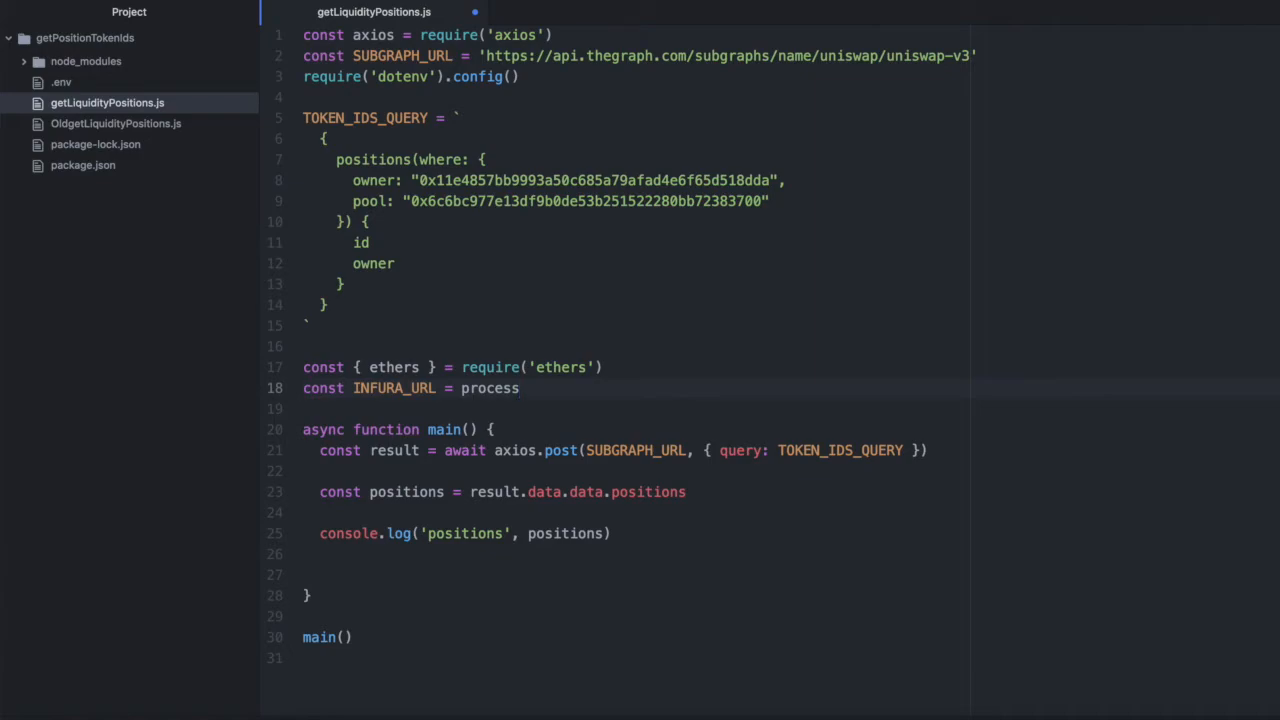
pyautogui.write('.env')
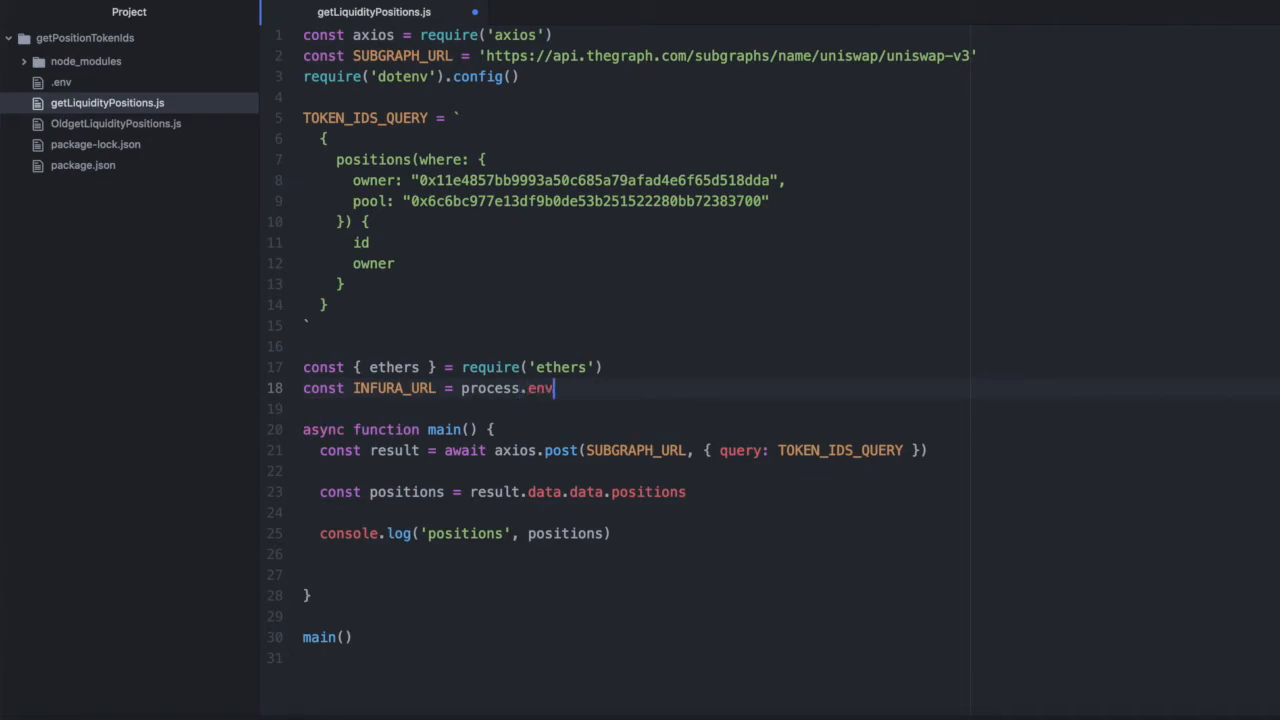
pyautogui.write('.INFURA_URL')
pyautogui.write('const')
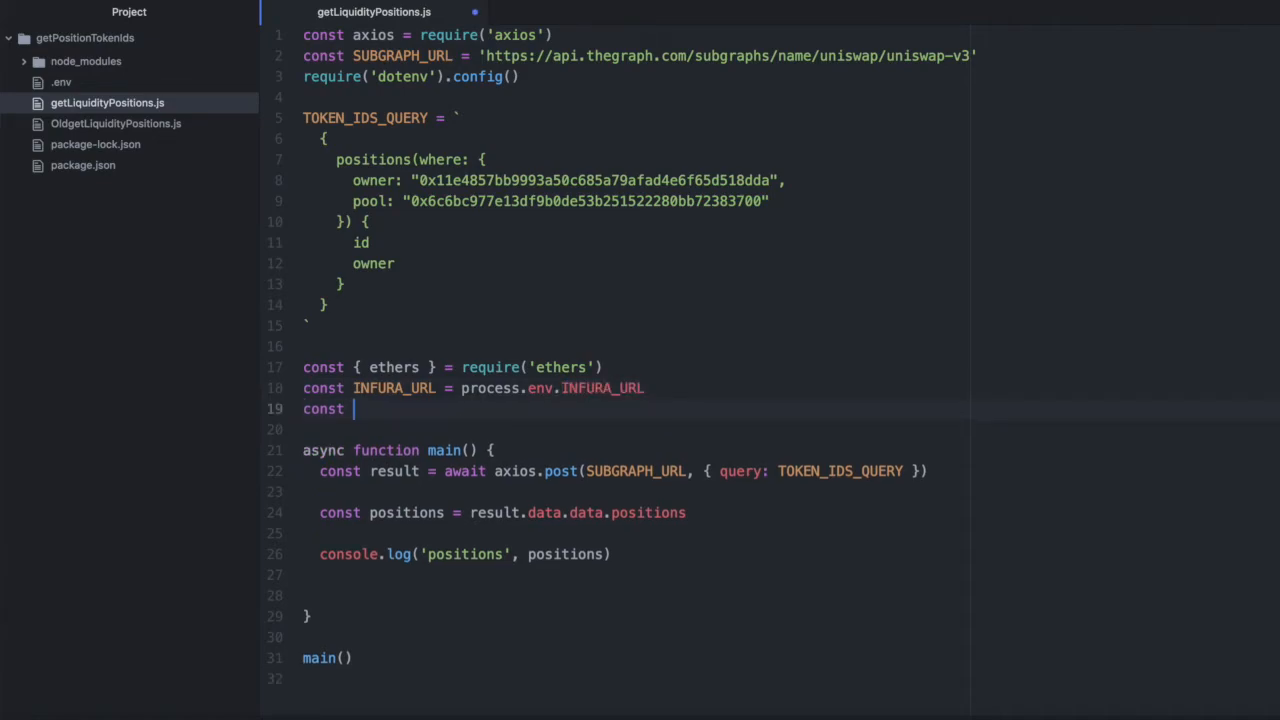
# Create PROVIDER as new ethers.providers.JsonRpcProvider(INFURA_URL)
pyautogui.write('PROVIDER =')
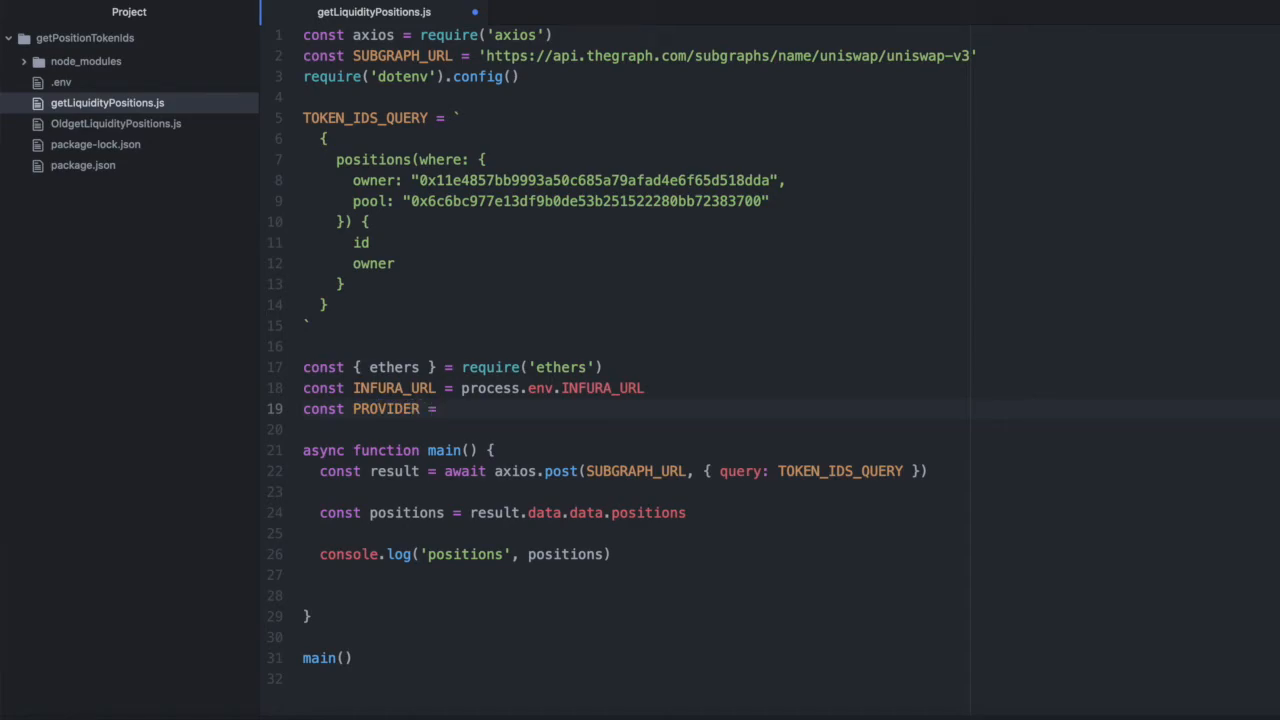
pyautogui.write('new')
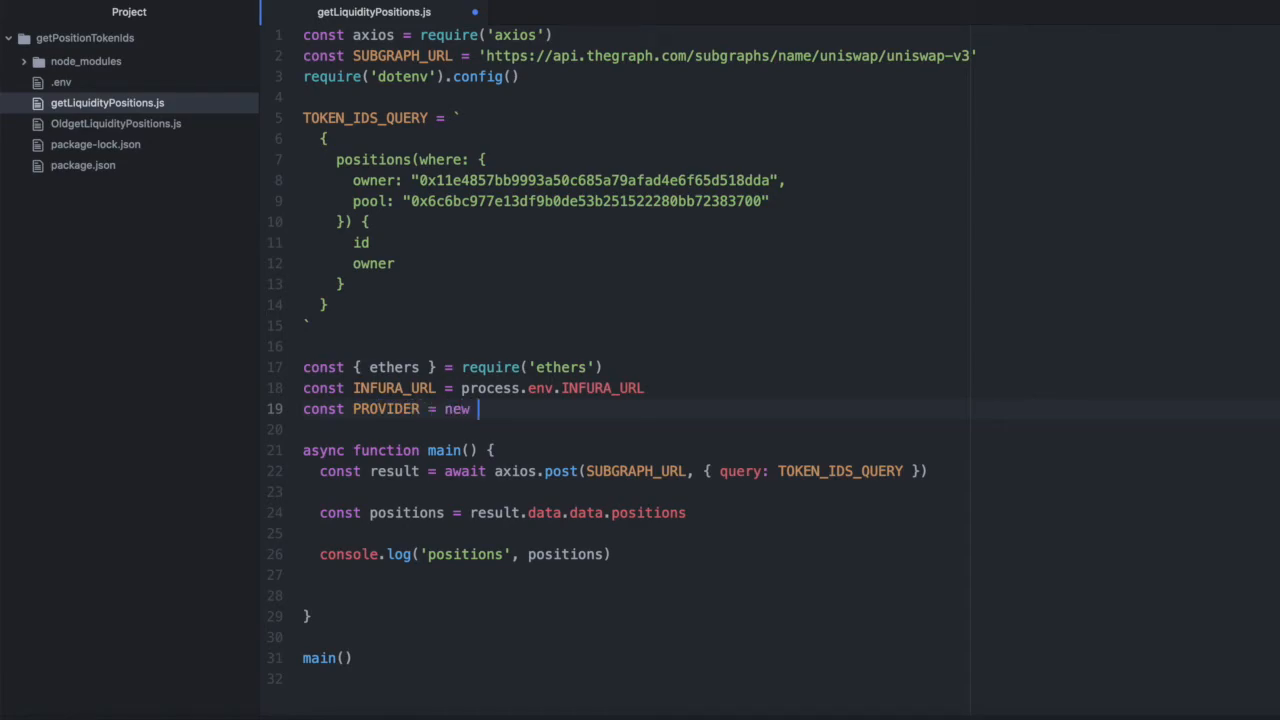
pyautogui.write('ethers.pro')
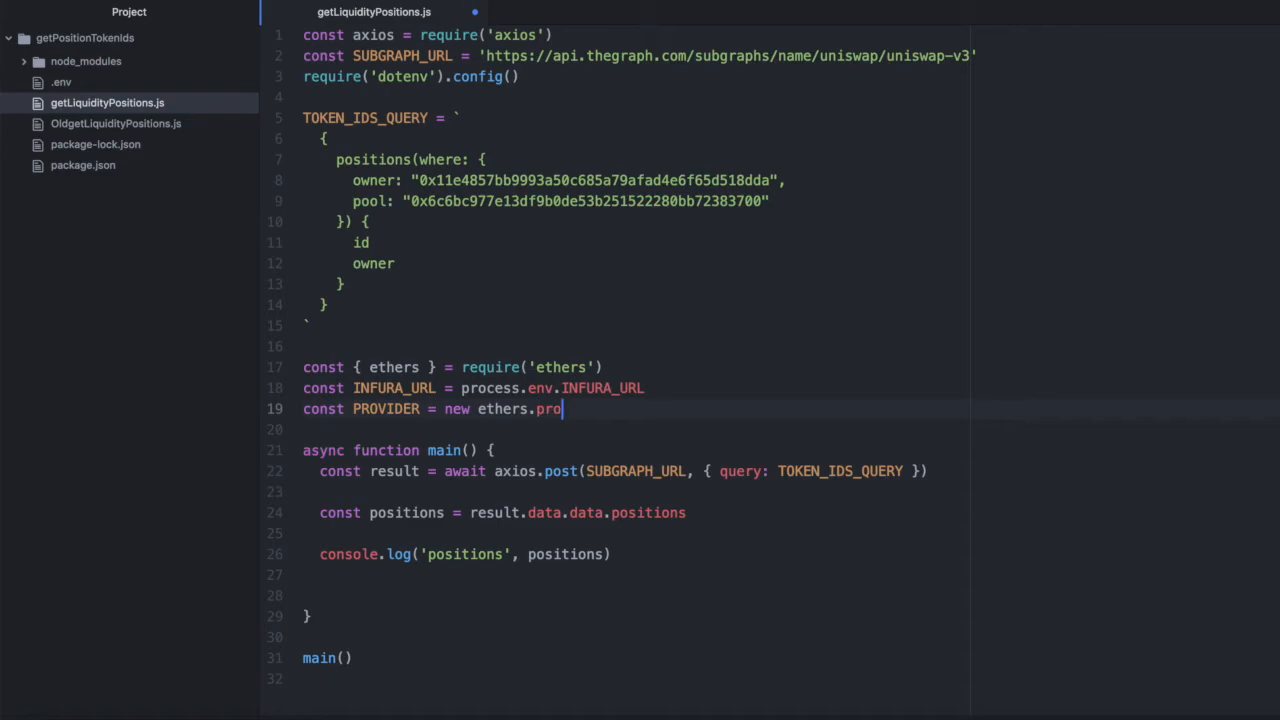
pyautogui.write('viders.')
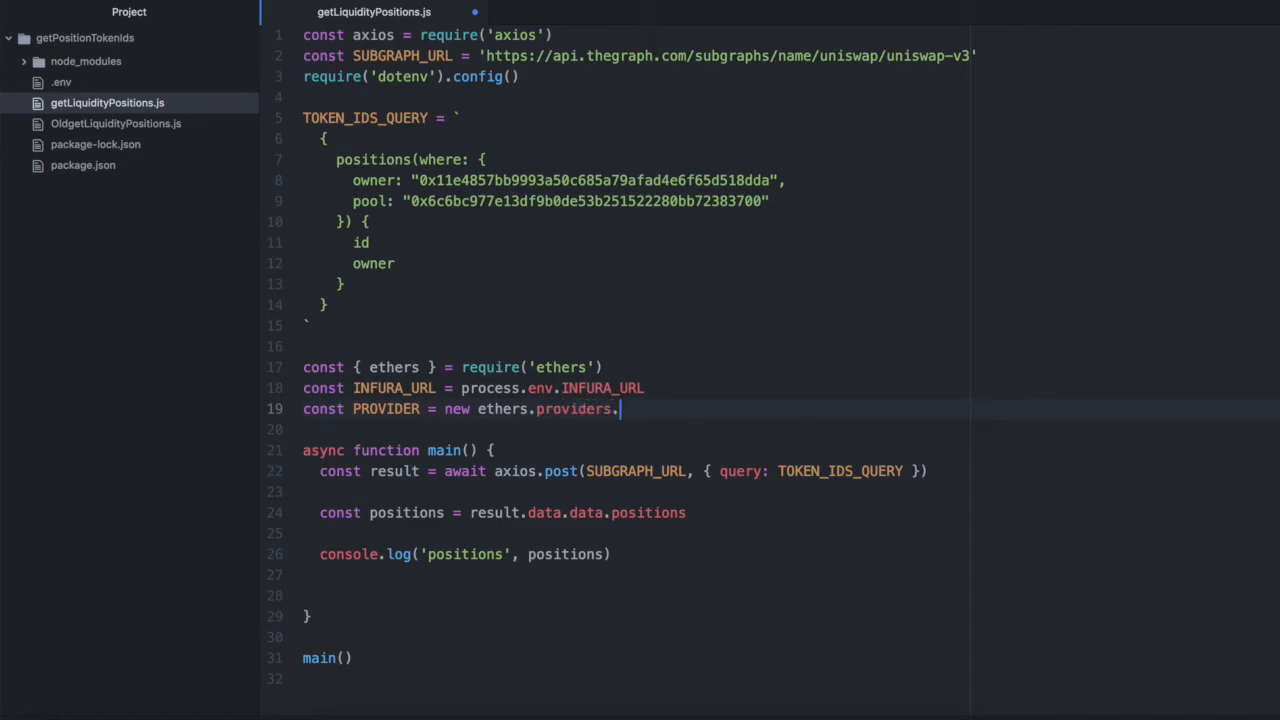
pyautogui.write('JsonRp')
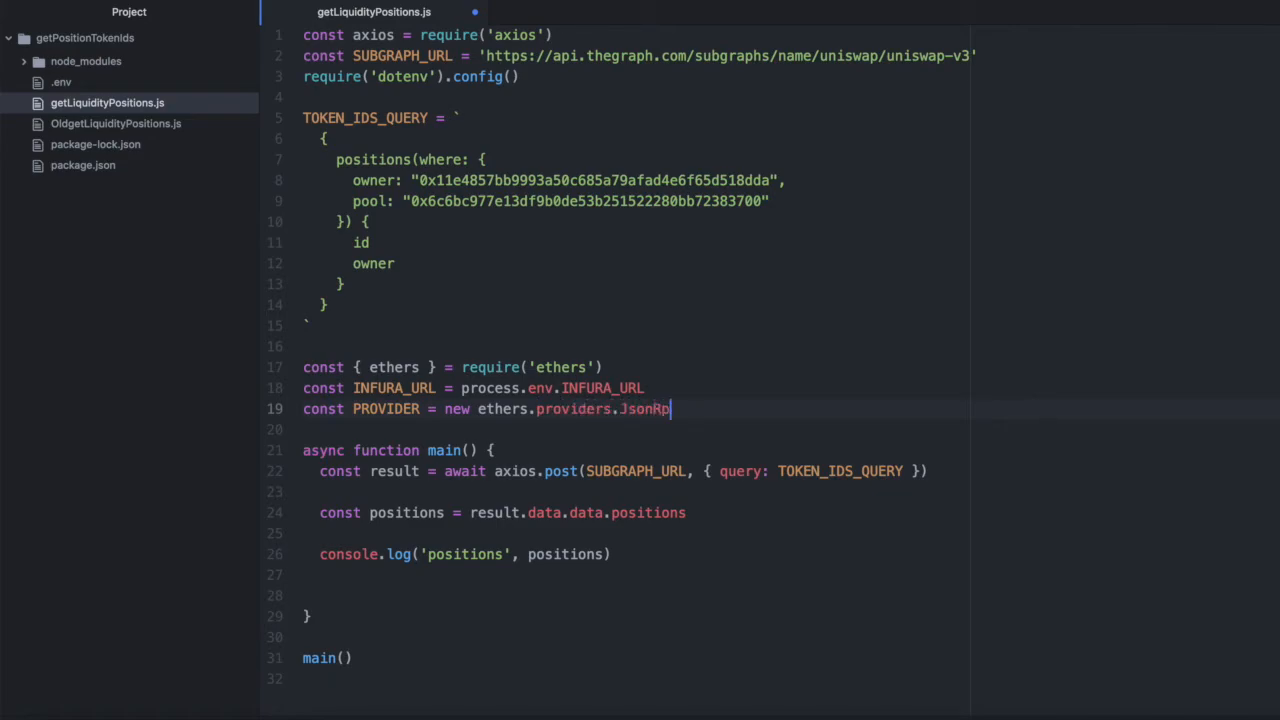
pyautogui.write('cProvider')
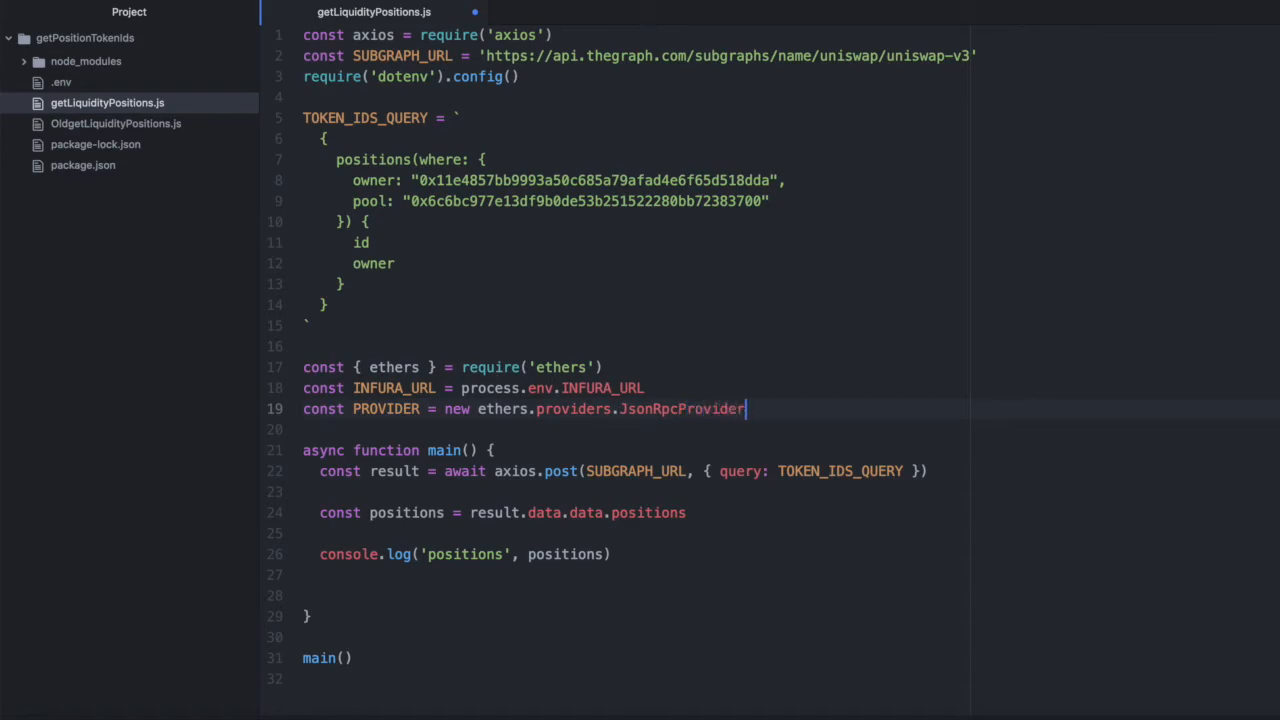
pyautogui.write('()')
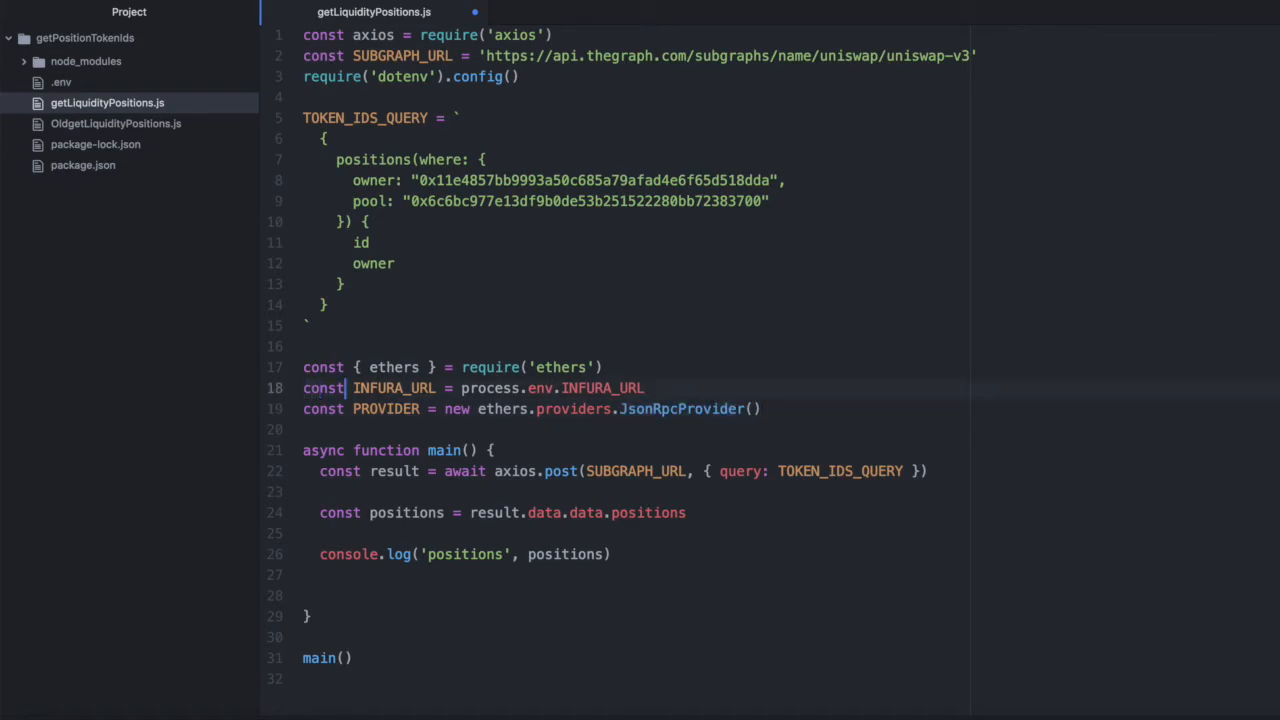
pyautogui.write('INFURA_URL')
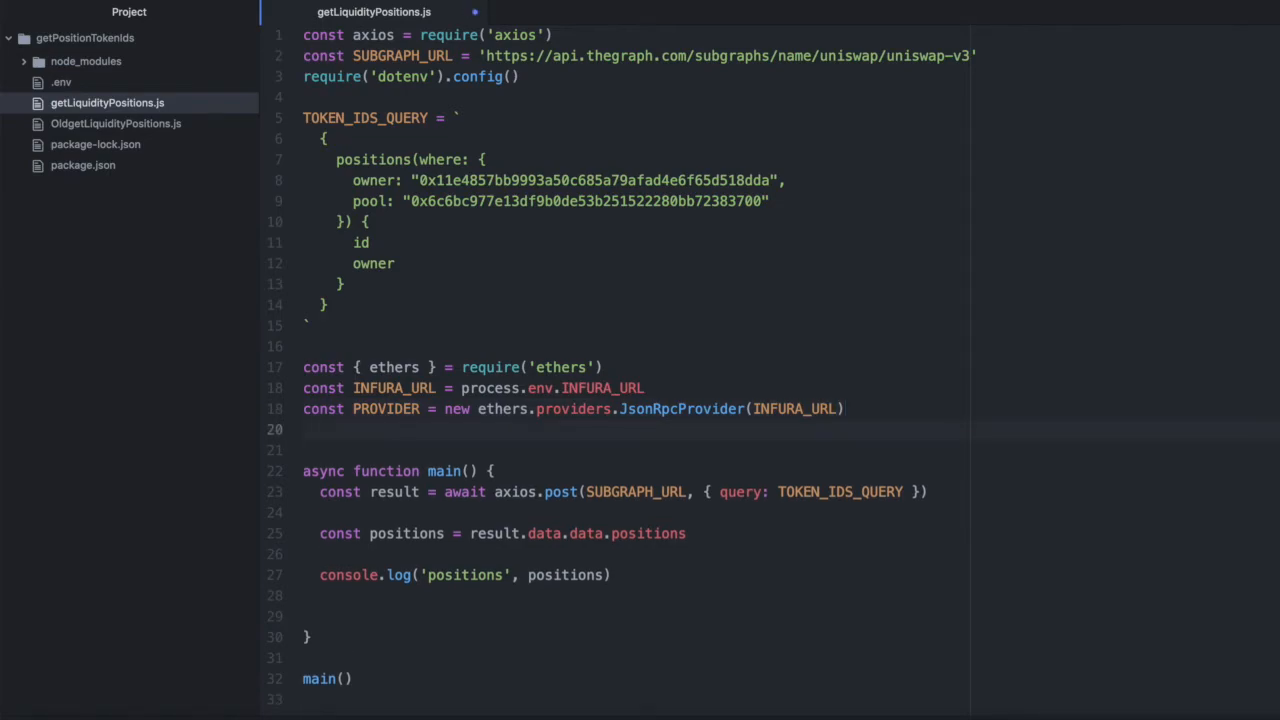
# Begin destructuring abi as INonfungiblePositionManagerABI from a require
pyautogui.write('const {}')
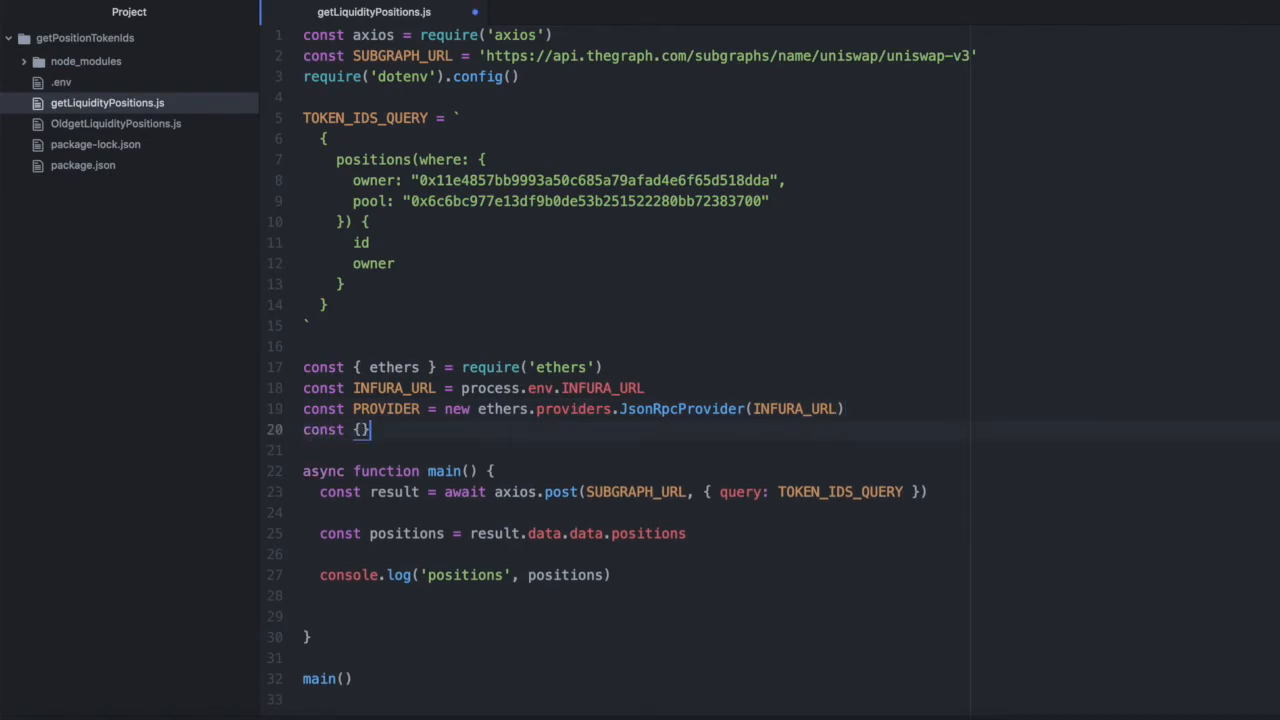
pyautogui.write('abi:')
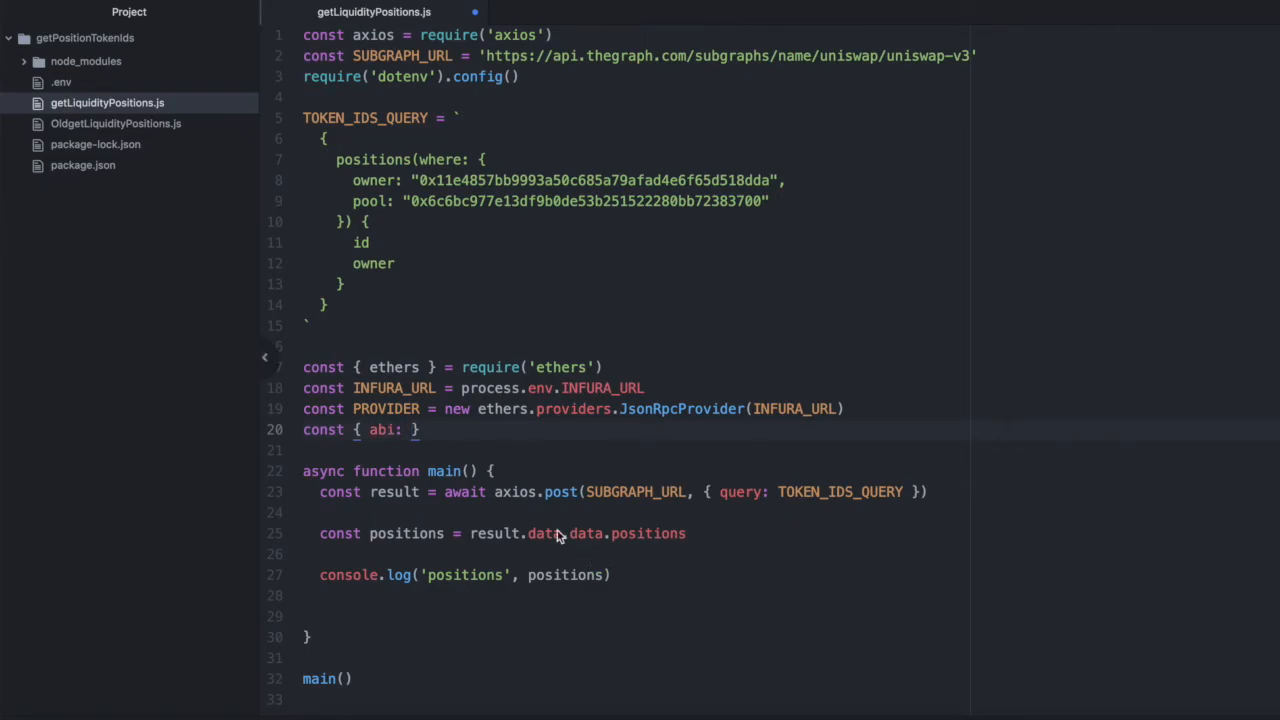
pyautogui.write('INonfungiblePositionManagerABI')
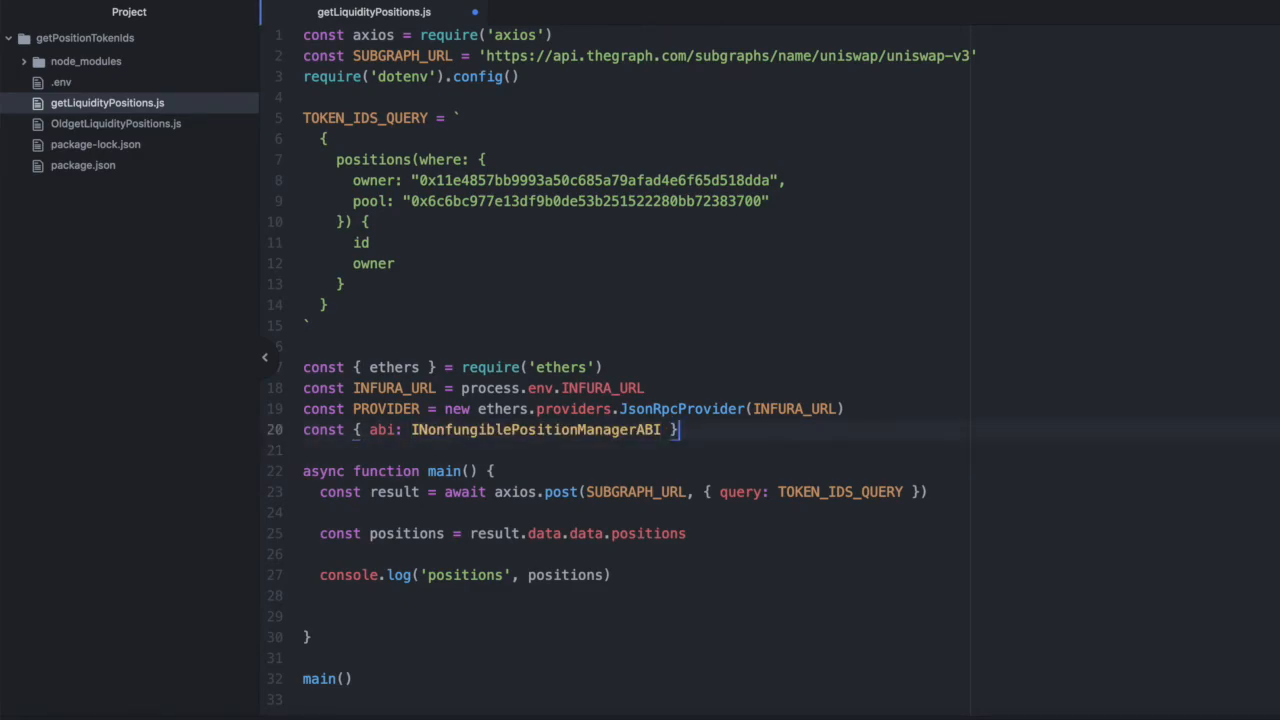
pyautogui.write('=')
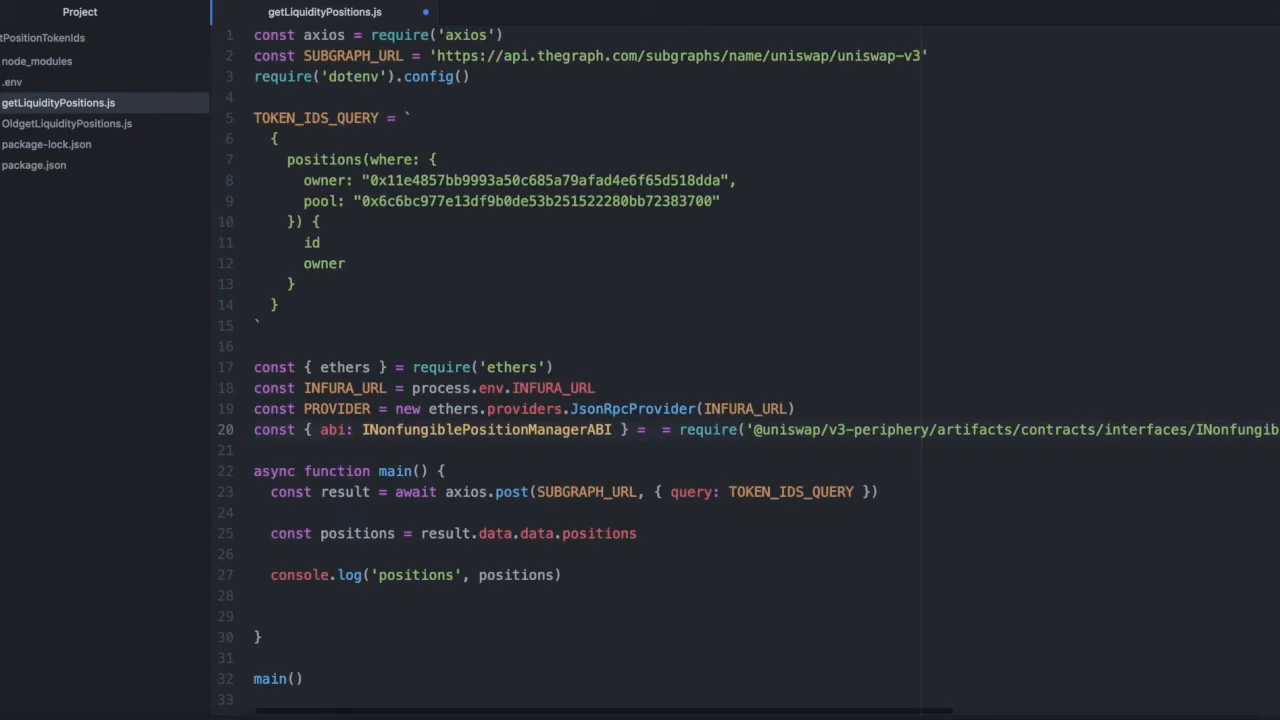
# Add const POSITION_MANAGER_ADDRESS = '0xC36442b4a4522E871399CD717aBDD847Ab11FE88' on a new line
pyautogui.press('Enter')
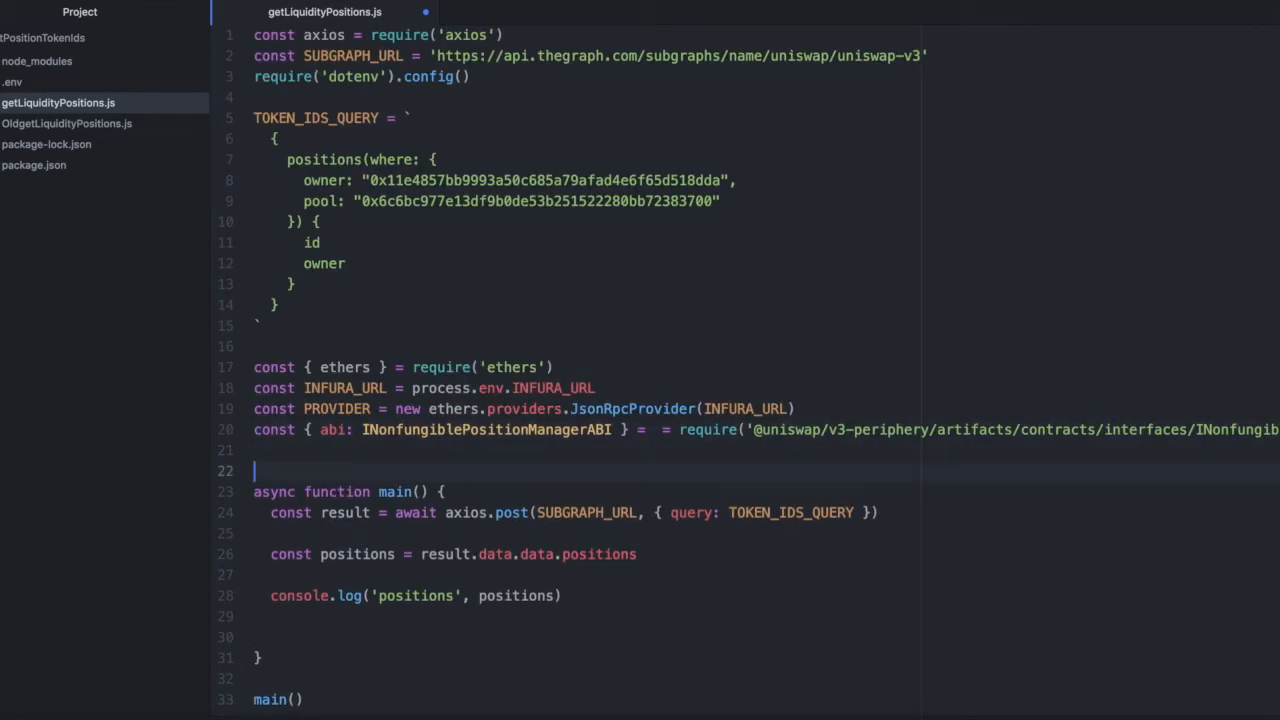
pyautogui.write('const')
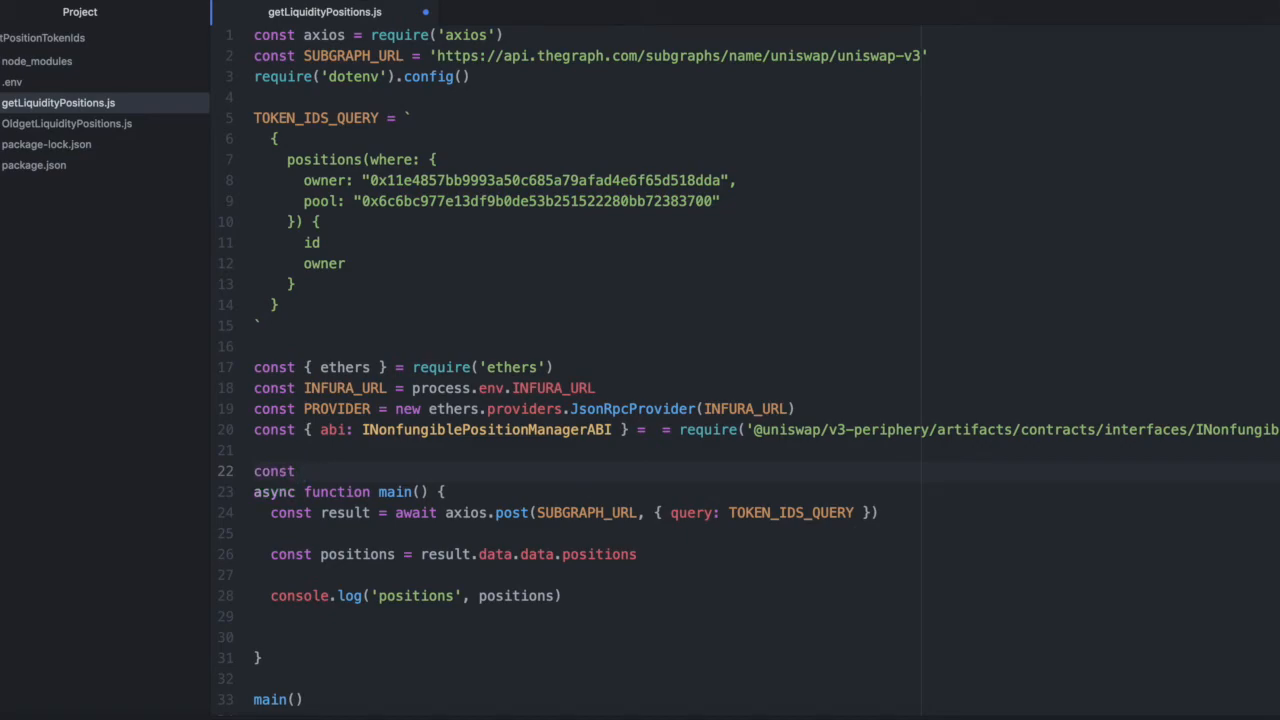
pyautogui.write('POSITION')
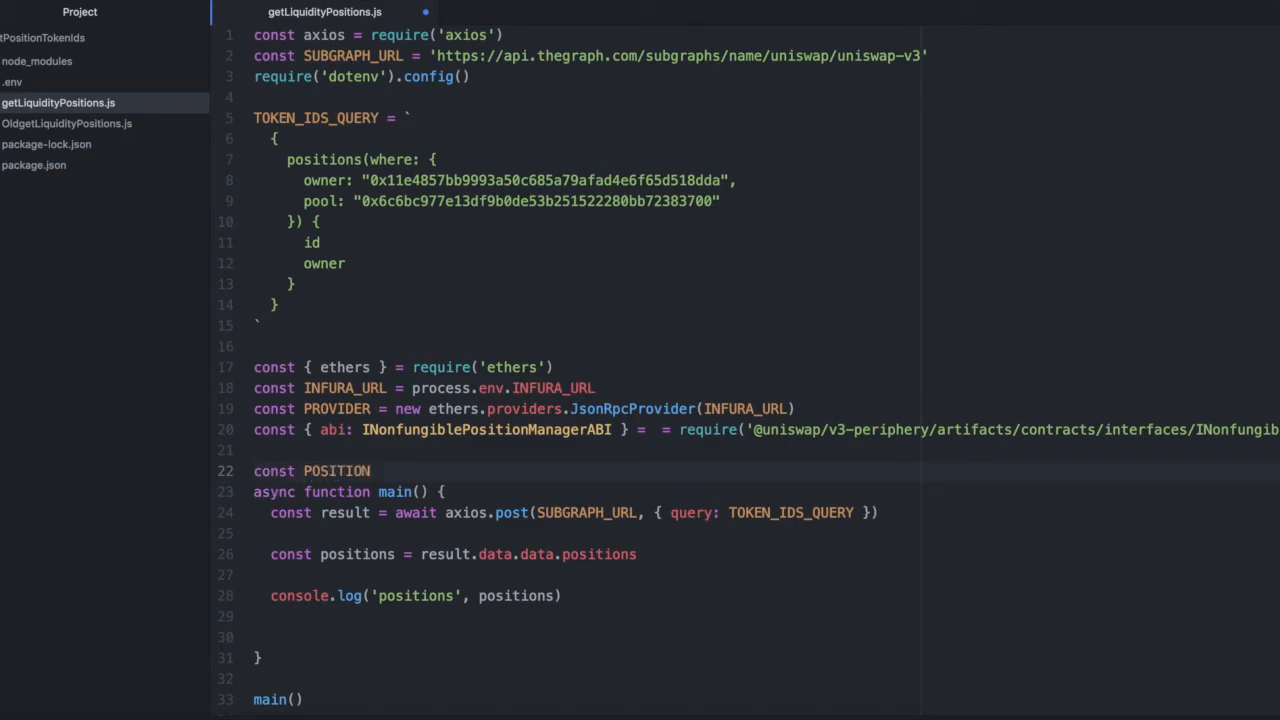
pyautogui.write('_MANAGE')
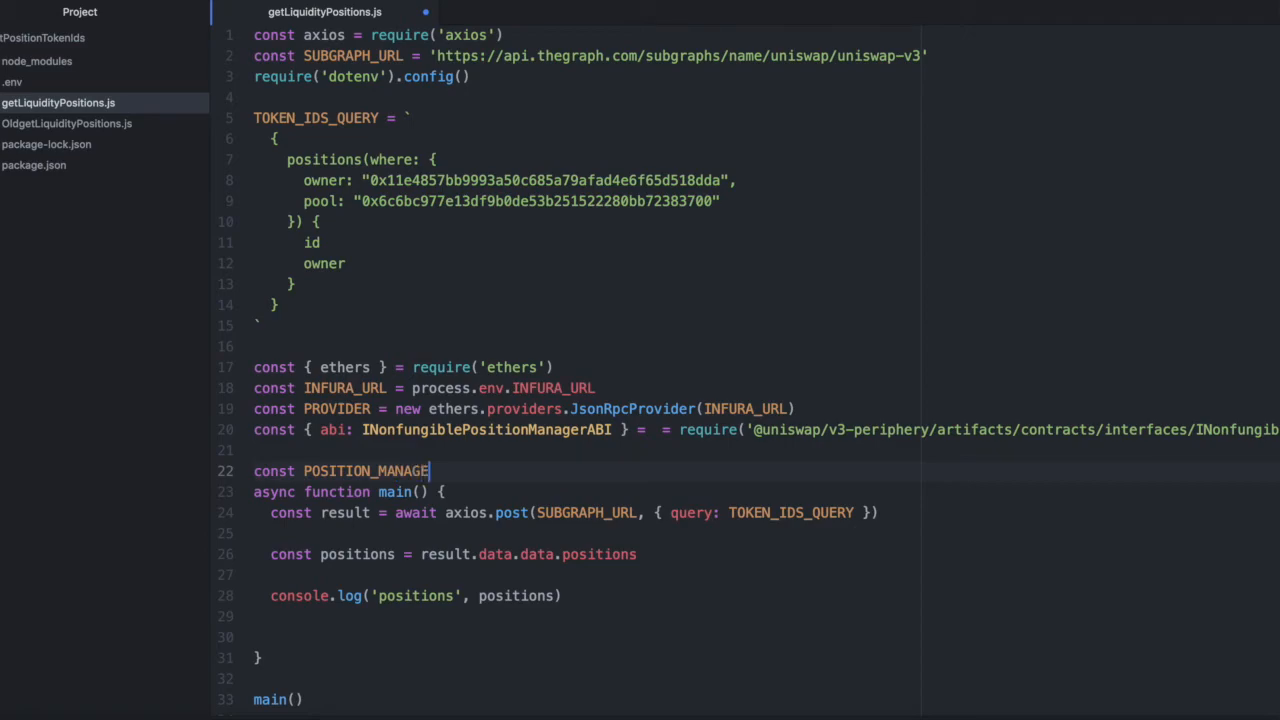
pyautogui.write('_ADDR')
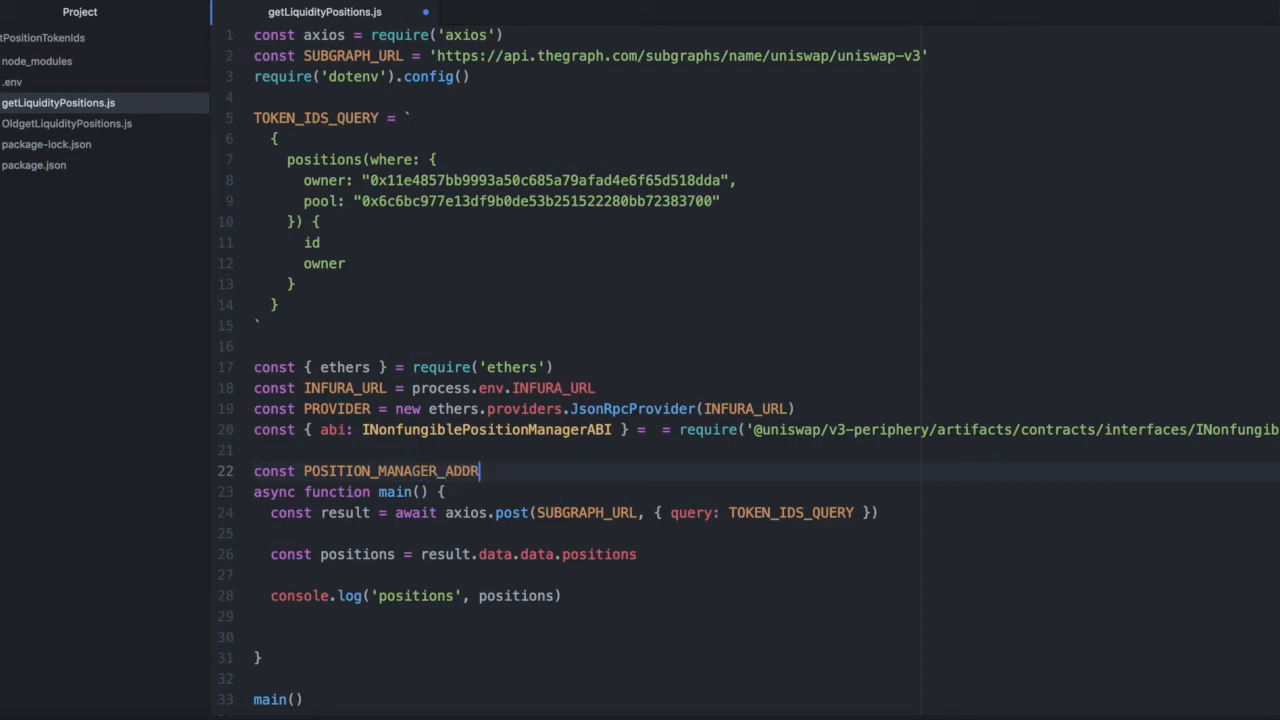
pyautogui.write('ESS =')
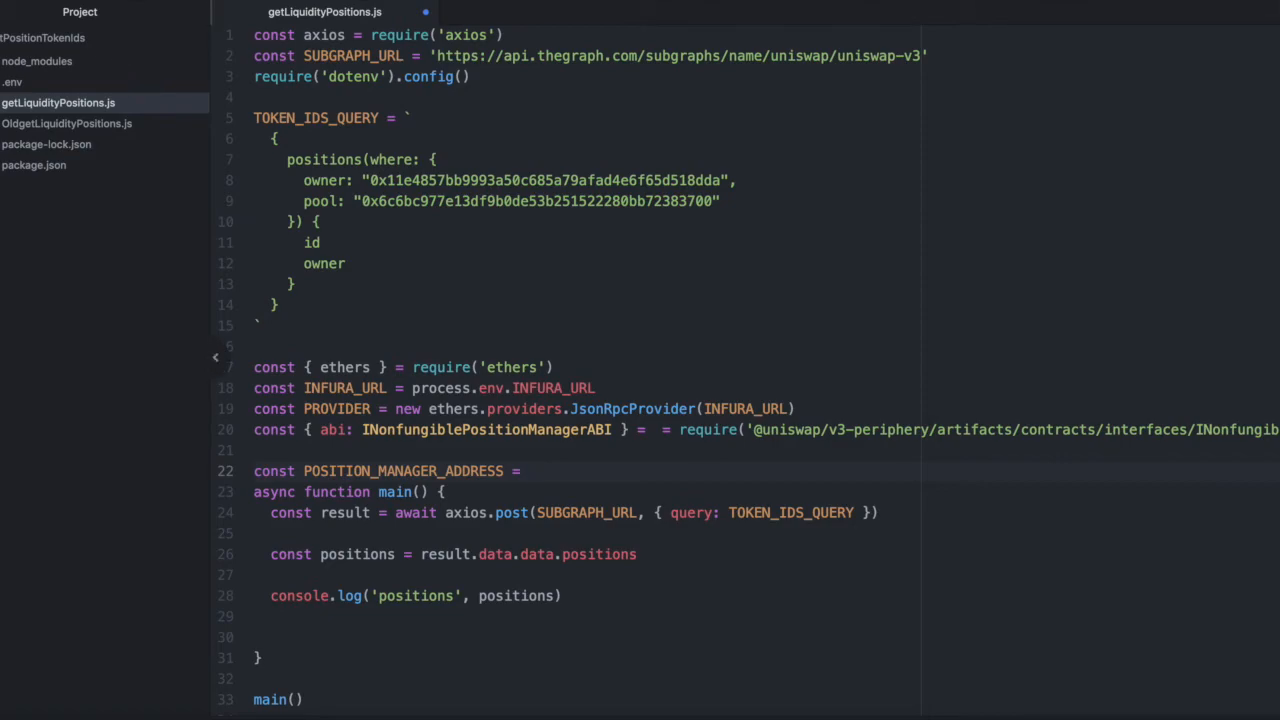
pyautogui.moveTo(642, 490)
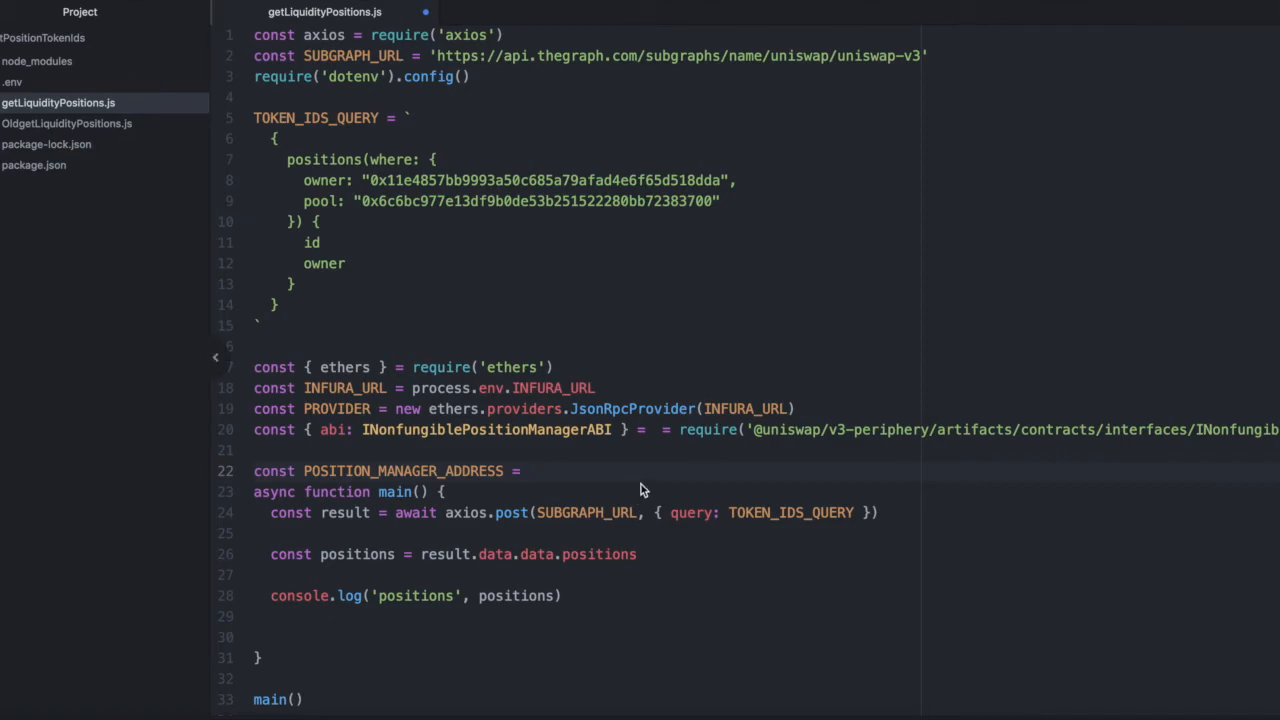
pyautogui.write("'0xC36442b4a4522E871399CD717aBDD847Ab11FE88'")
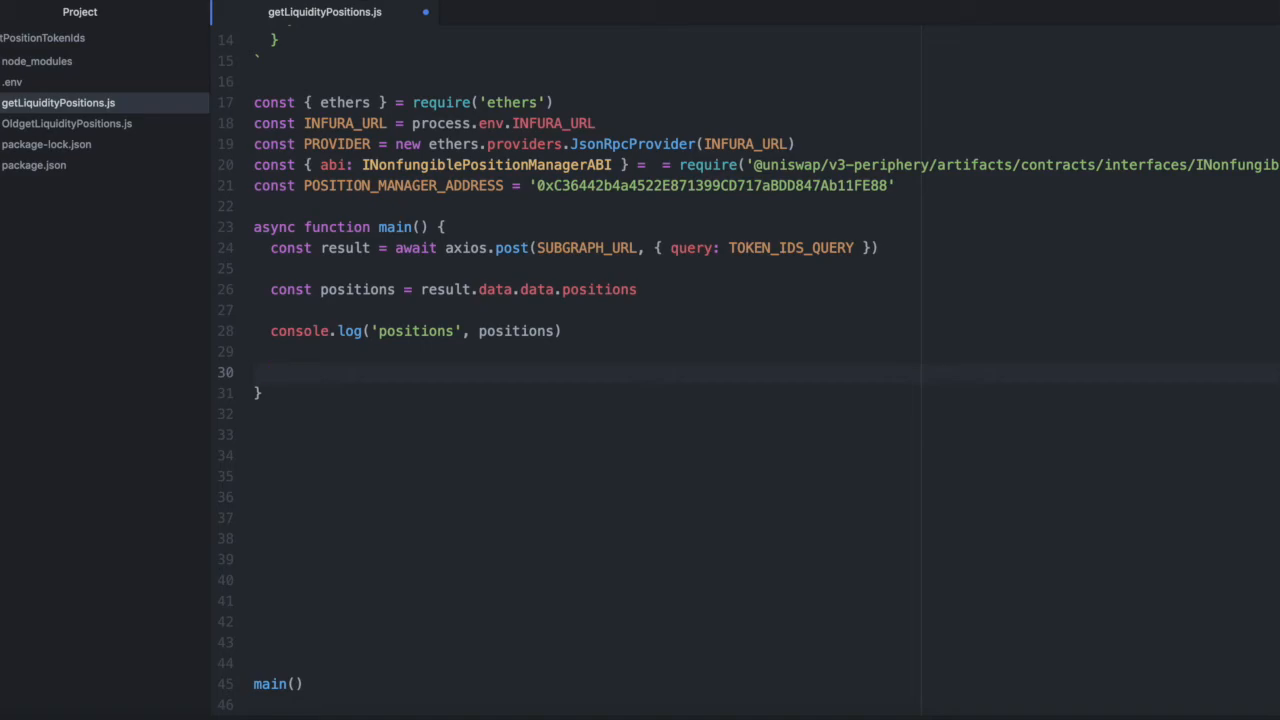
# Create nonFungiblePositionManagerContract as new ethers.Contract(POSITION_MANAGER_ADDRESS, INonfungiblePositionManagerABI, PROVIDER) inside main
pyautogui.click(270, 372)
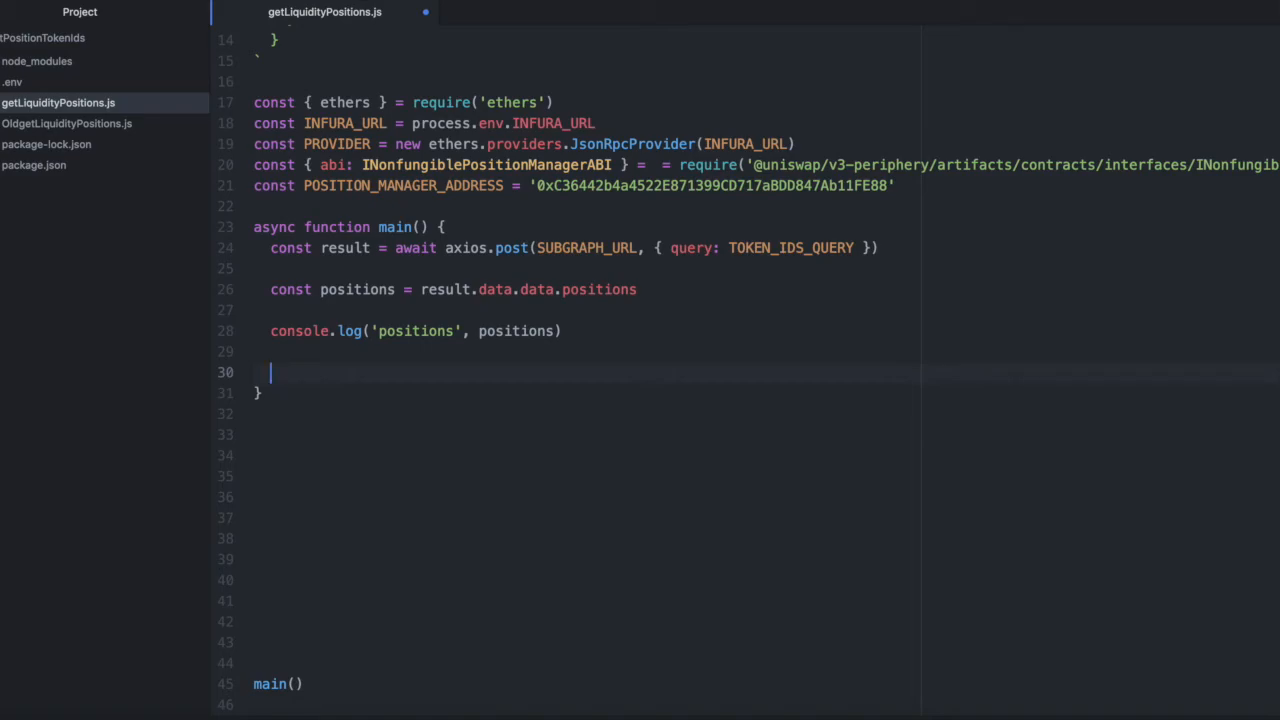
pyautogui.write('const')
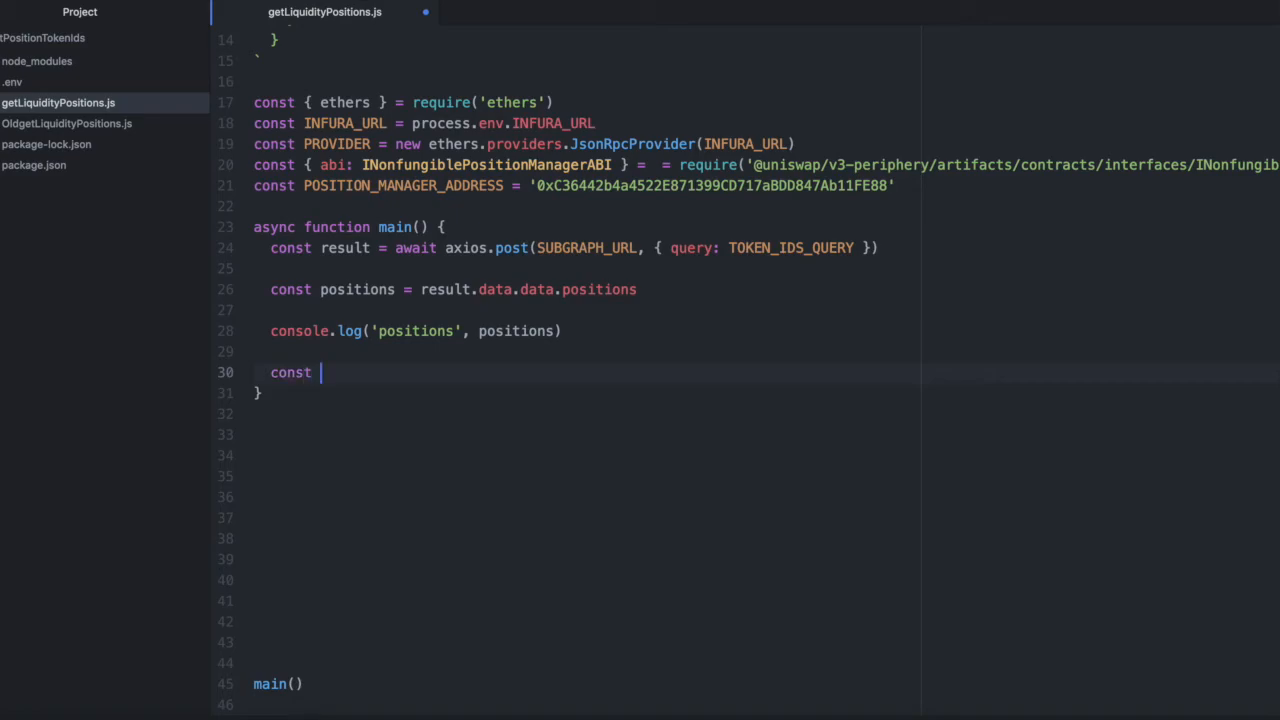
pyautogui.write('nonFungibl')
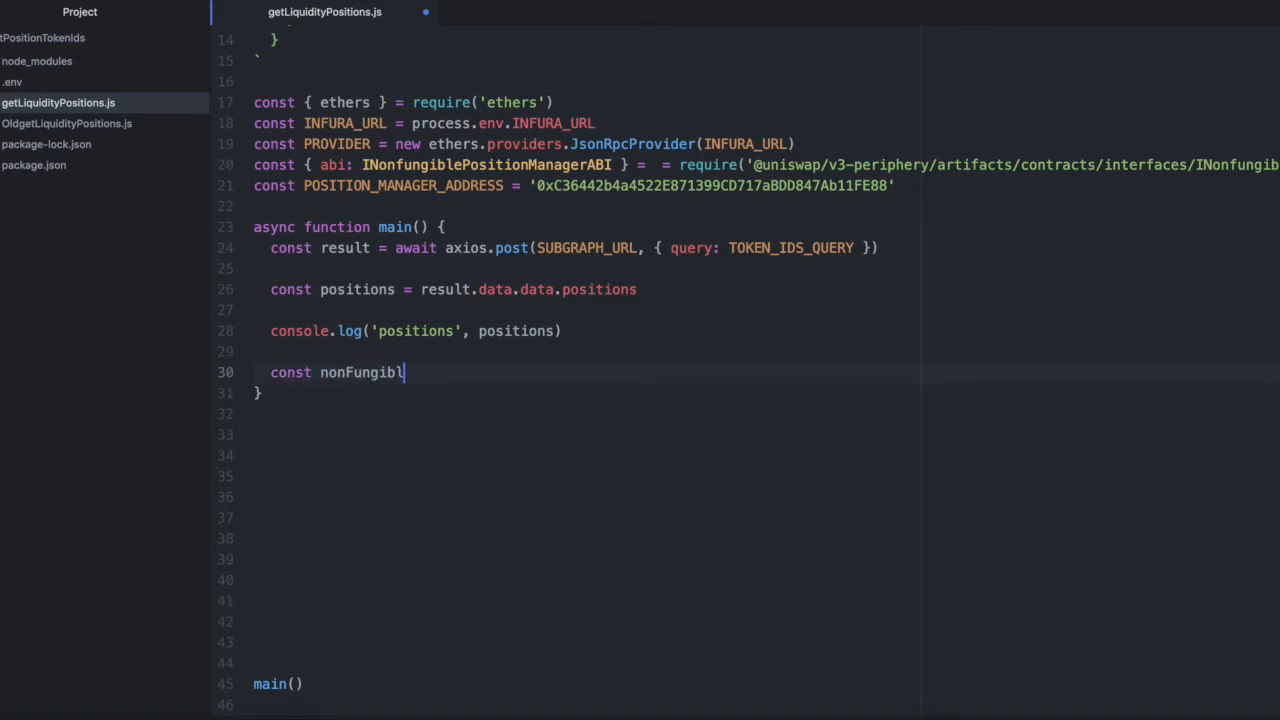
pyautogui.write('ePositionMan')
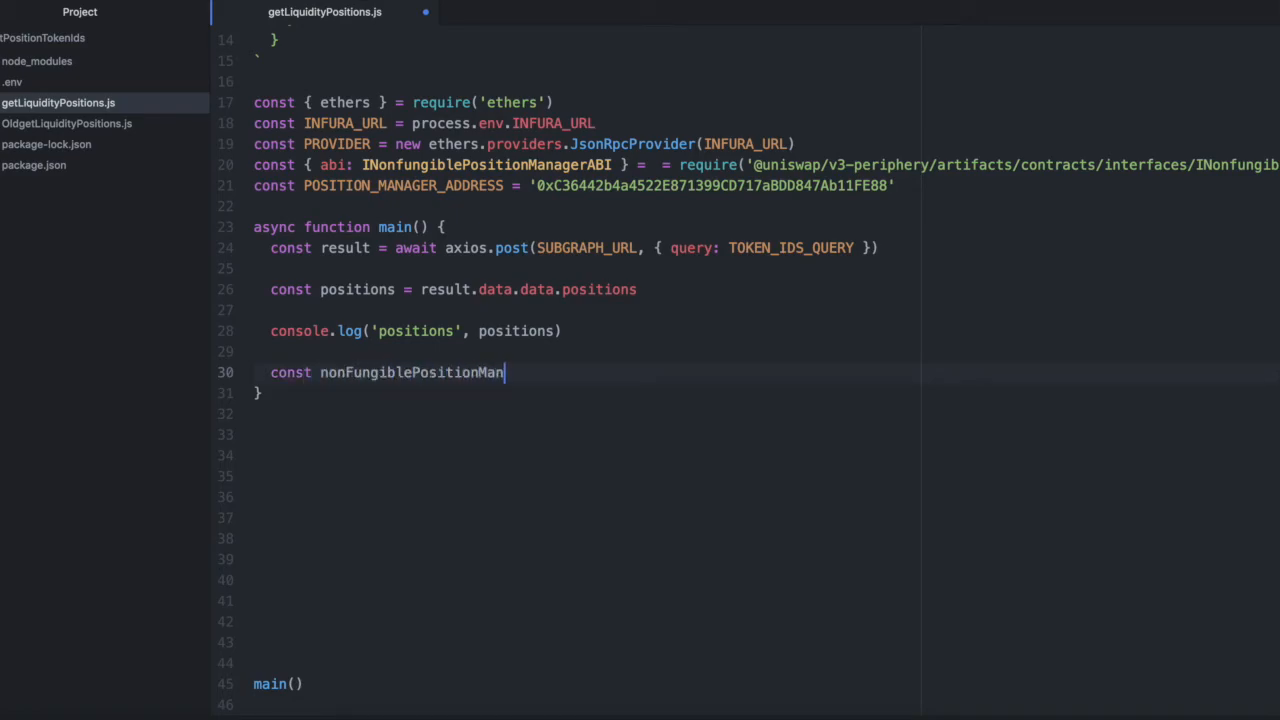
pyautogui.write('agerContract')
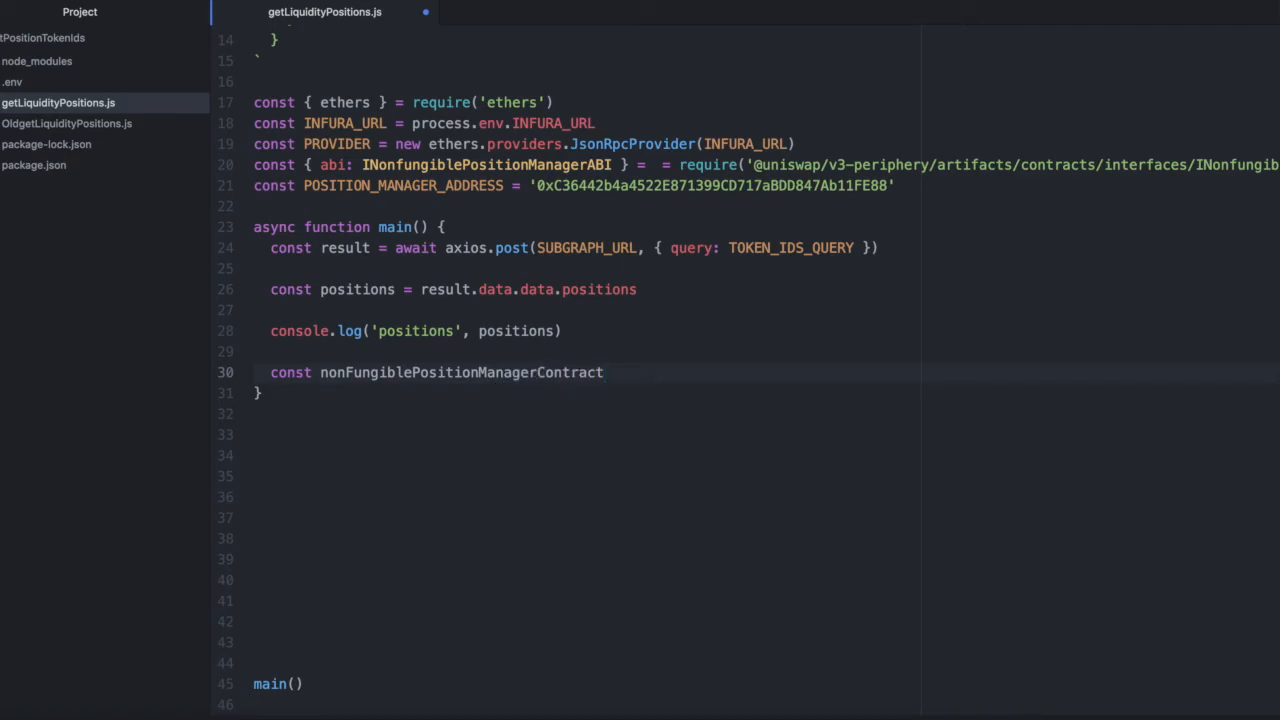
pyautogui.write('= new ether')
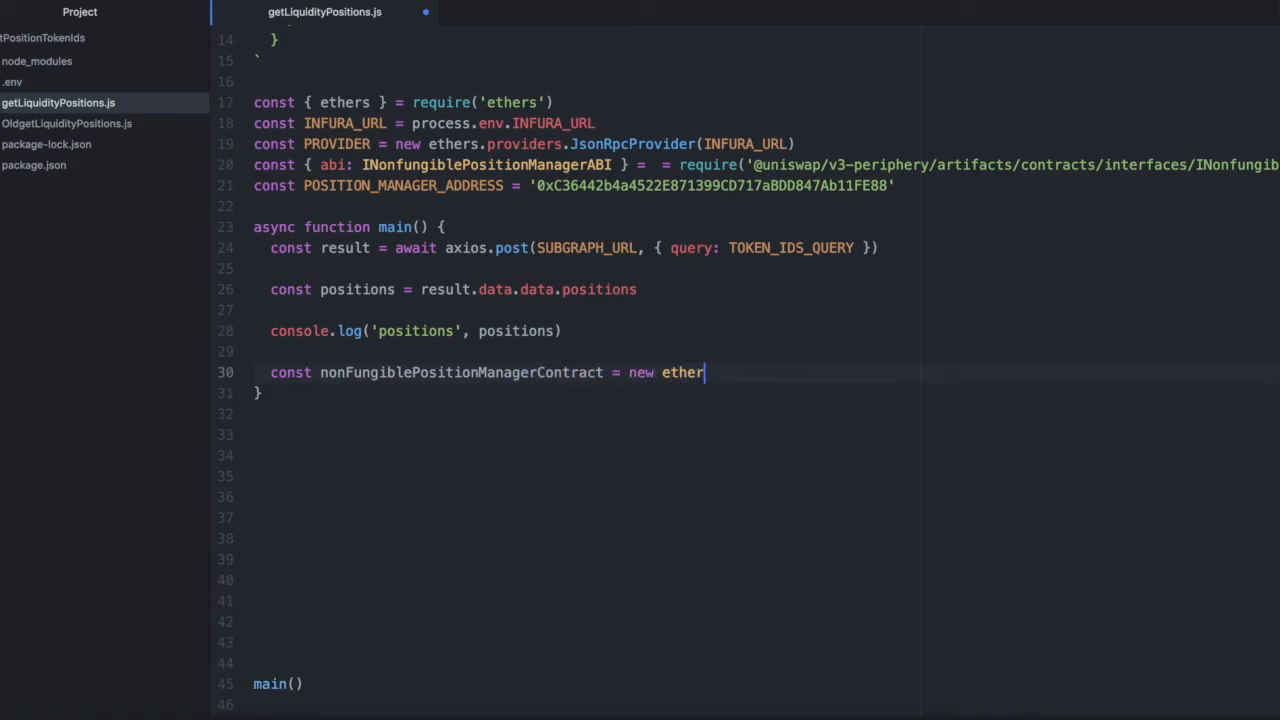
pyautogui.write('s.Contract')
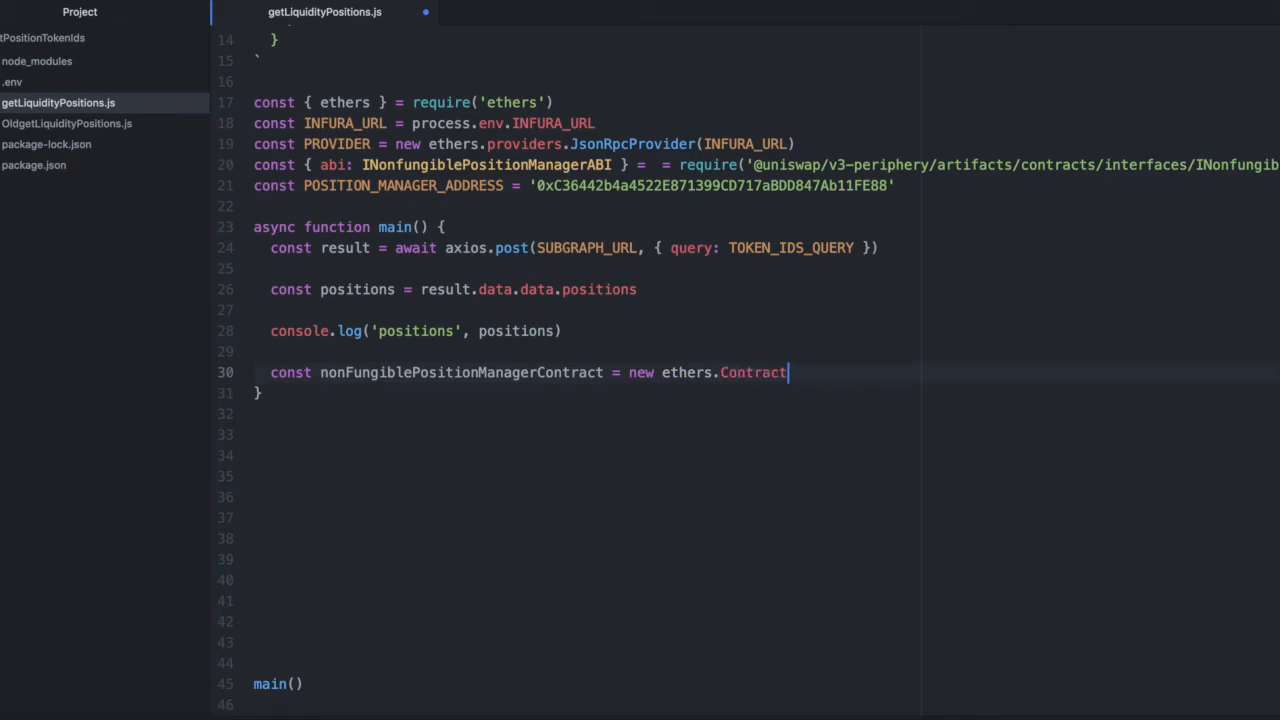
pyautogui.write('(')
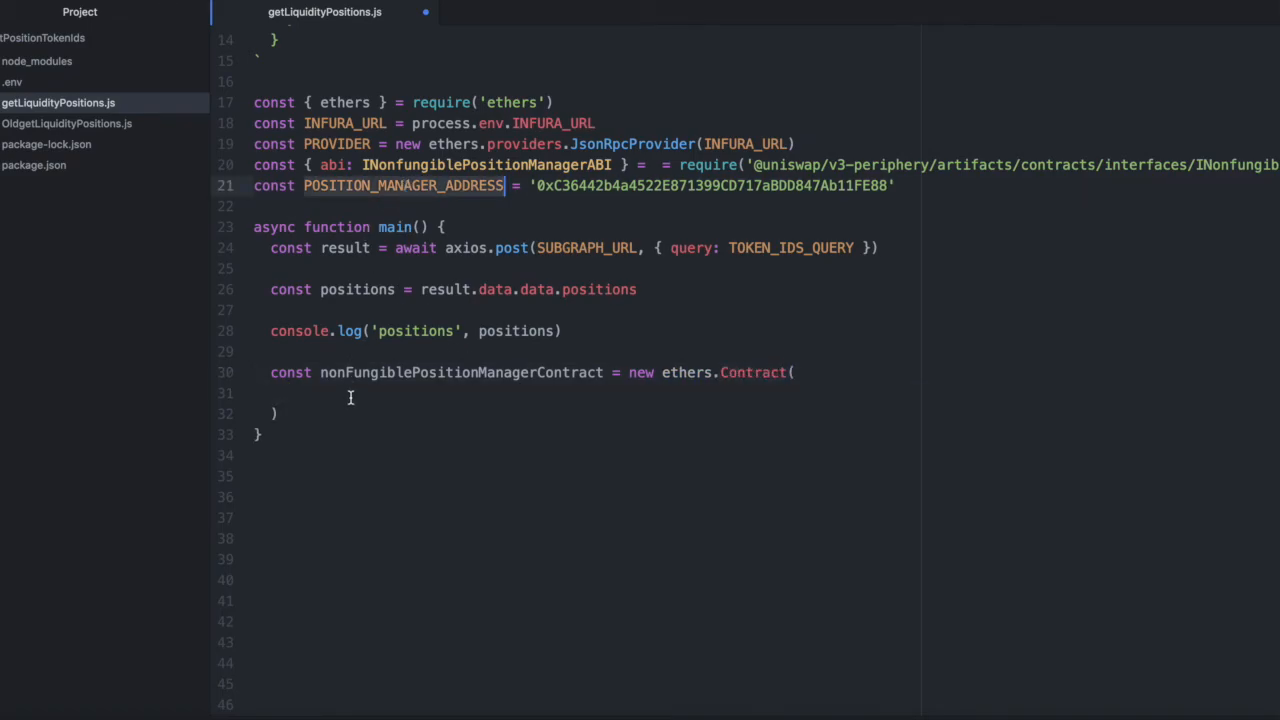
pyautogui.write('POSITION_MANAGER_ADDRESS,')
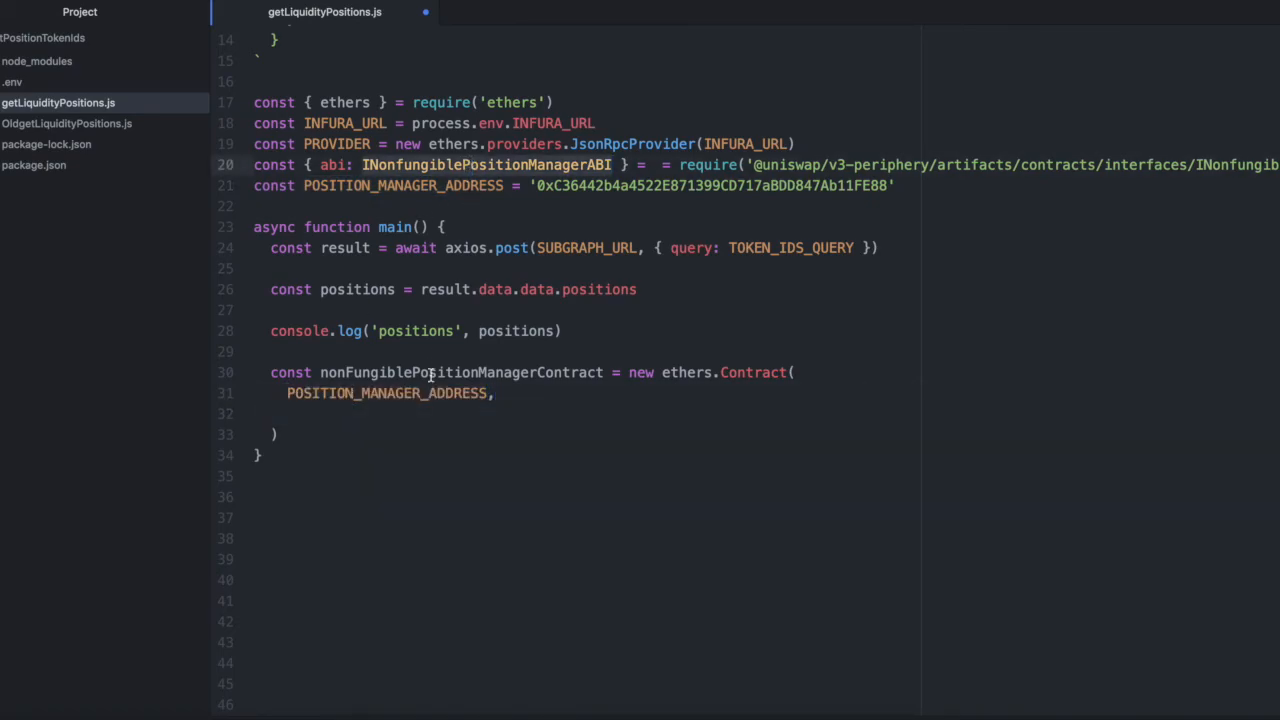
pyautogui.write('INonfungiblePositionManagerABI,')
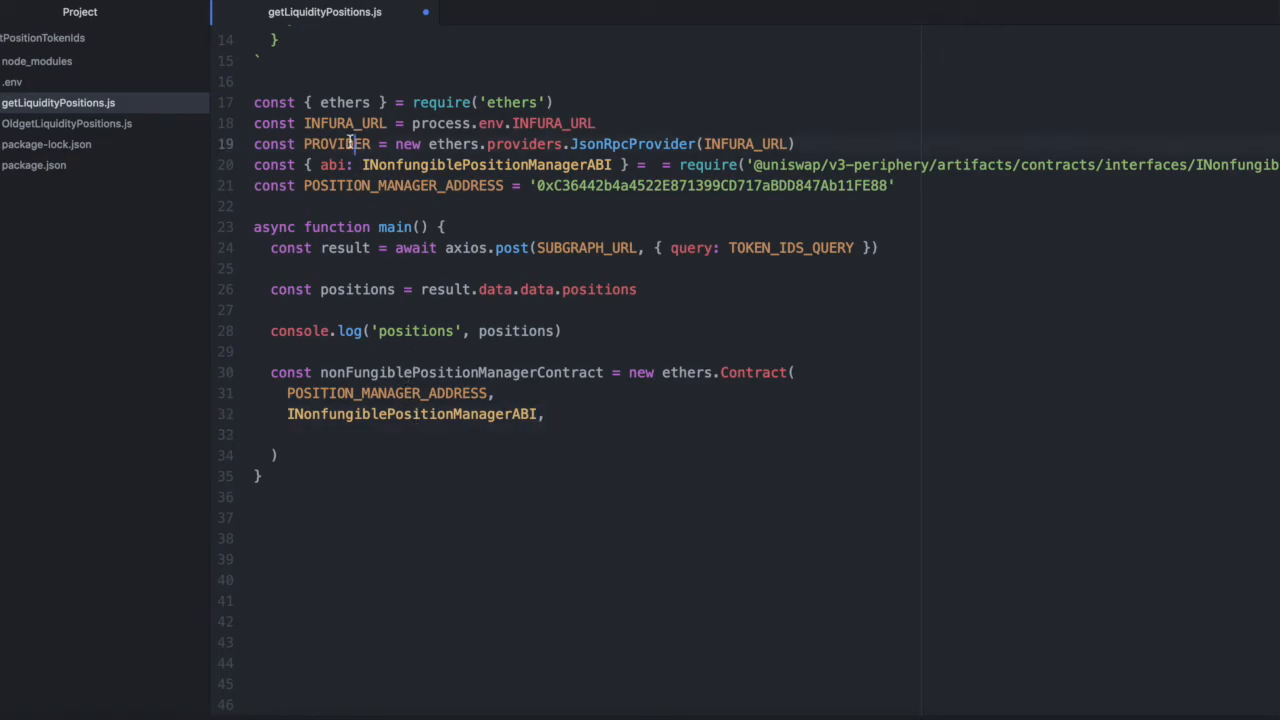
pyautogui.write('PROVIDER')
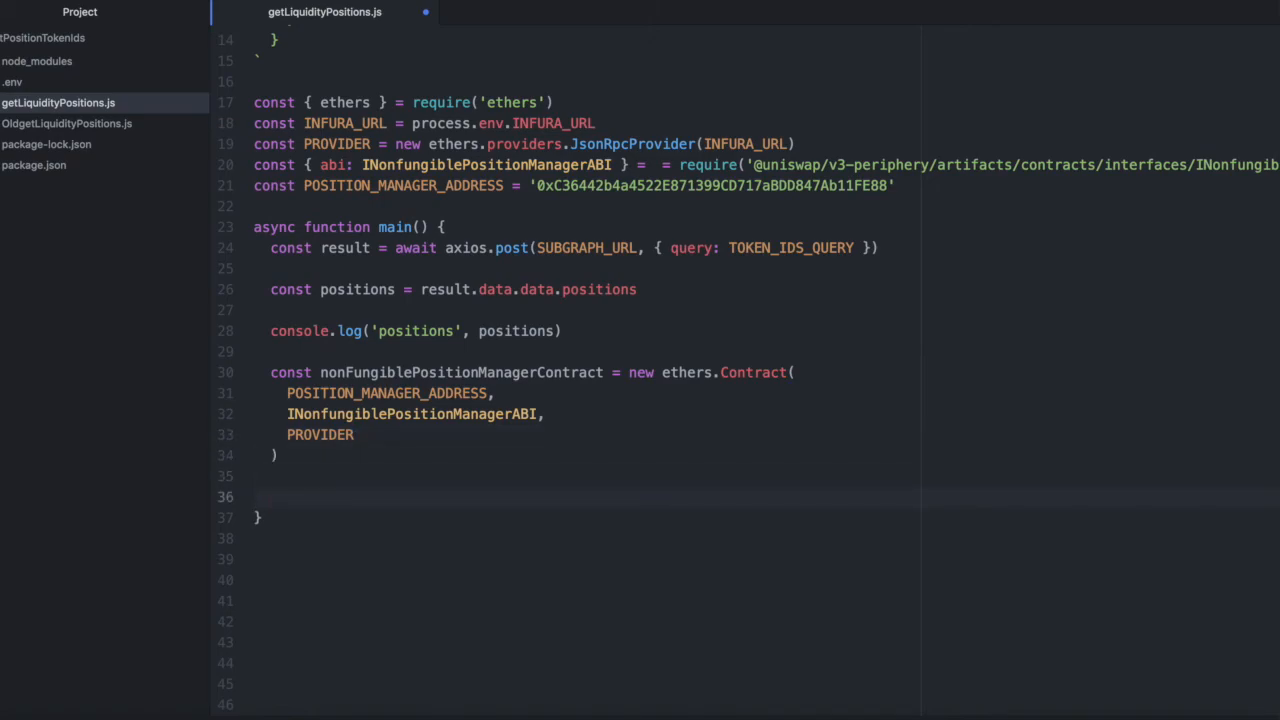
pyautogui.click(270, 497)
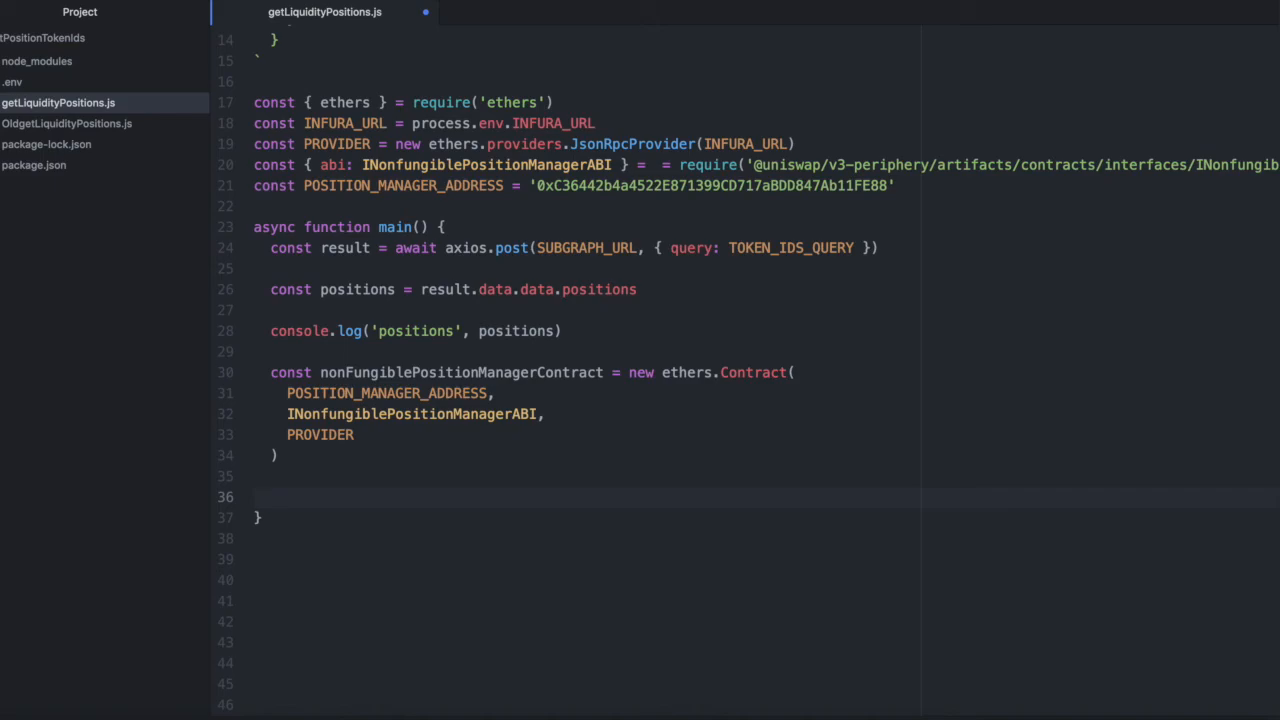
pyautogui.click(270, 497)
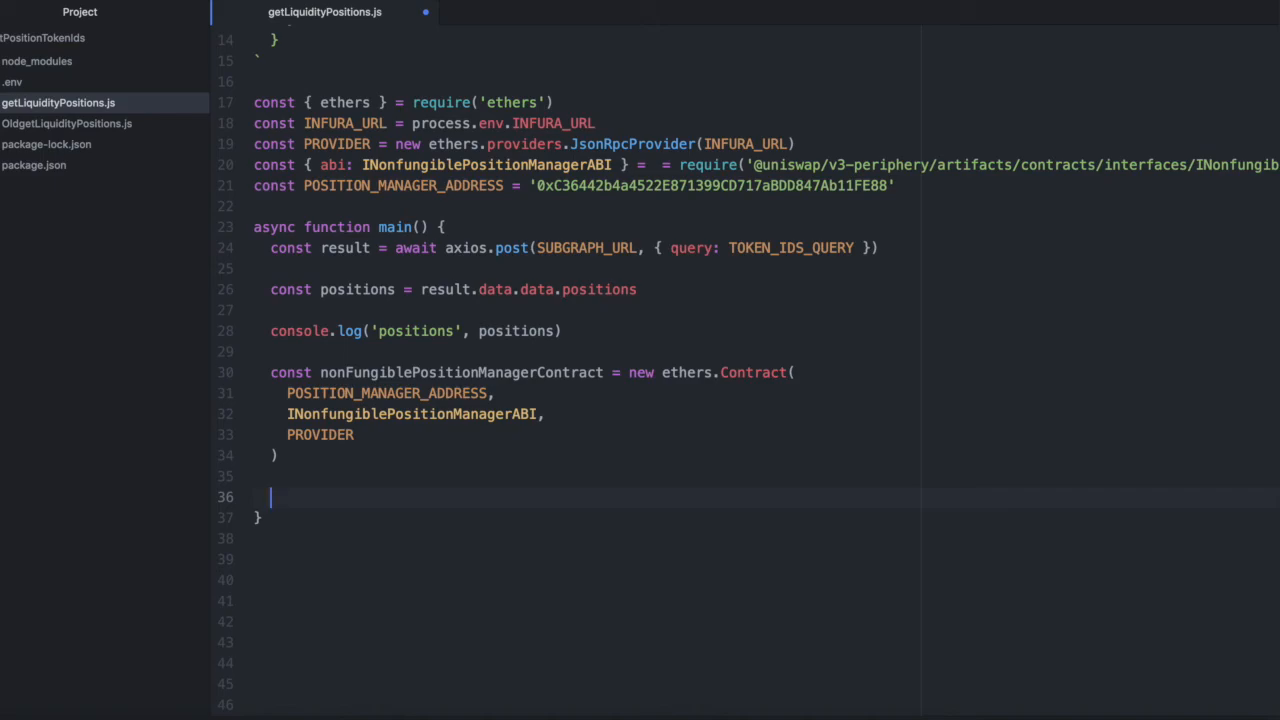
# Start a positions.map(p => { ... }) loop below the contract
pyautogui.write('position')
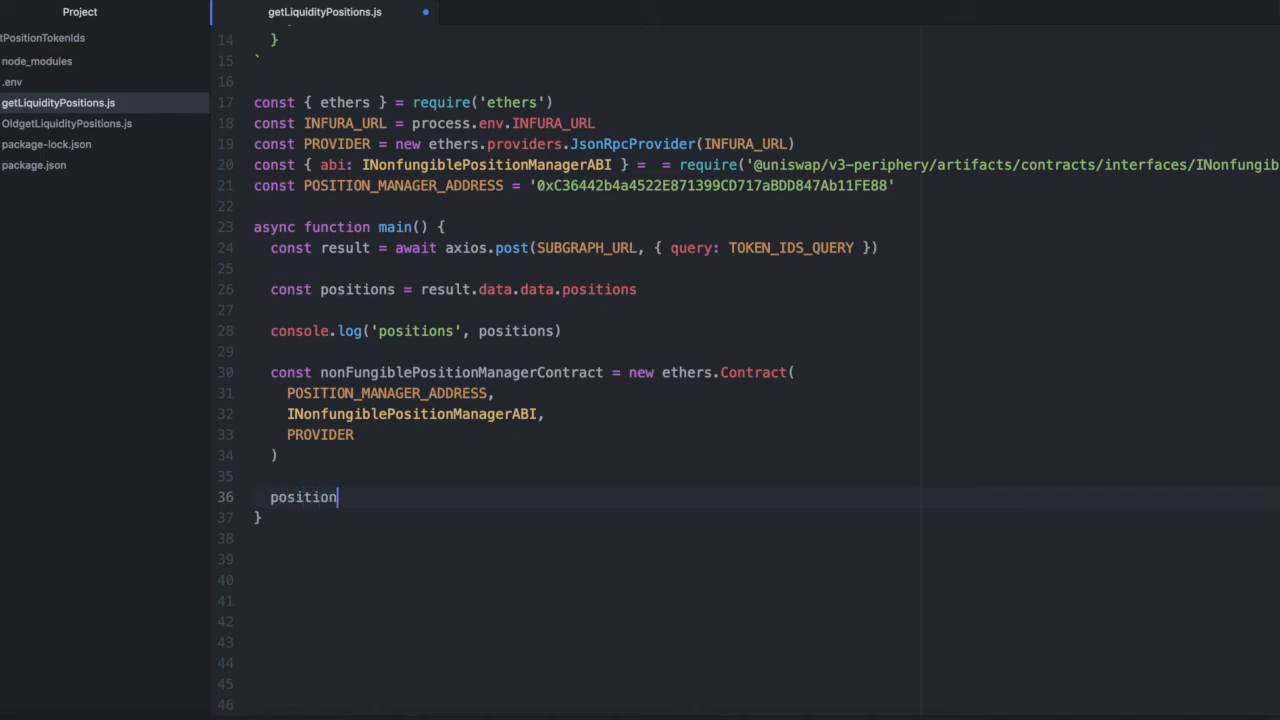
pyautogui.write('.map()')
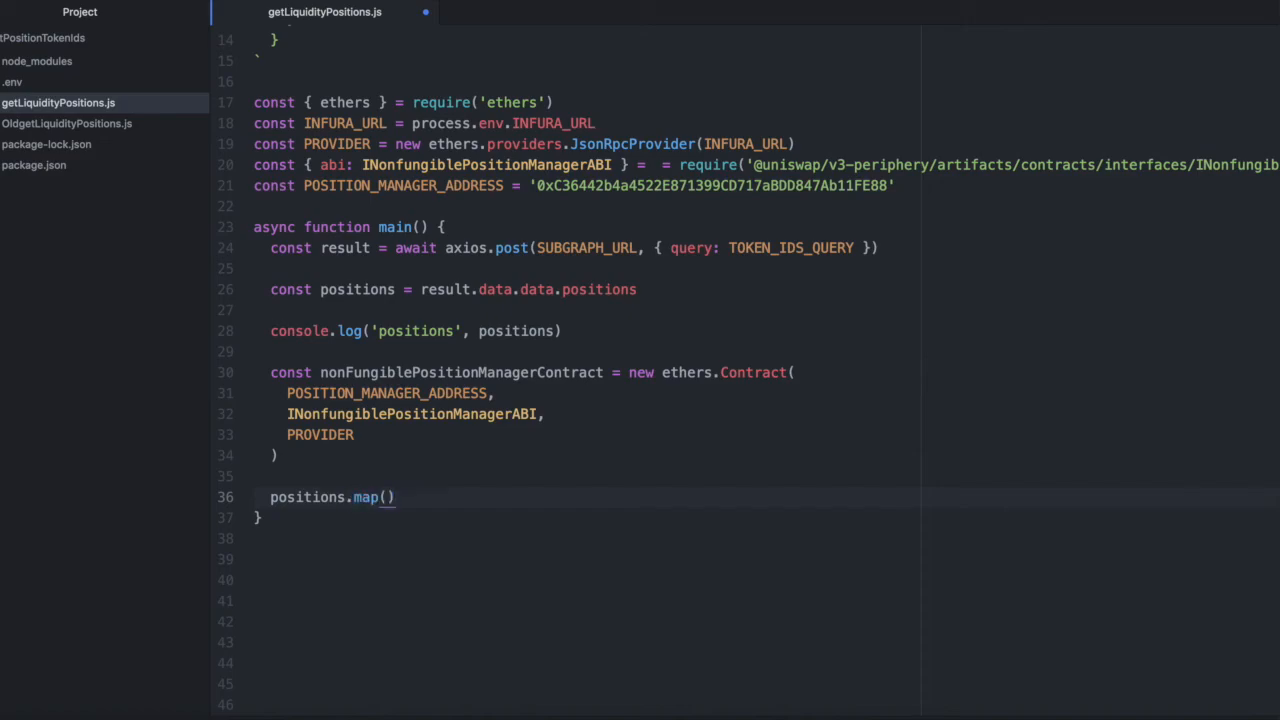
pyautogui.write('p =>')
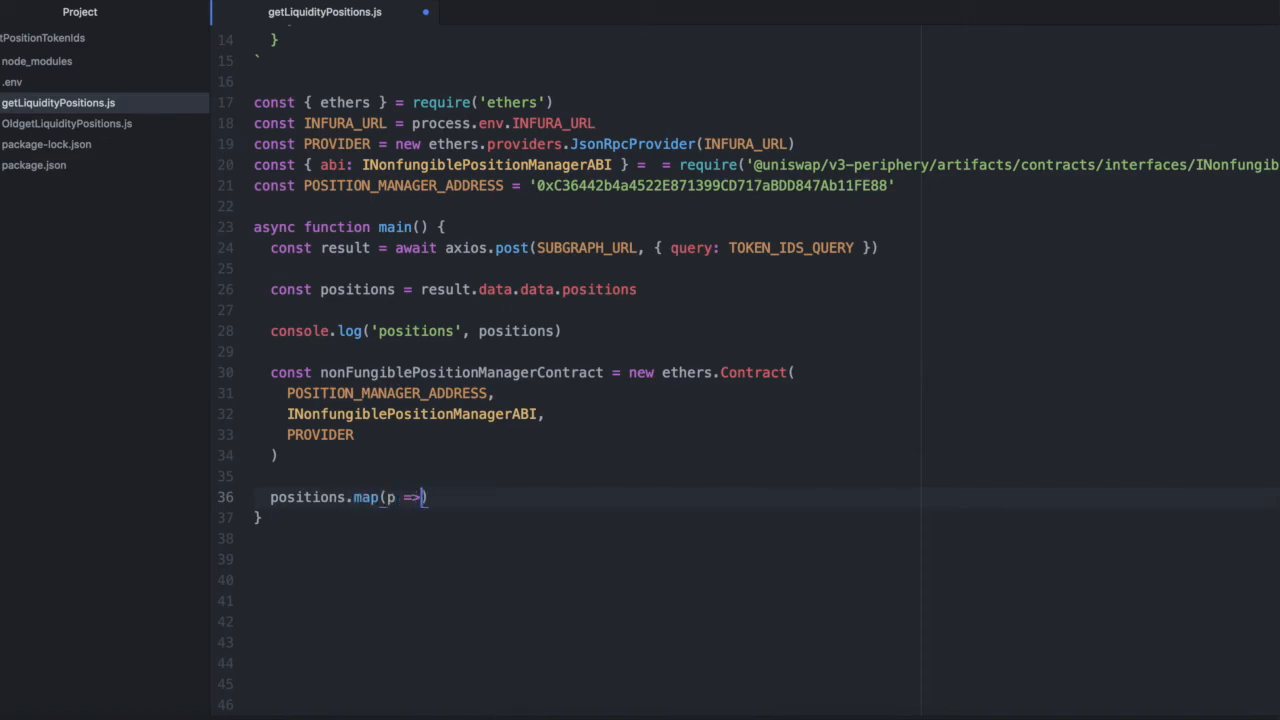
pyautogui.write('{')
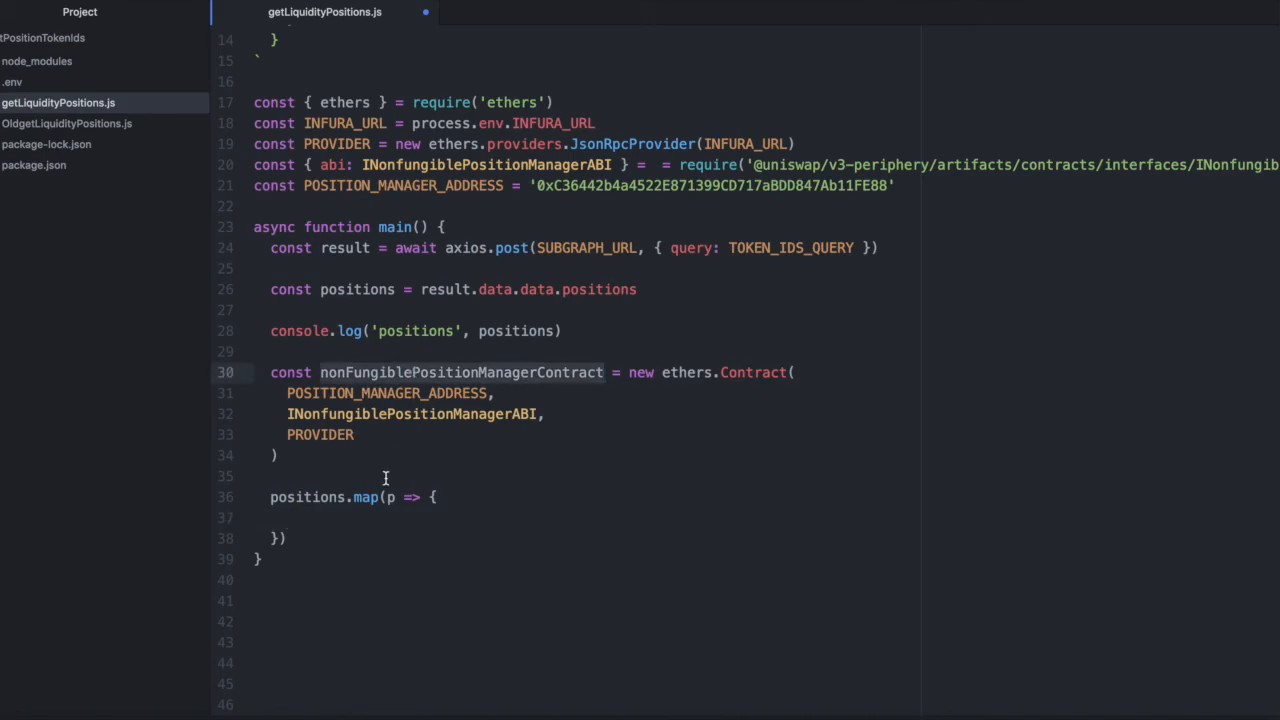
# Inside the loop, call nonFungiblePositionManagerContract.positions(p.id) and log each result
pyautogui.write('nonFungiblePositionManagerContract.')
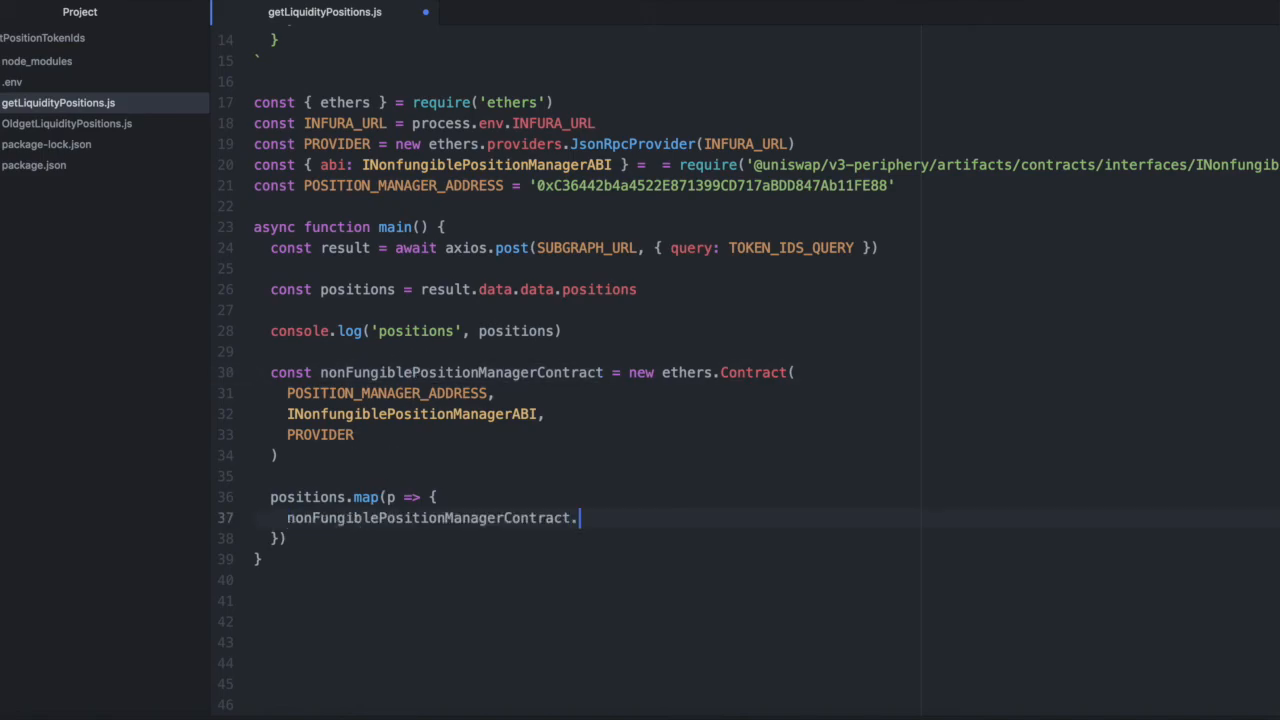
pyautogui.write('positions')
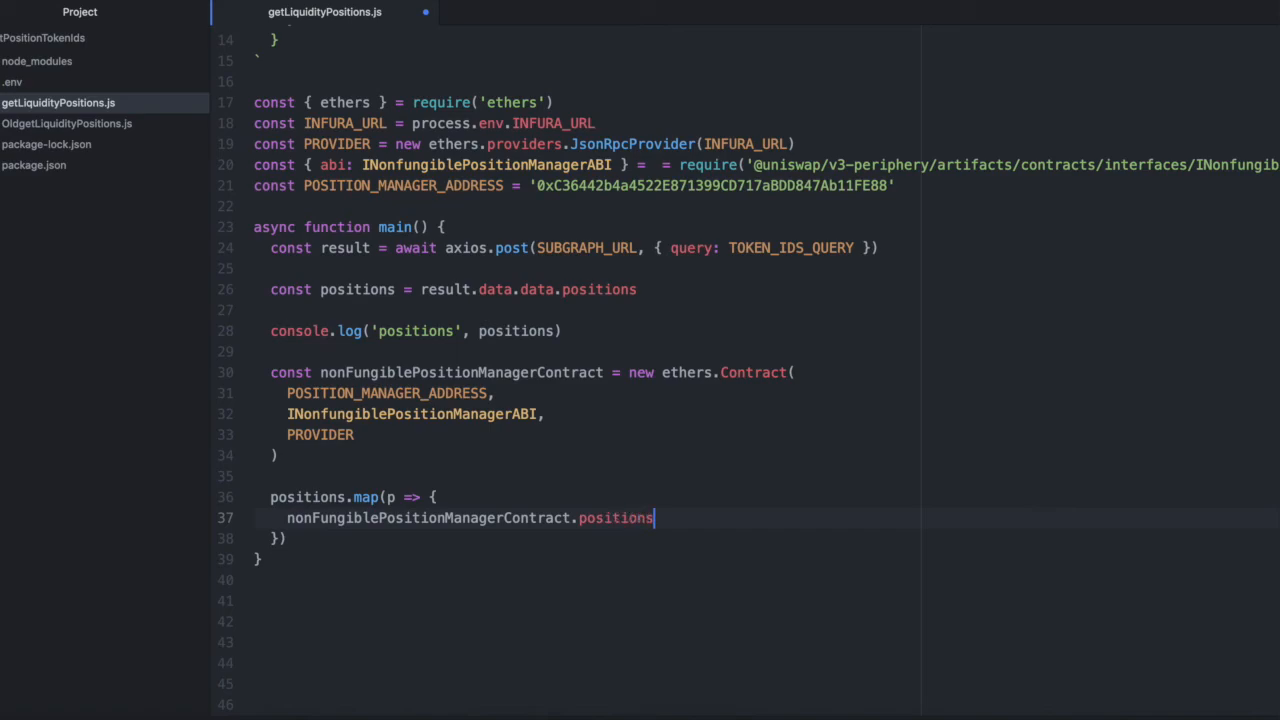
pyautogui.write('(p.id)')
pyautogui.write('.then')
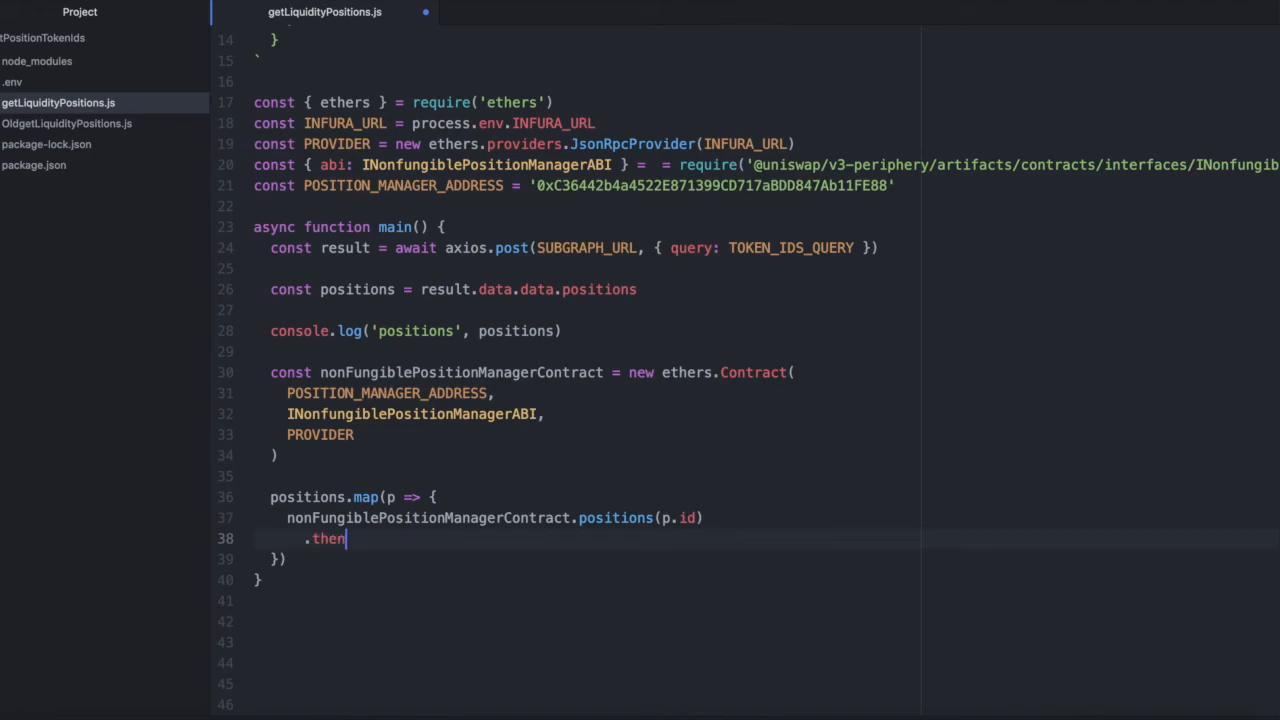
pyautogui.write('(res)')
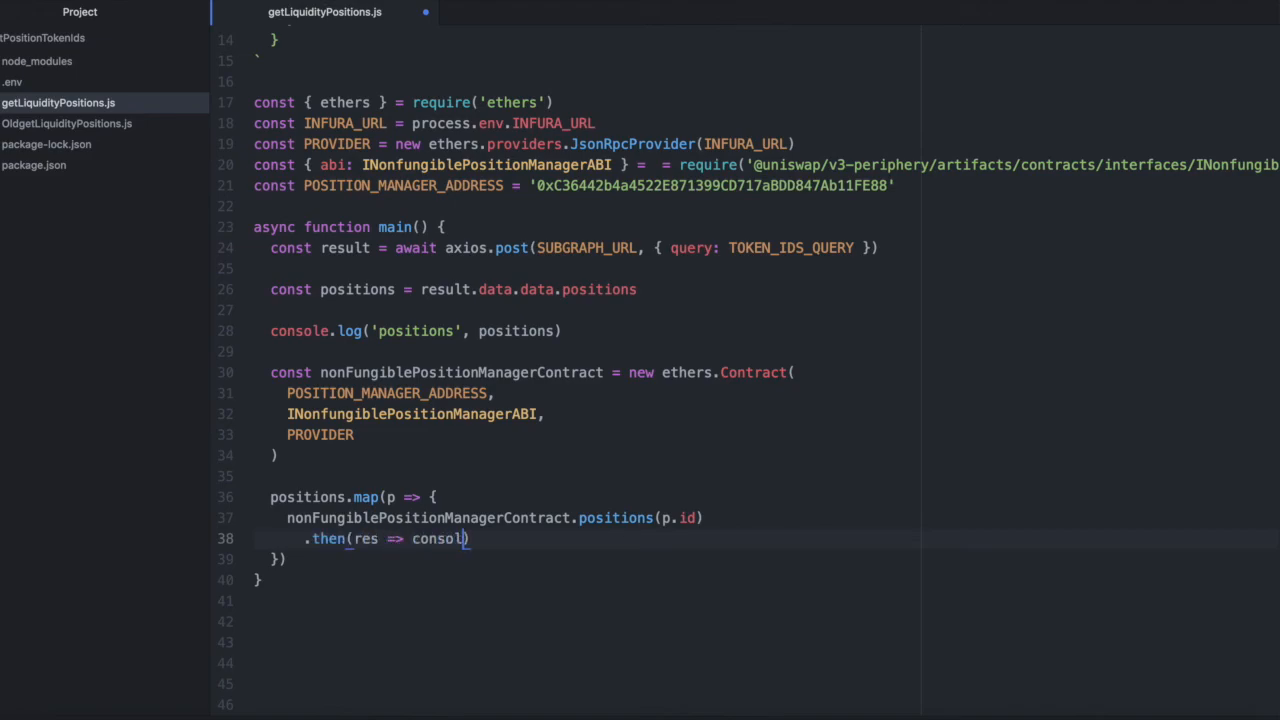
pyautogui.write('.log()')
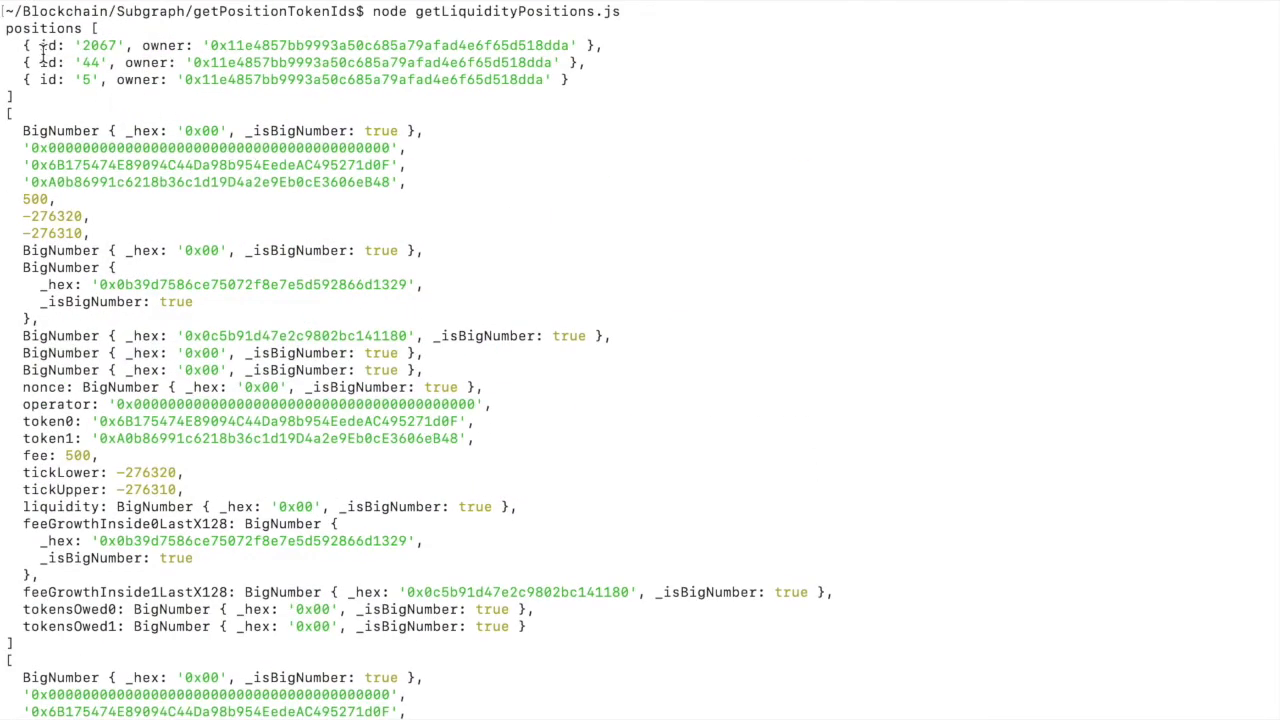
# Highlight the first position's on-chain data and scroll through the remaining positions' output
pyautogui.moveTo(30, 28); pyautogui.dragTo(100, 80)
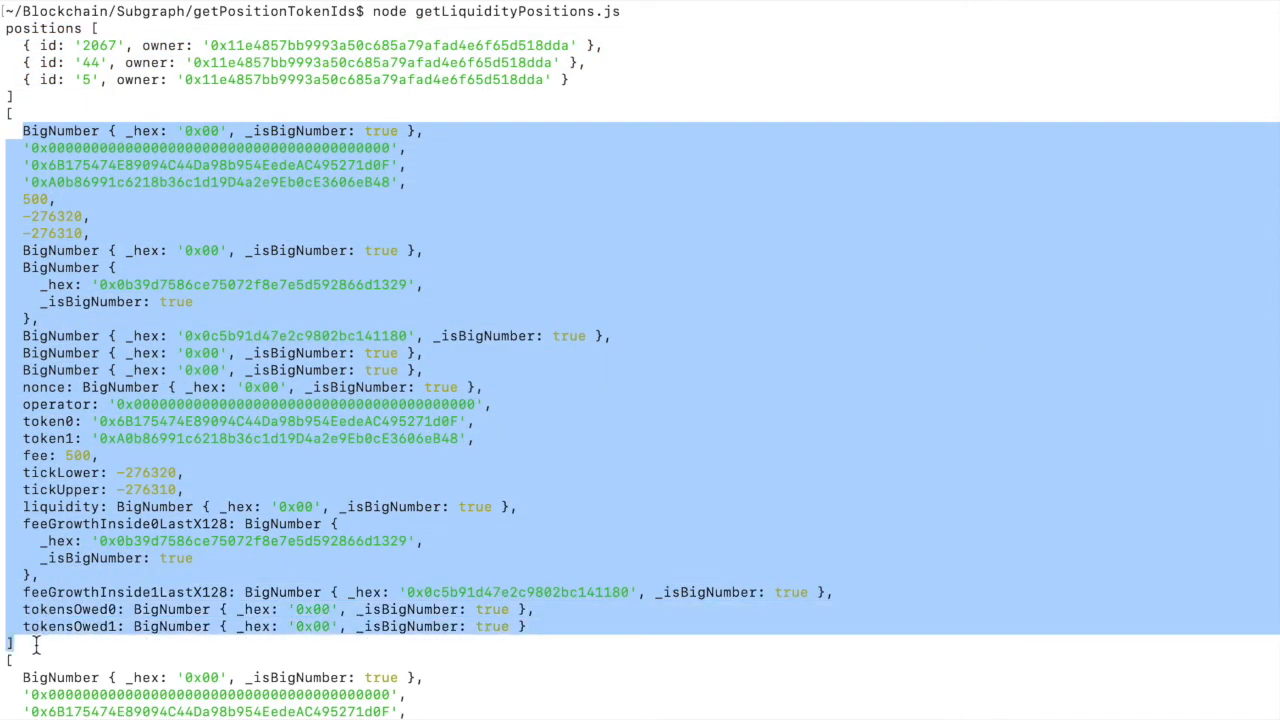
pyautogui.moveTo(362, 182)
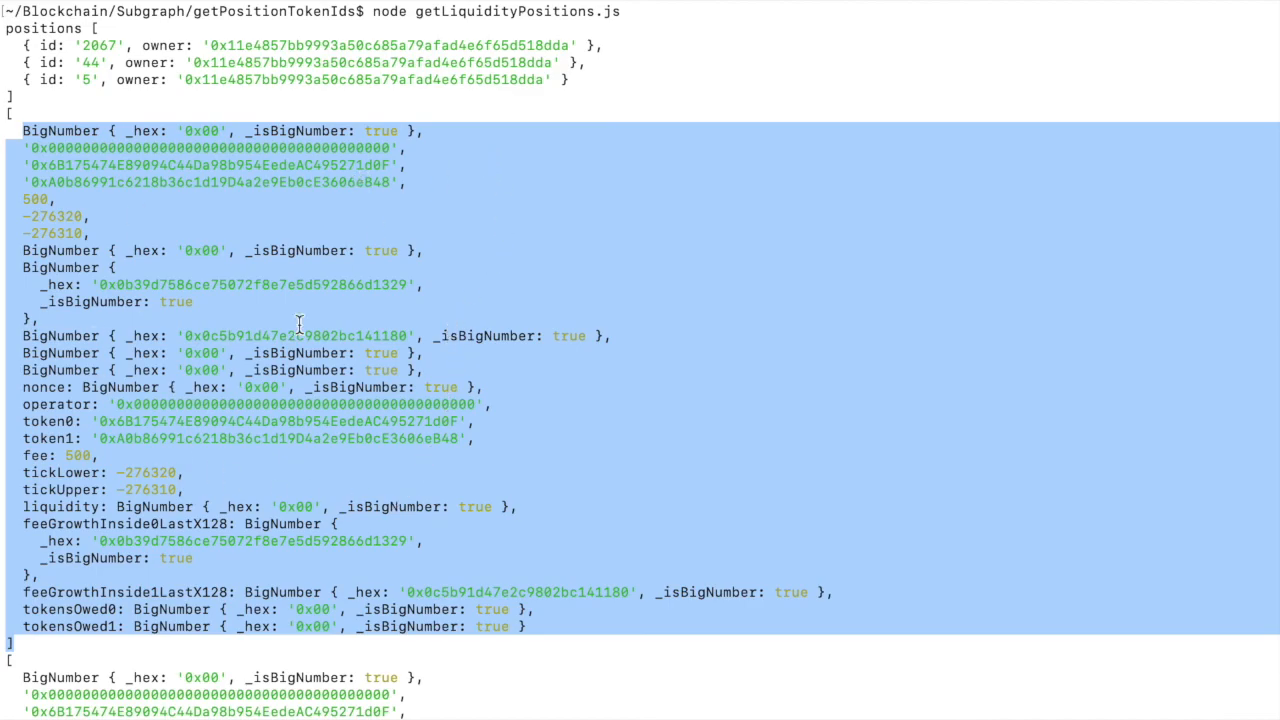
pyautogui.scroll(-3)
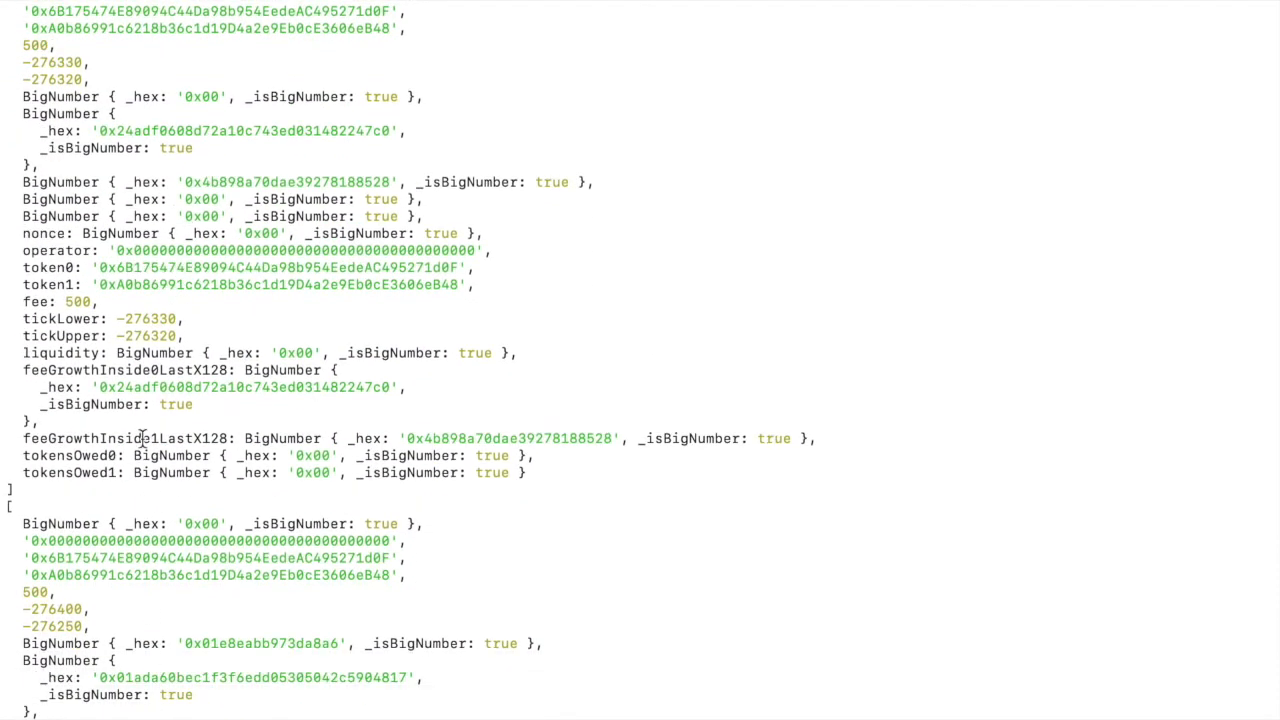